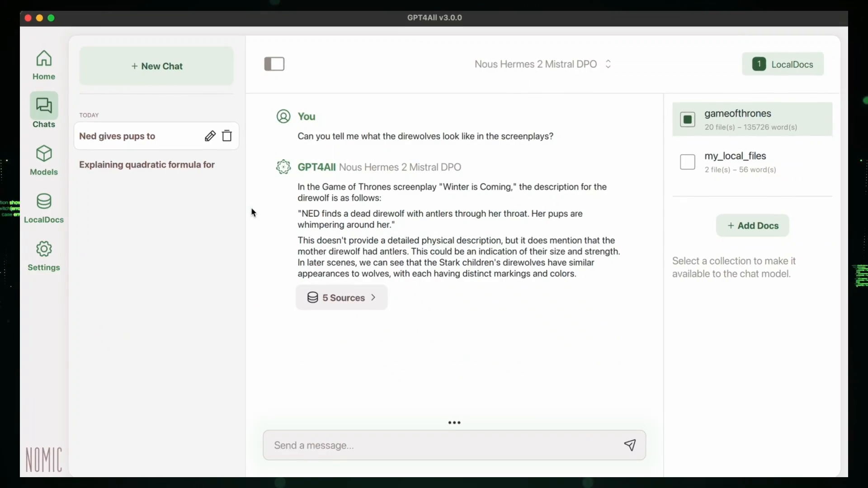
Start a new chat on the default model and send a message grounded in my_local_files
left_click(156, 66)
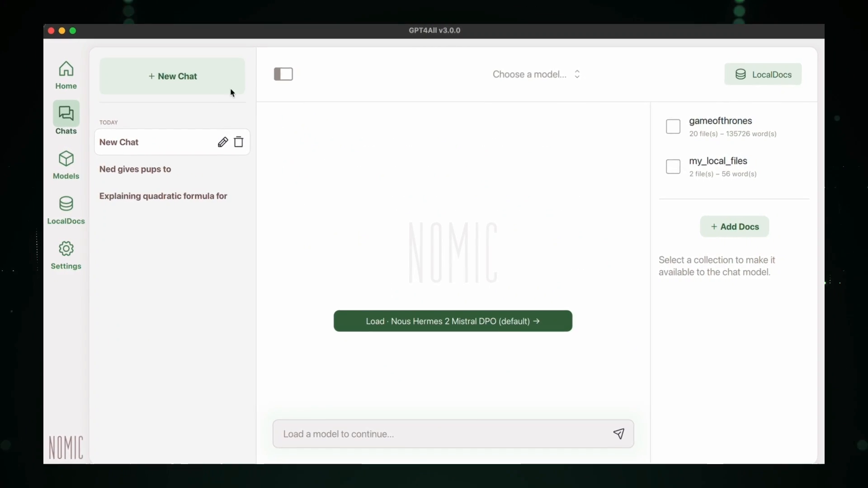
left_click(535, 74)
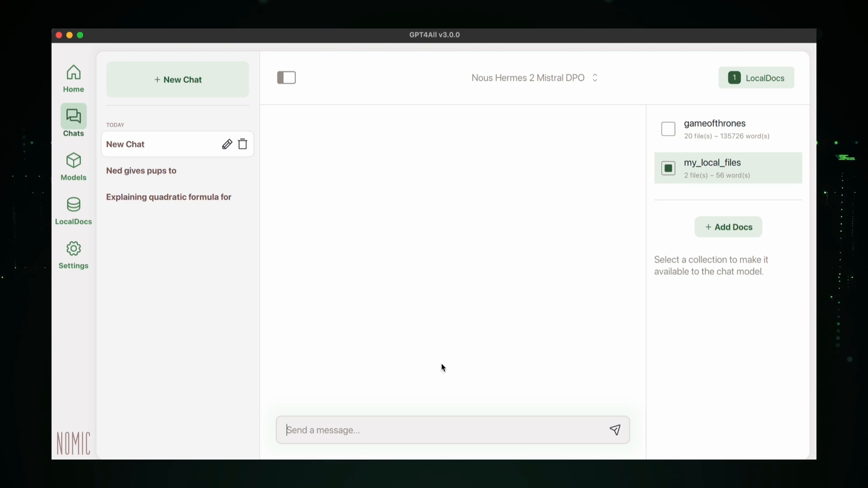
type("Anything t")
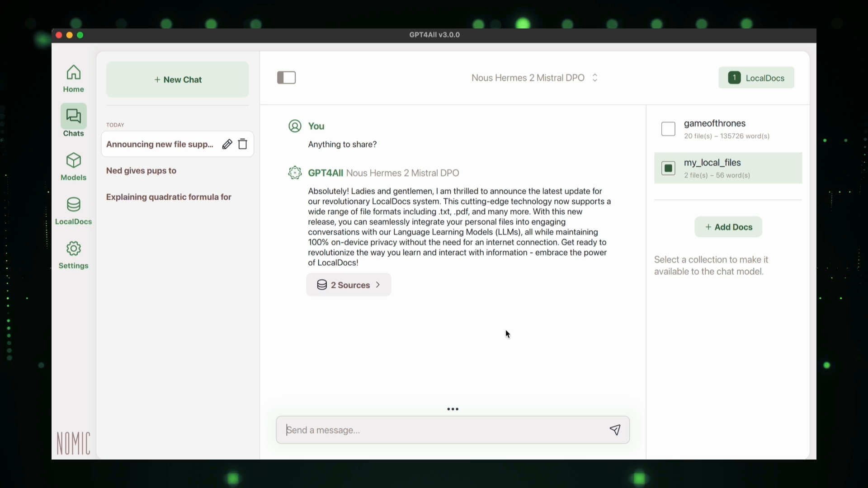
Expand the answer's two cited Sources, view the cited PDF release notes, then close the preview
left_click(349, 285)
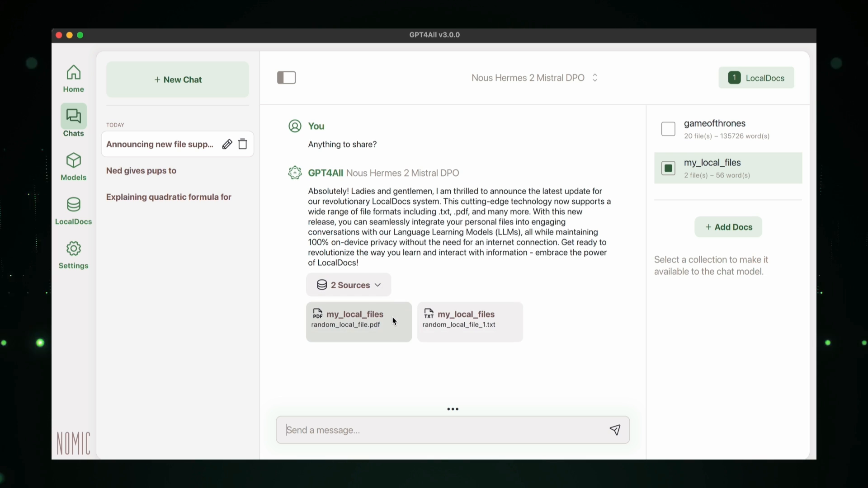
left_click(359, 321)
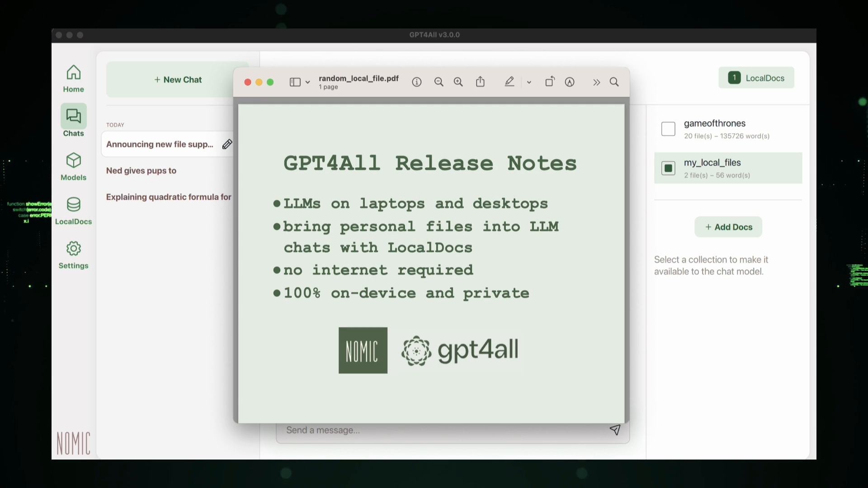
left_click(247, 82)
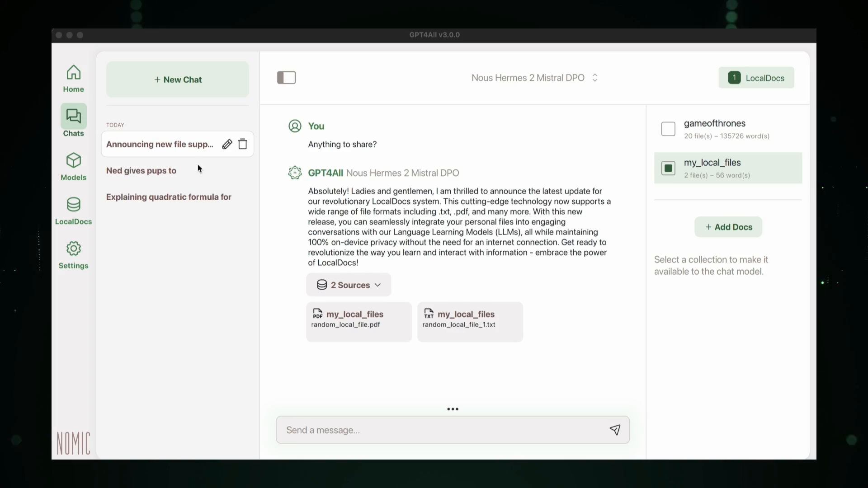
left_click(73, 77)
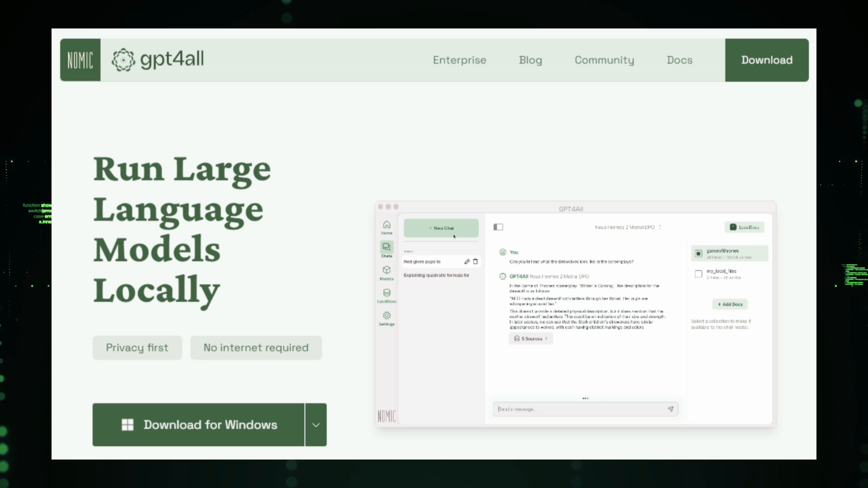
Scroll the GPT4All homepage past the hero and usage stats to the local-hardware section
left_click(440, 227)
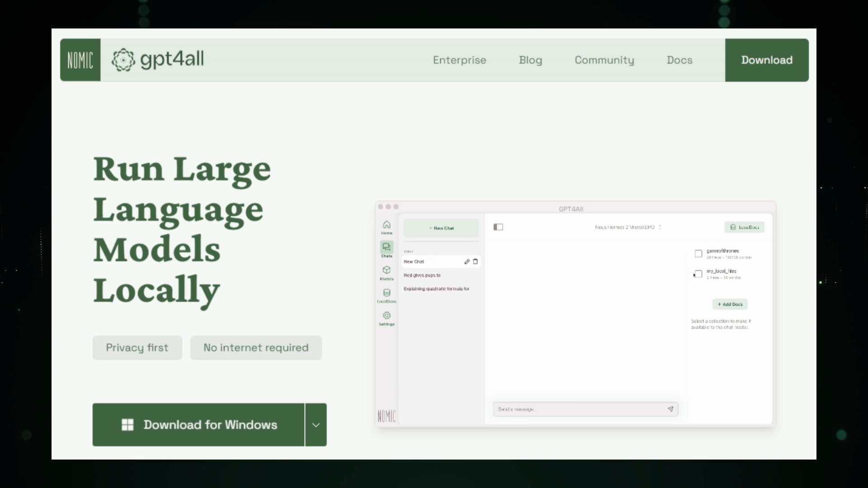
left_click(698, 273)
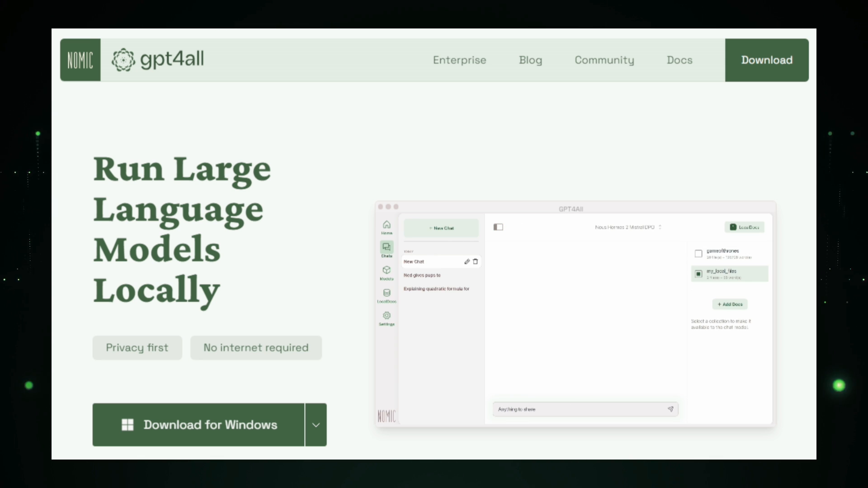
left_click(670, 408)
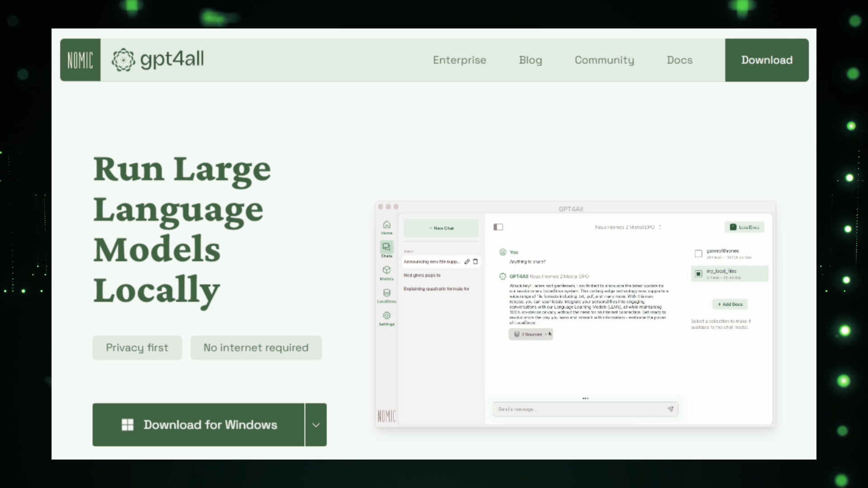
scroll("down", 3)
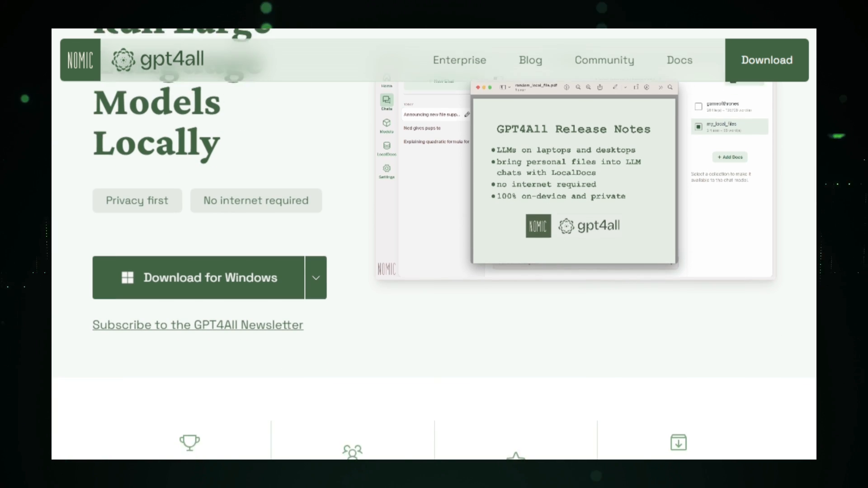
scroll("down", 3)
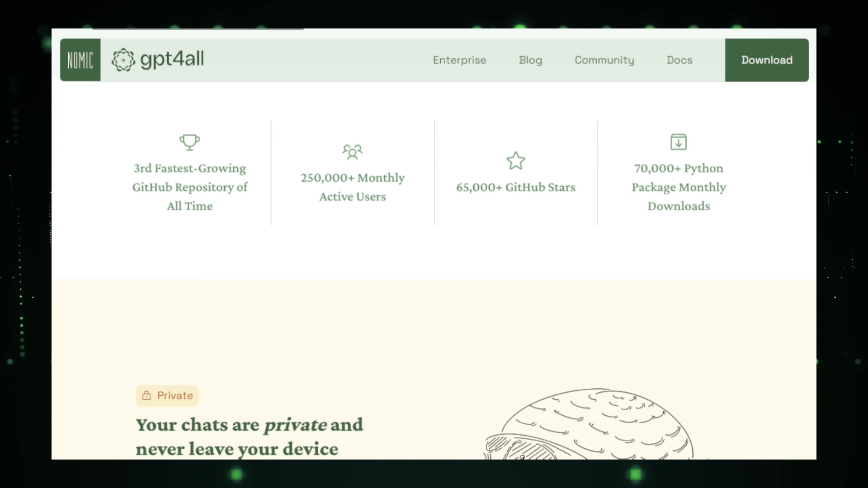
scroll("down", 3)
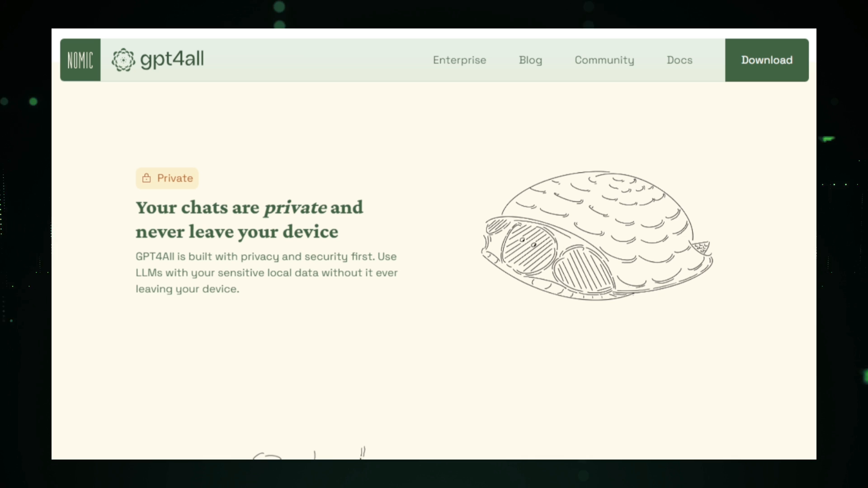
scroll("down", 3)
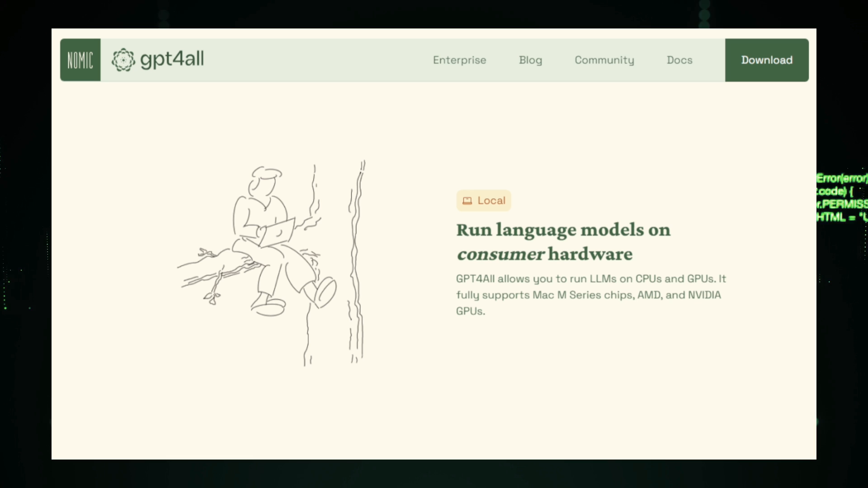
scroll("down", 3)
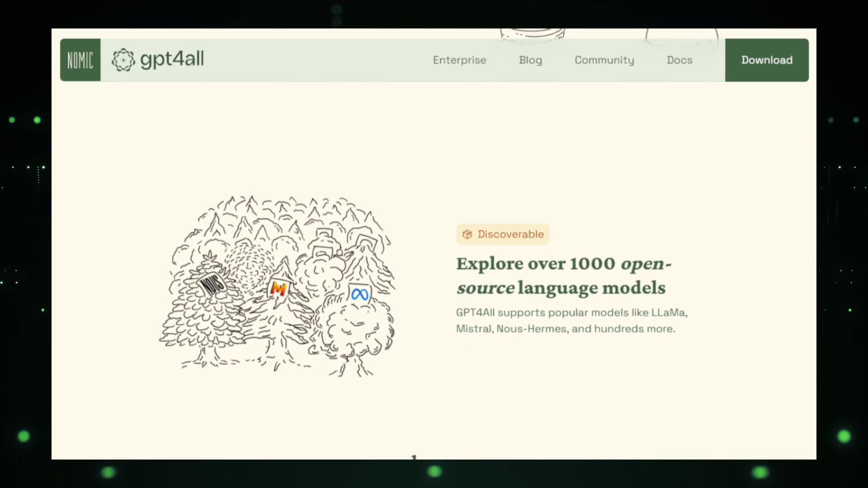
Scroll past Discoverable to the community, open-source and customization cards and the Data Lake heading
scroll("down", 3)
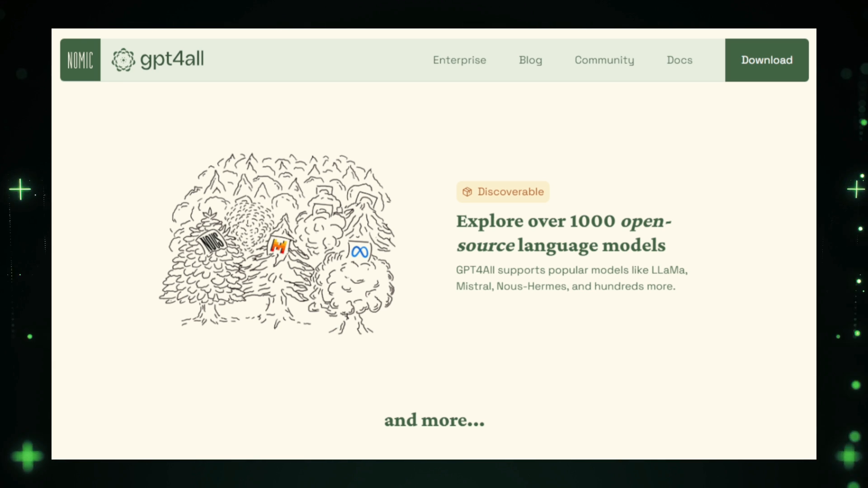
scroll("down", 3)
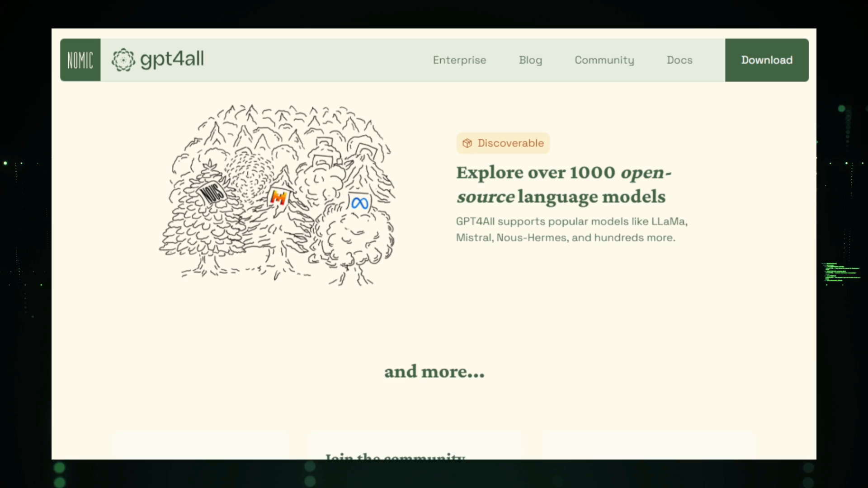
scroll("down", 3)
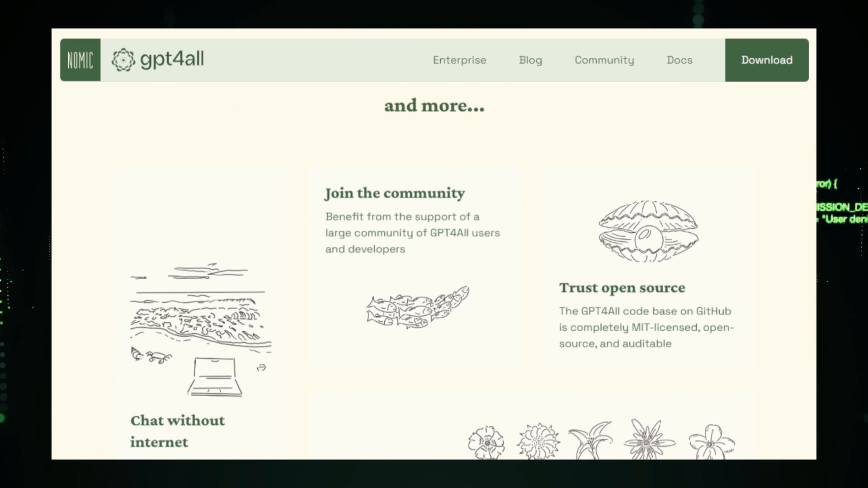
scroll("down", 3)
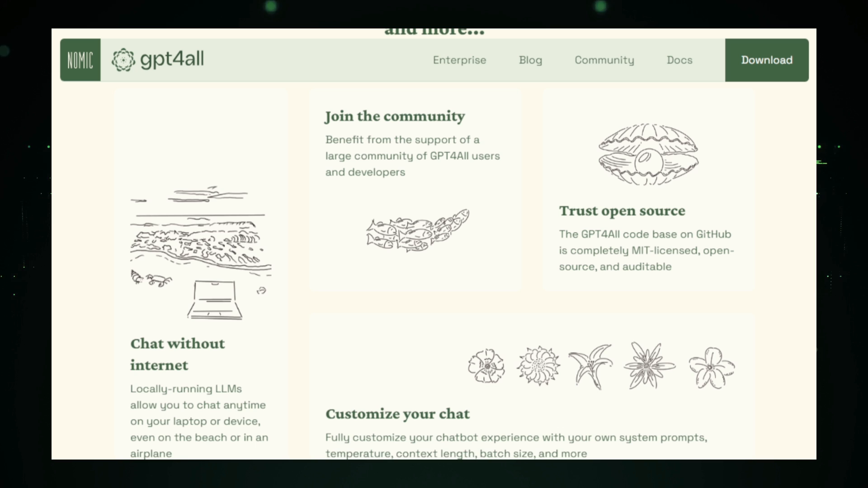
scroll("down", 3)
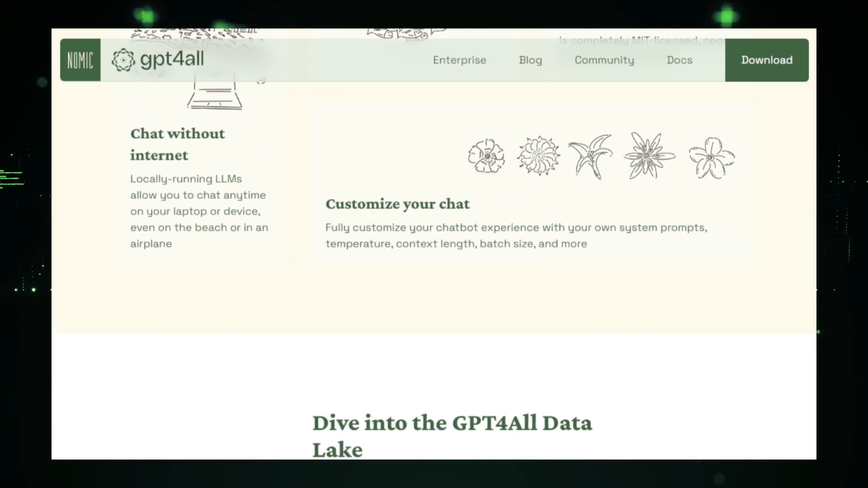
scroll("down", 3)
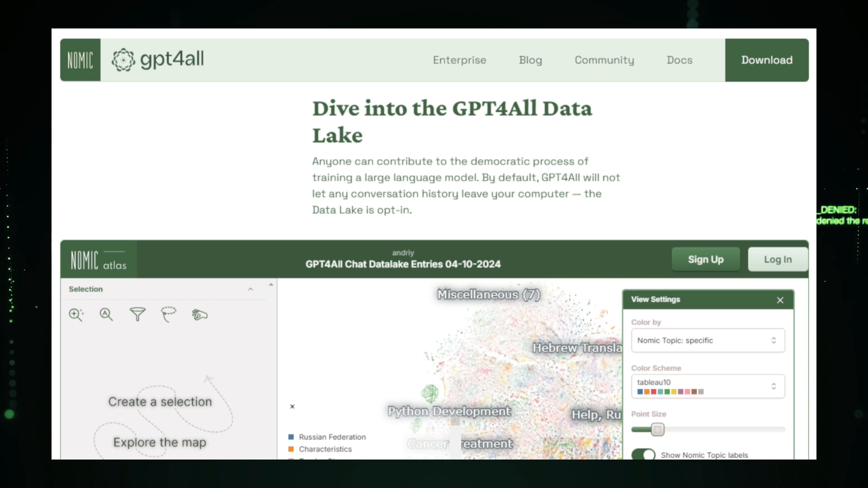
Scroll past the Data Lake atlas map to the ecosystem links and Download for Windows button
scroll("down", 3)
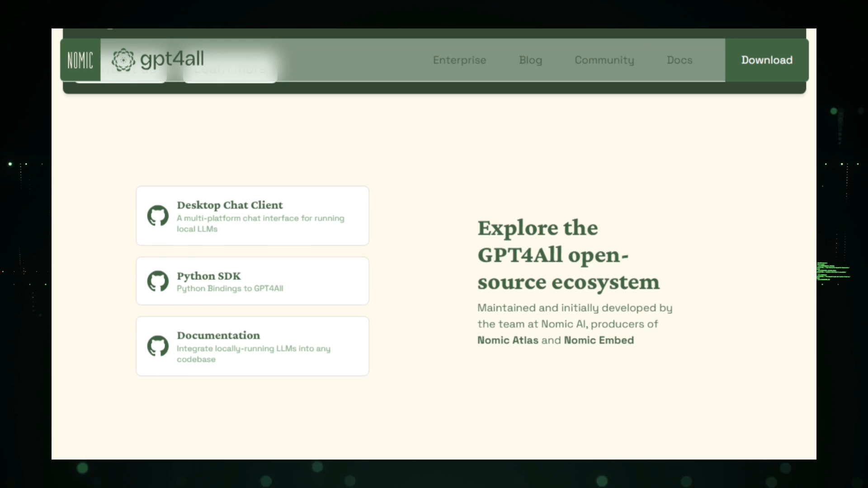
scroll("down", 3)
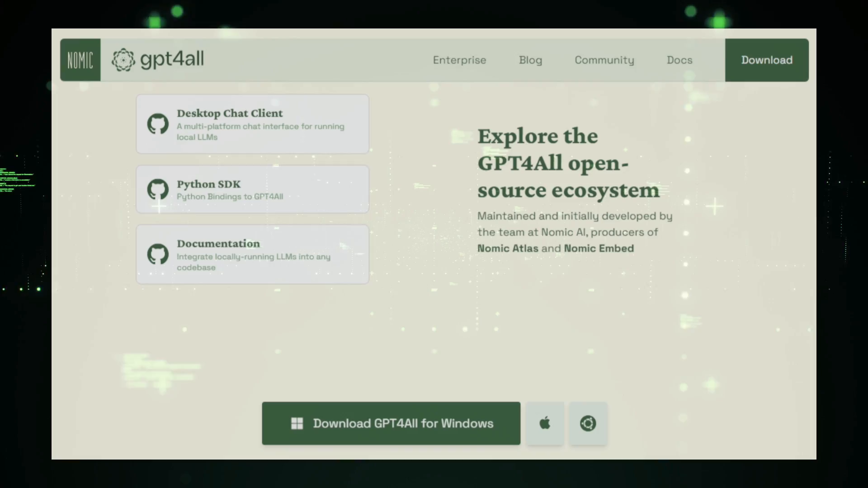
scroll("down", 3)
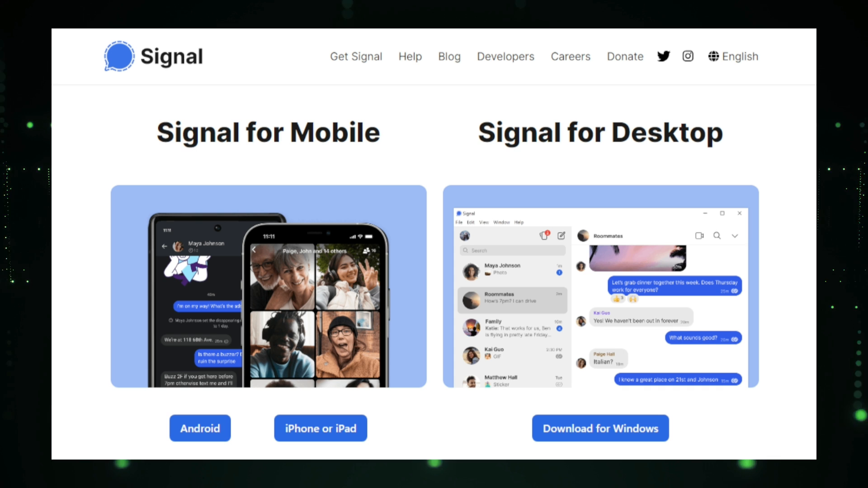
Scroll the Signal download page from Mobile/Desktop options down to the Not on Windows? heading
scroll("down", 3)
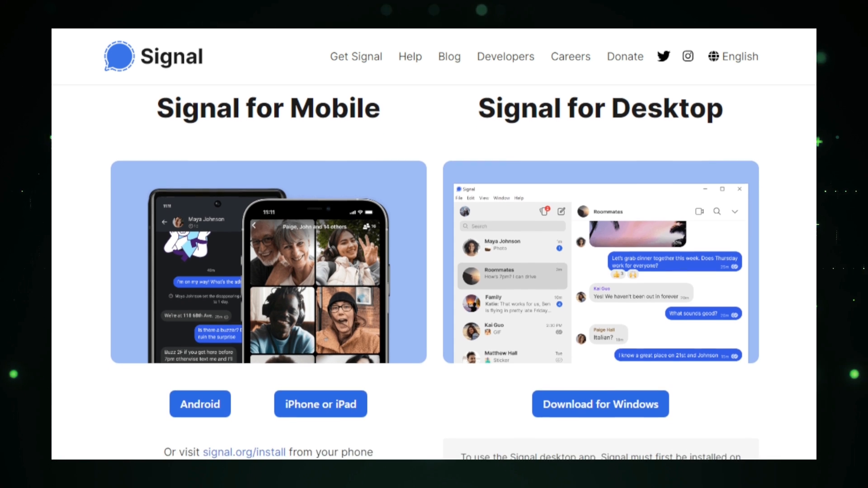
scroll("down", 3)
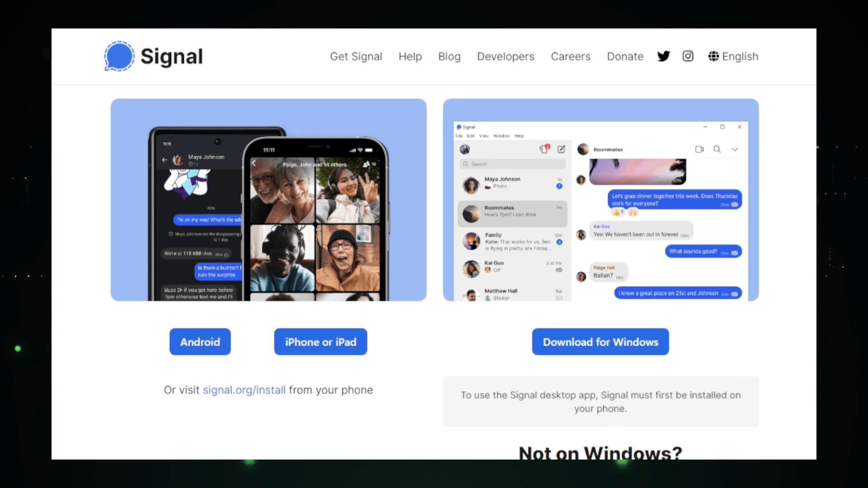
scroll("down", 3)
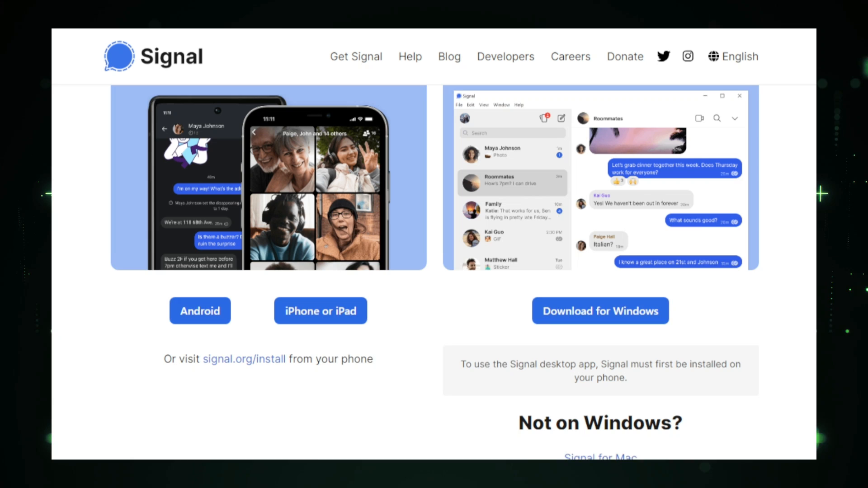
scroll("down", 3)
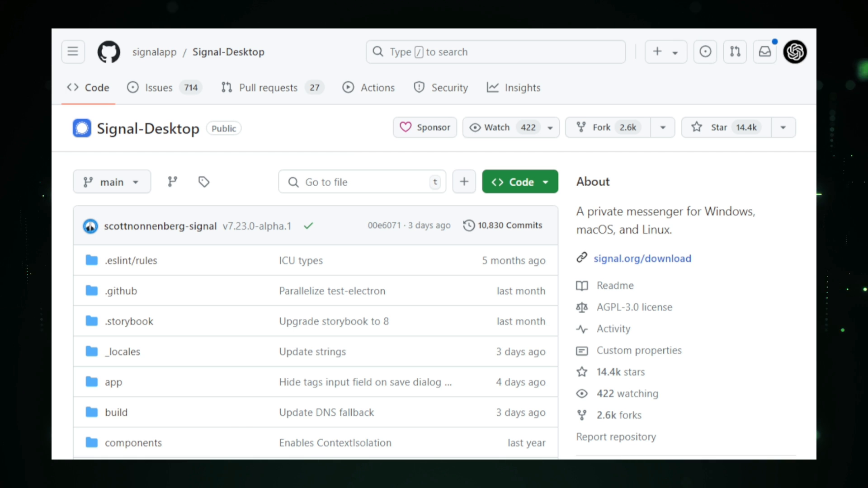
Scroll through the Signal-Desktop file listing, contributors and languages to the start of the README
scroll("down", 3)
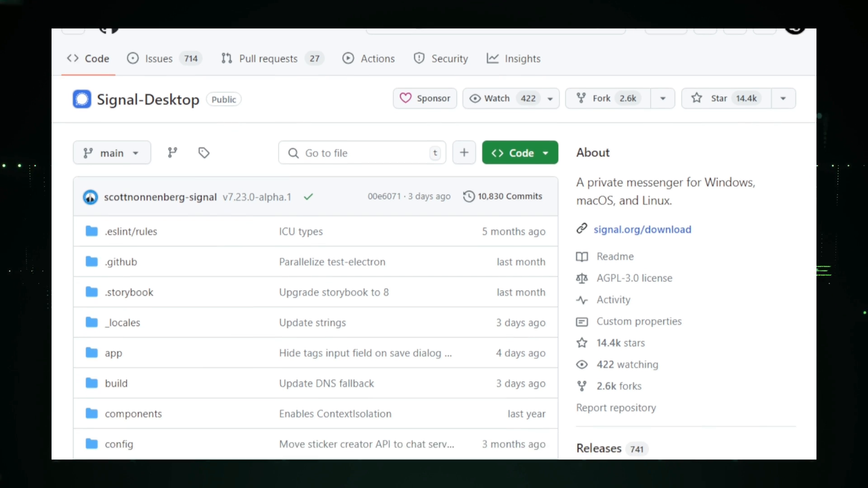
scroll("down", 3)
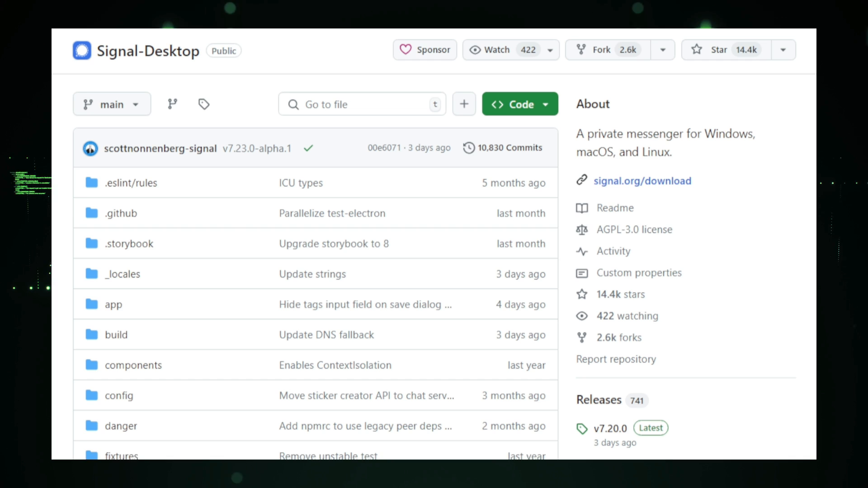
scroll("down", 3)
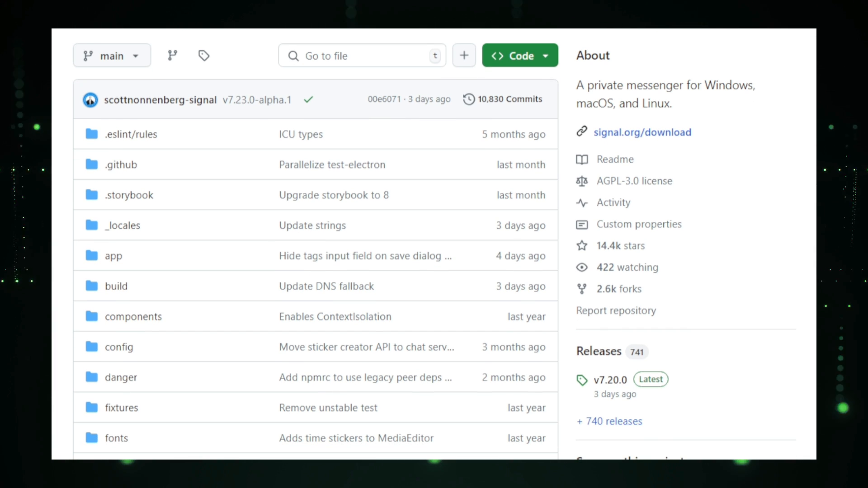
scroll("down", 3)
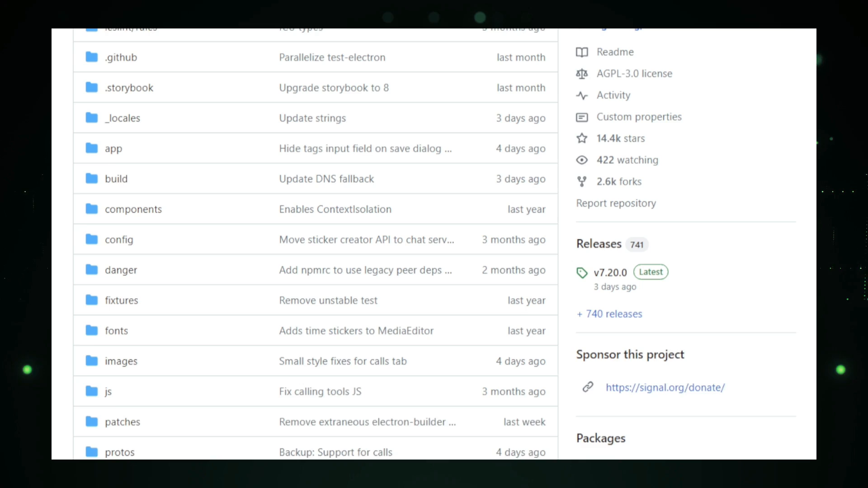
scroll("down", 3)
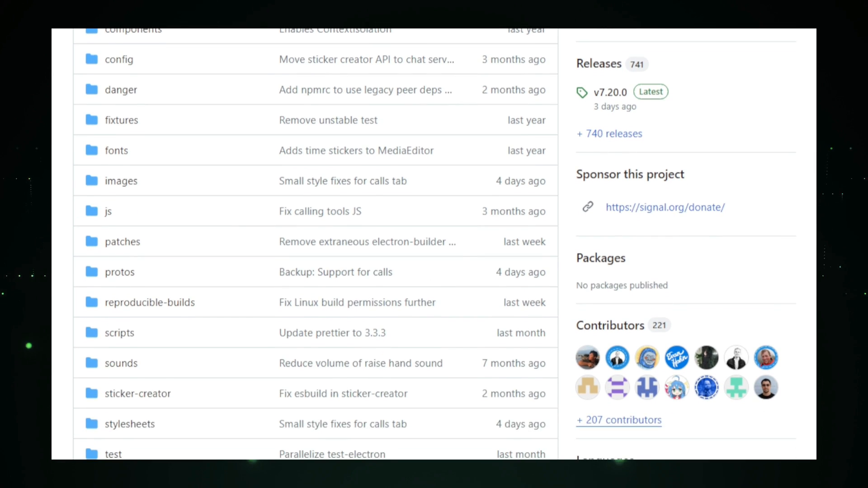
scroll("down", 3)
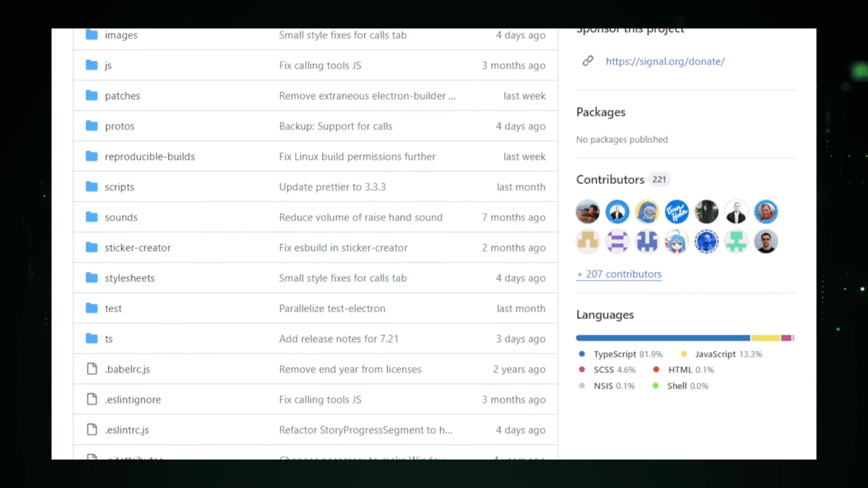
scroll("down", 3)
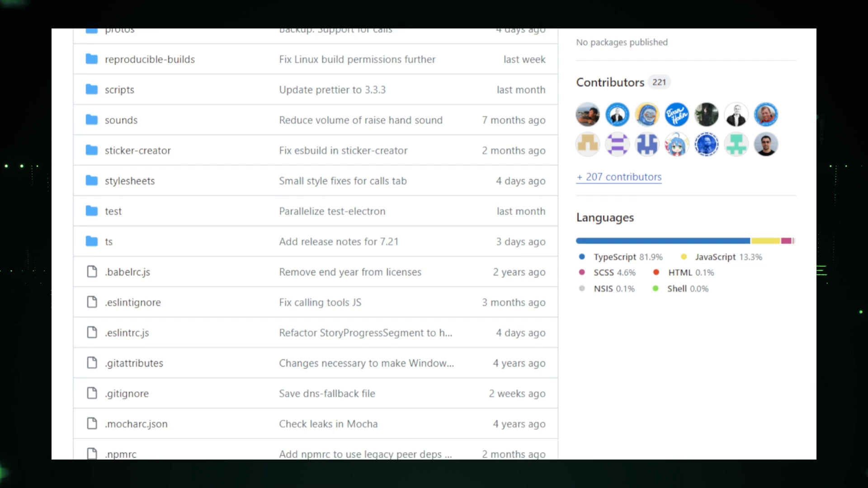
scroll("down", 3)
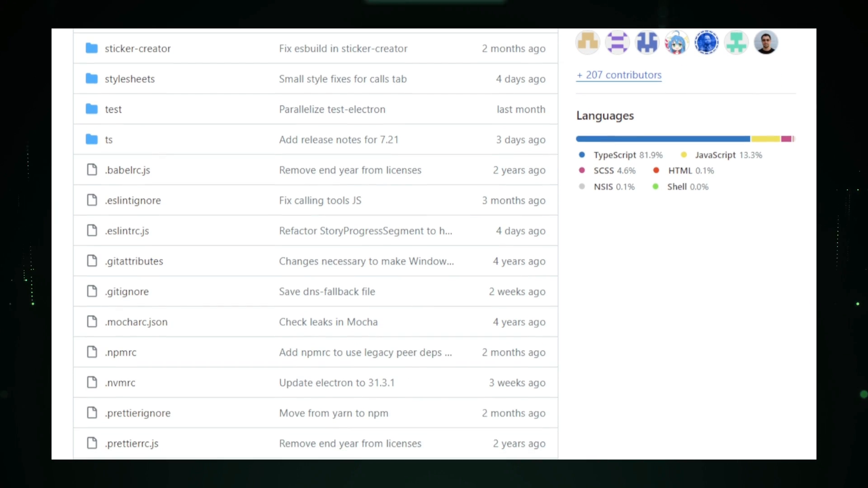
scroll("down", 3)
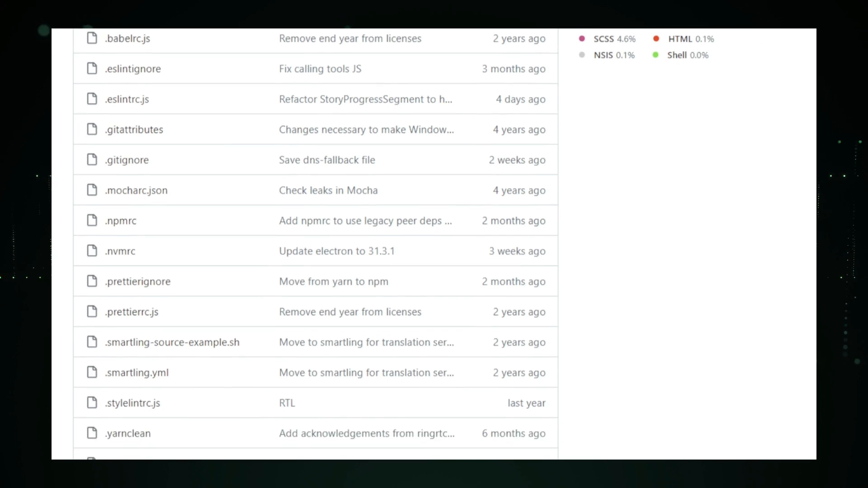
scroll("down", 3)
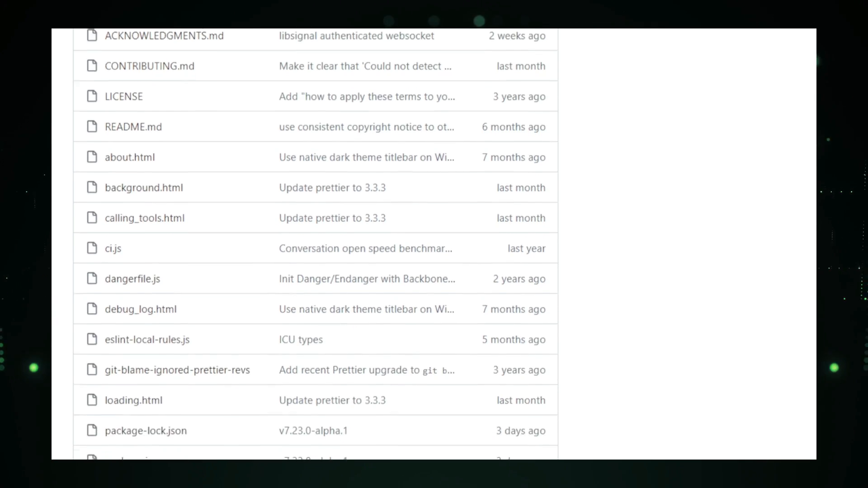
scroll("down", 3)
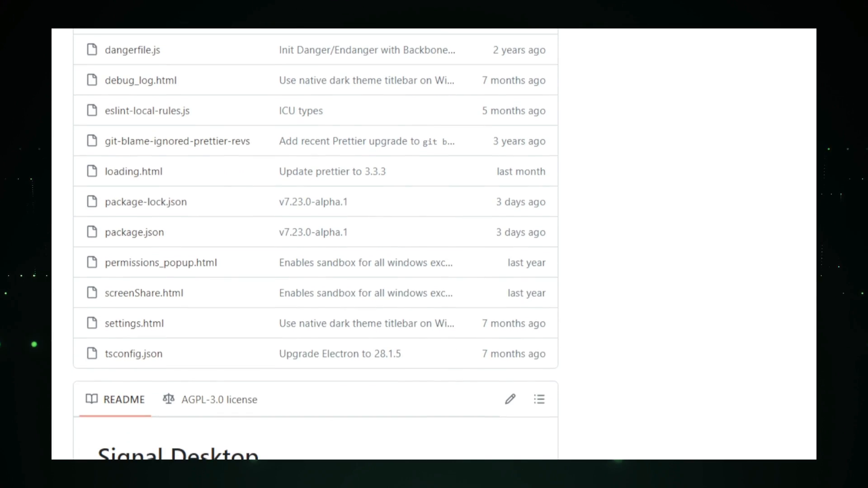
scroll("down", 3)
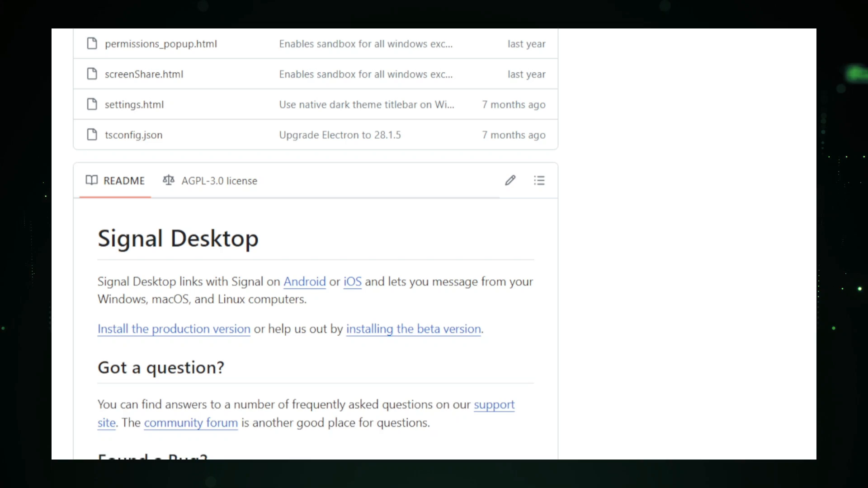
scroll("down", 3)
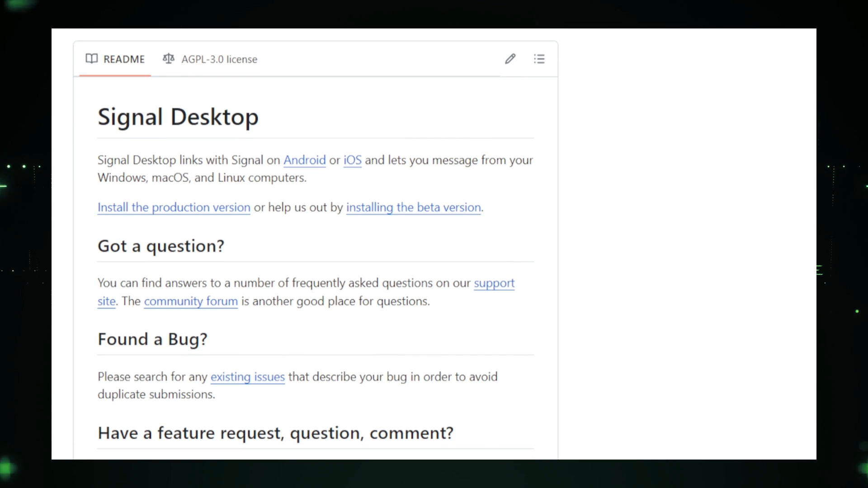
scroll("down", 3)
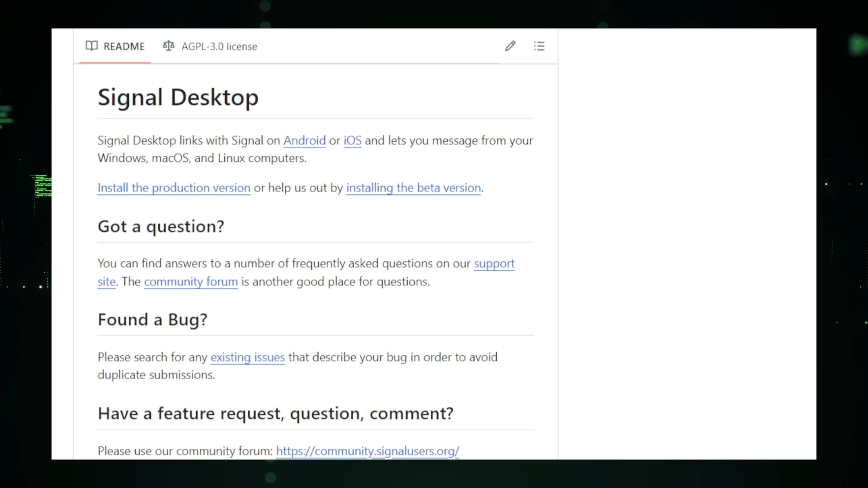
scroll("down", 3)
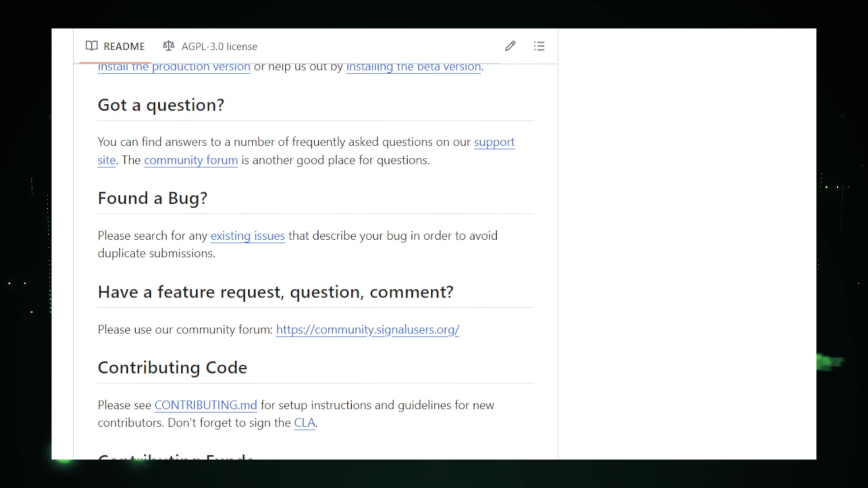
scroll("down", 3)
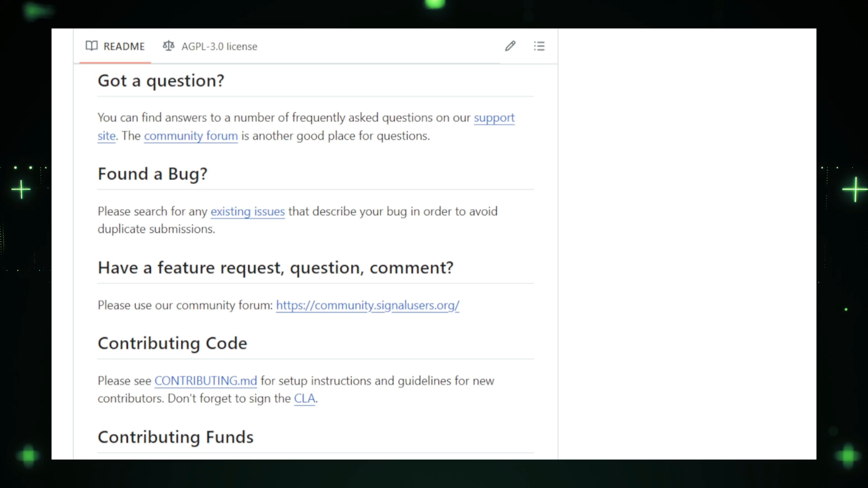
scroll("down", 3)
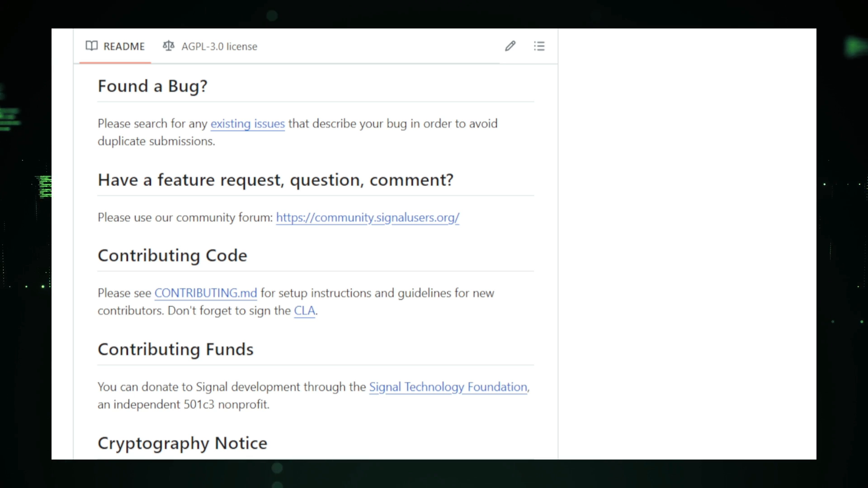
scroll("down", 3)
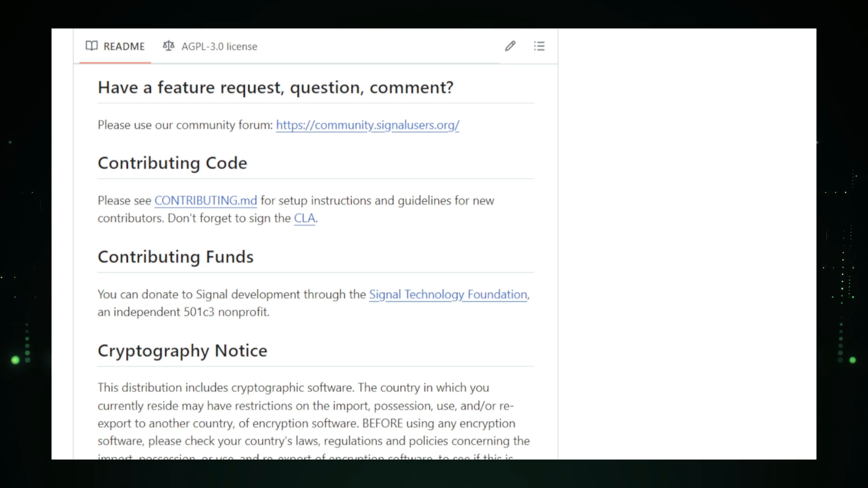
scroll("down", 3)
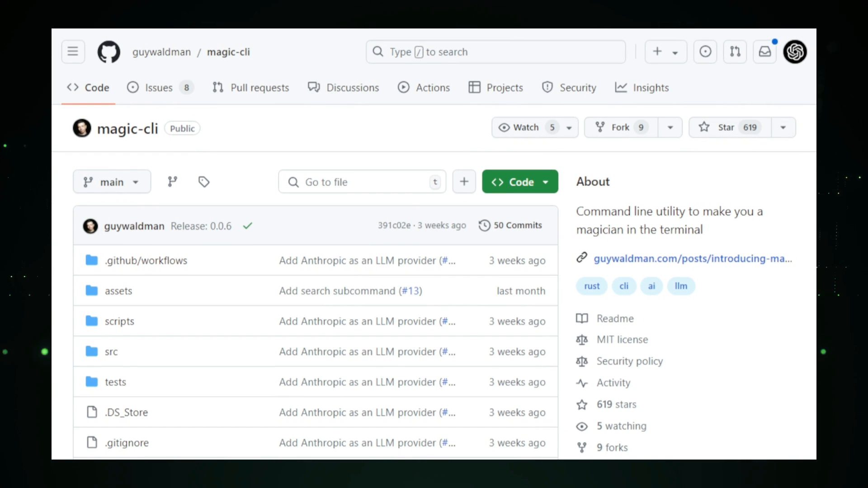
Scroll the magic-cli repository past its file list, releases and languages to the README start
scroll("down", 3)
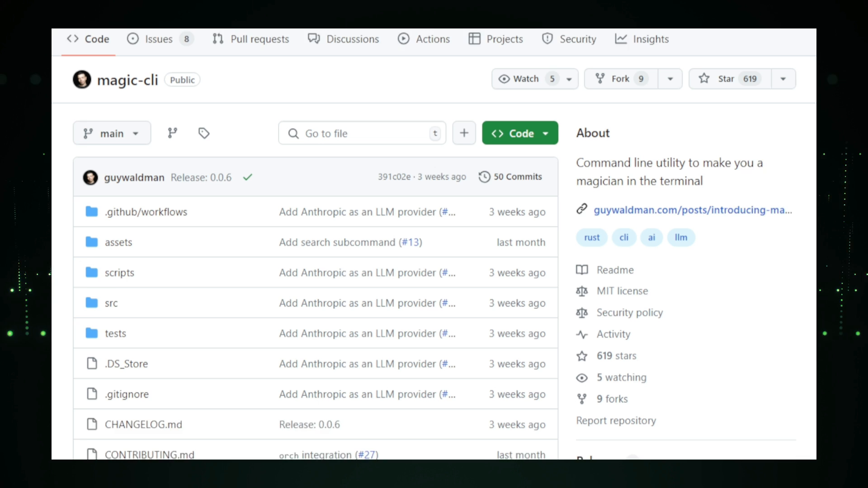
scroll("down", 3)
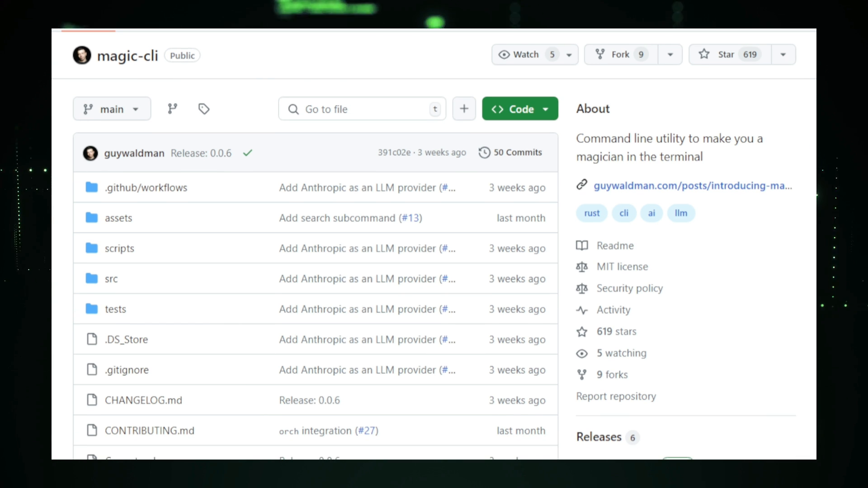
scroll("down", 3)
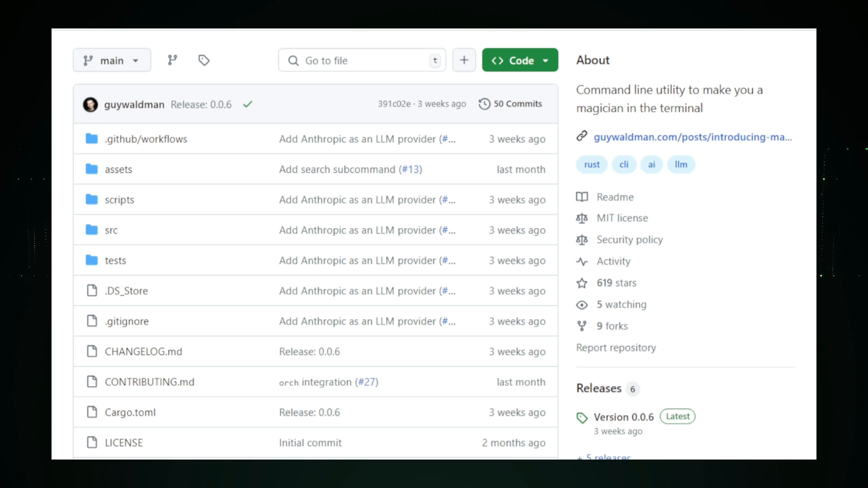
scroll("down", 3)
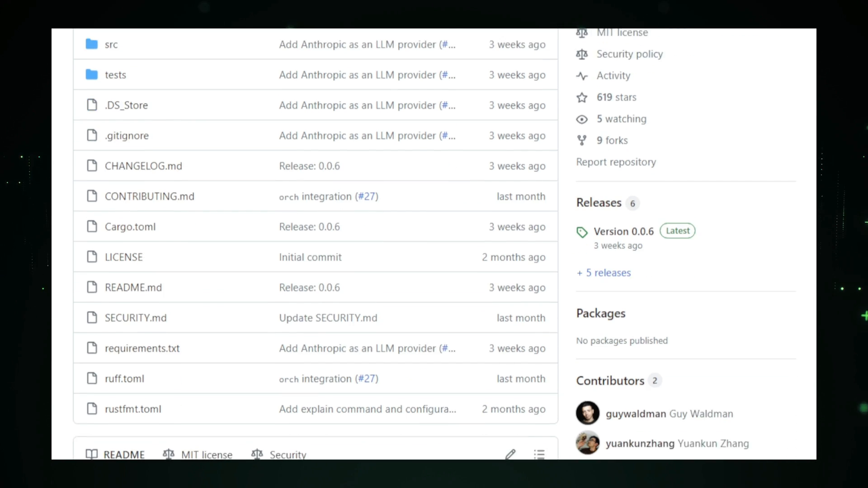
scroll("down", 3)
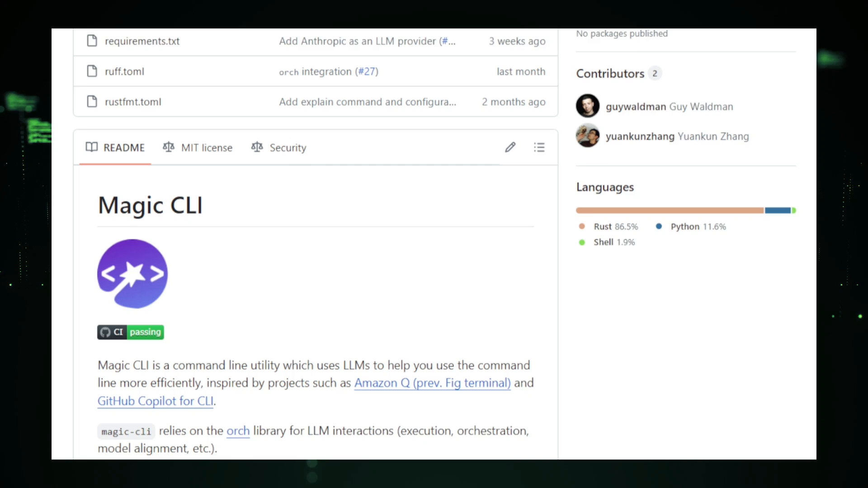
scroll("down", 3)
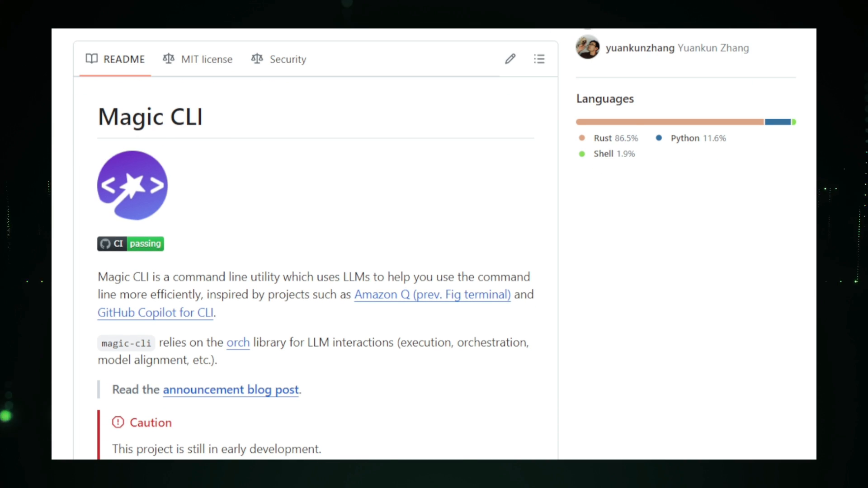
scroll("down", 3)
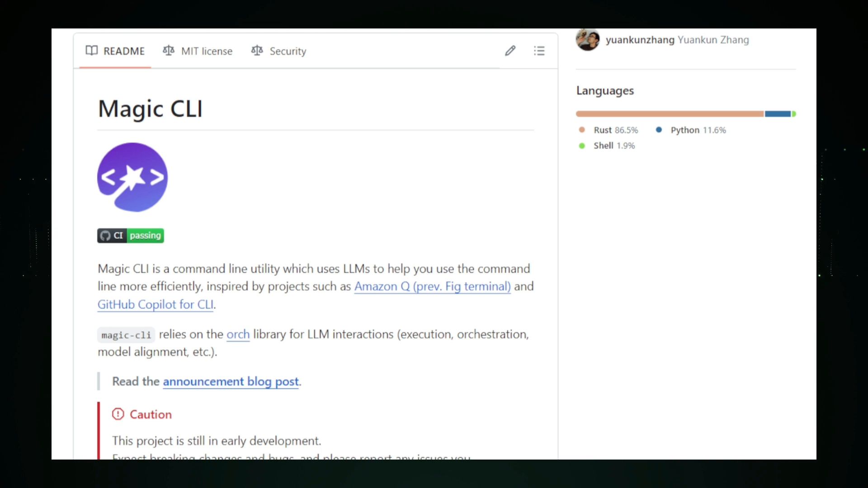
scroll("down", 3)
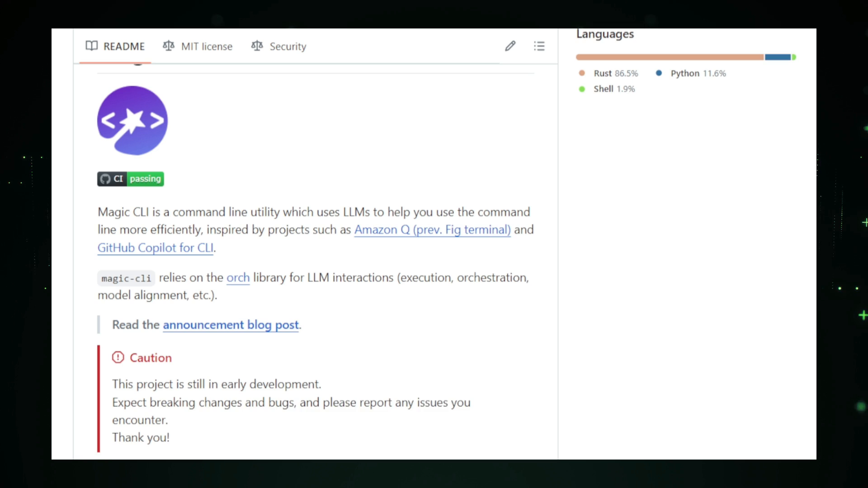
scroll("down", 3)
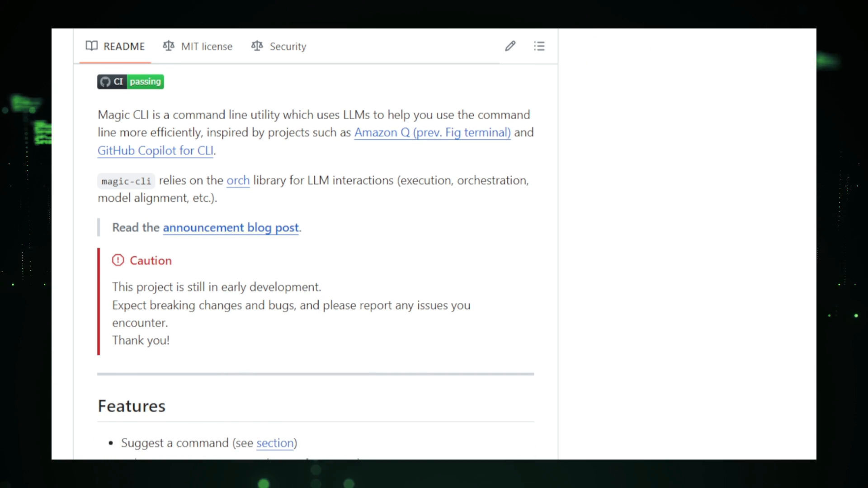
scroll("down", 3)
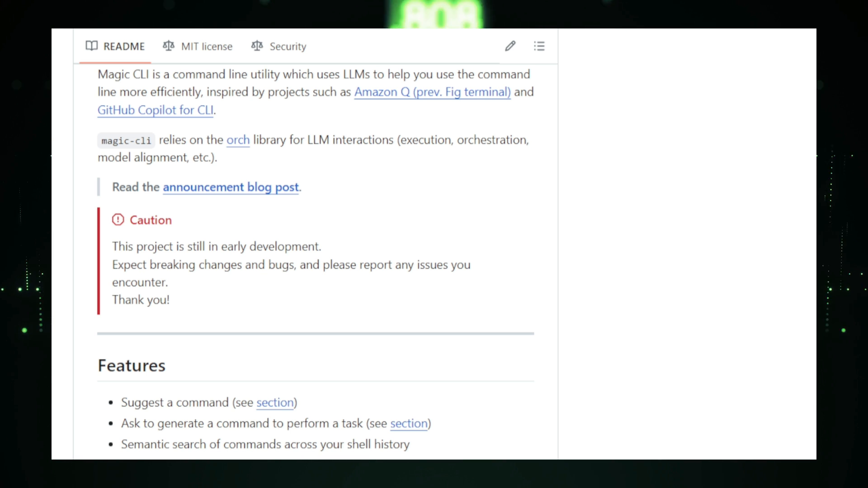
scroll("down", 3)
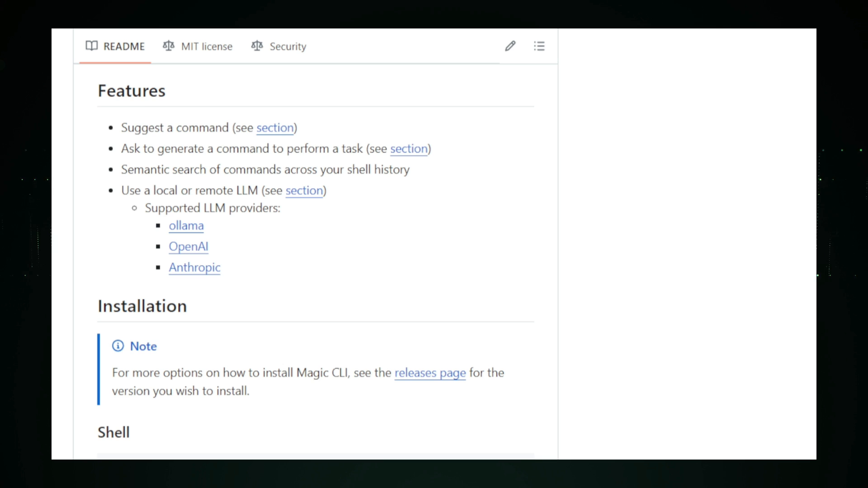
scroll("down", 3)
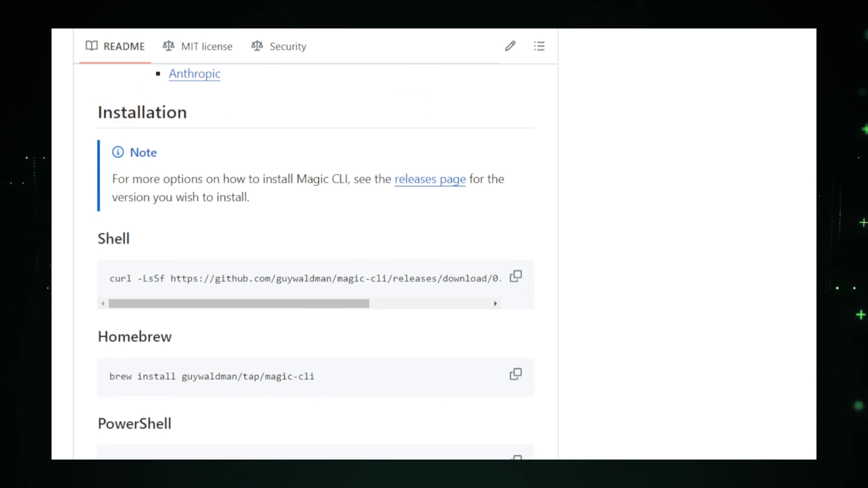
scroll("down", 3)
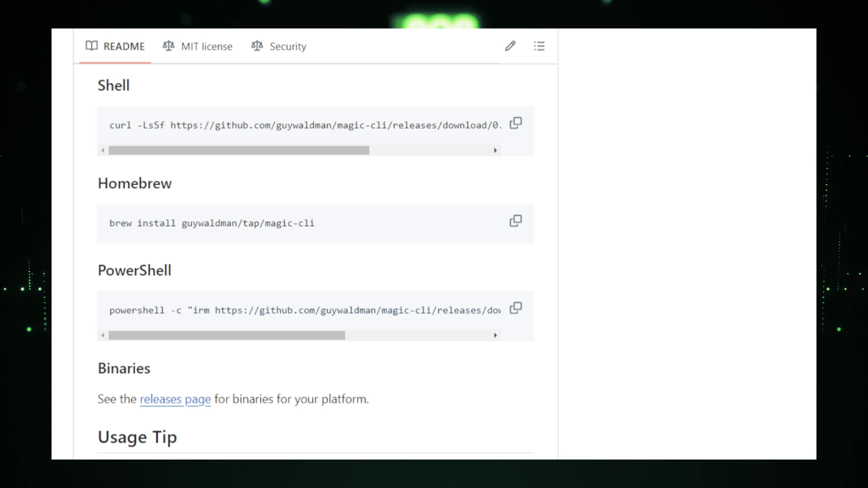
scroll("down", 3)
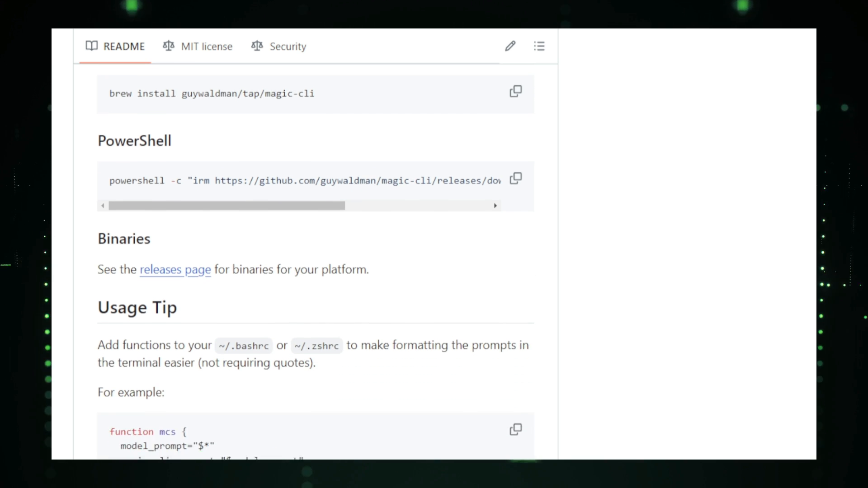
scroll("down", 3)
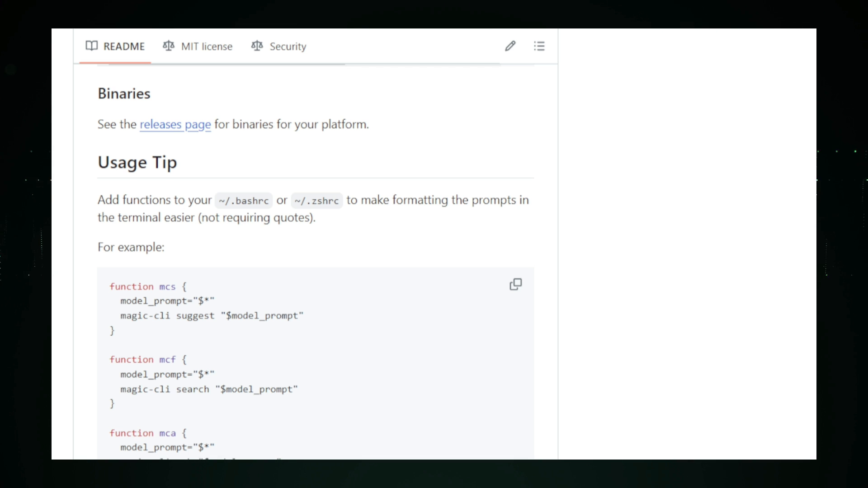
scroll("down", 3)
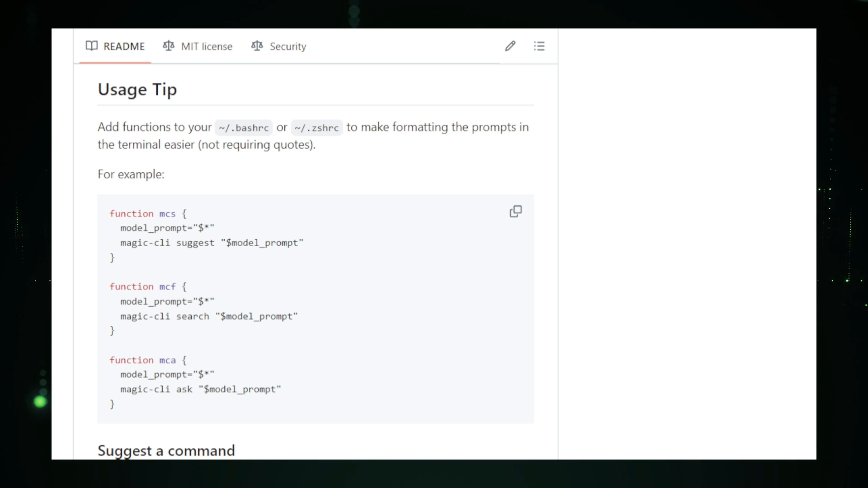
scroll("down", 3)
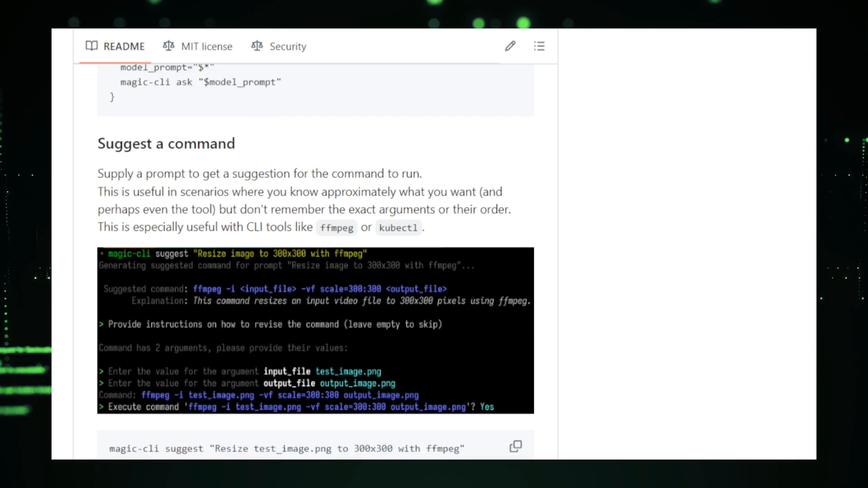
Scroll the magic-cli README through Suggest, history Search and Ask down to the LLM providers list
scroll("down", 3)
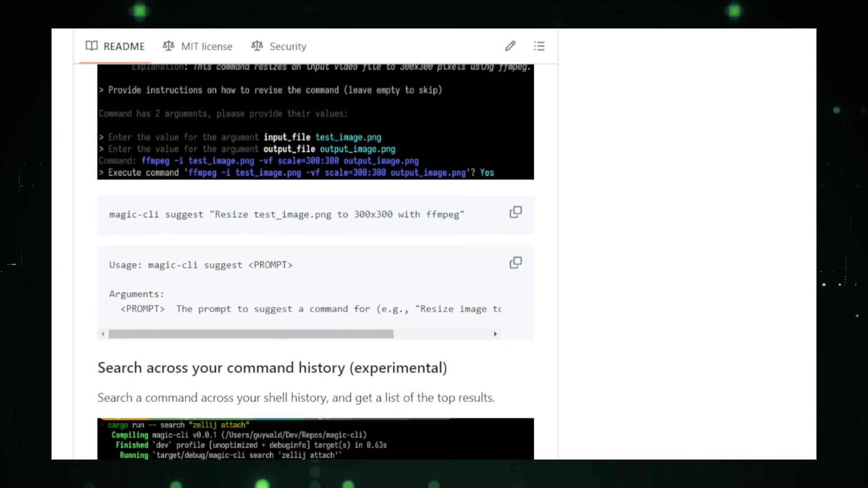
scroll("down", 3)
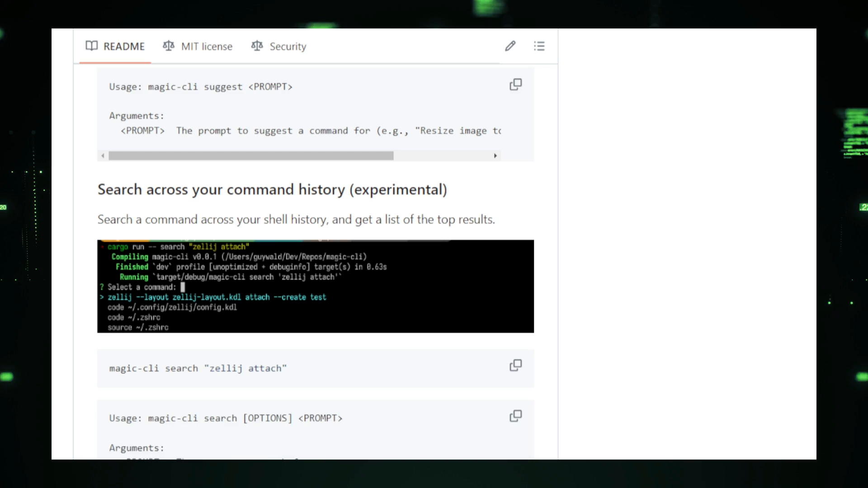
scroll("down", 3)
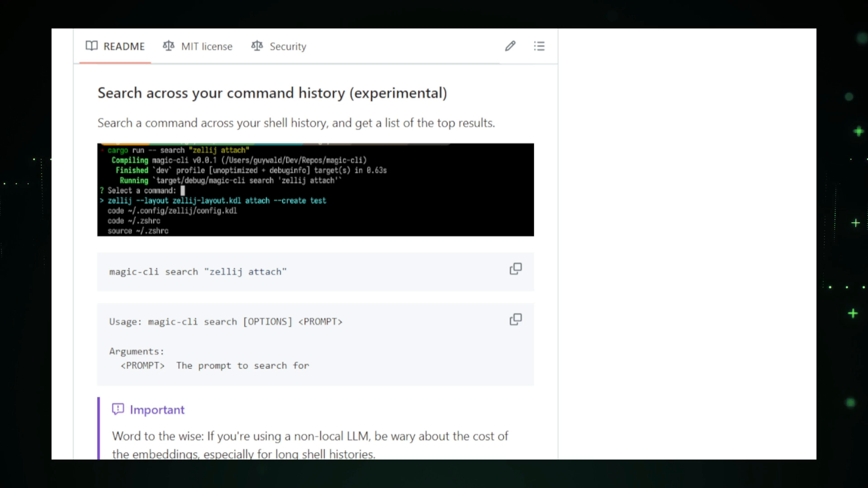
scroll("down", 3)
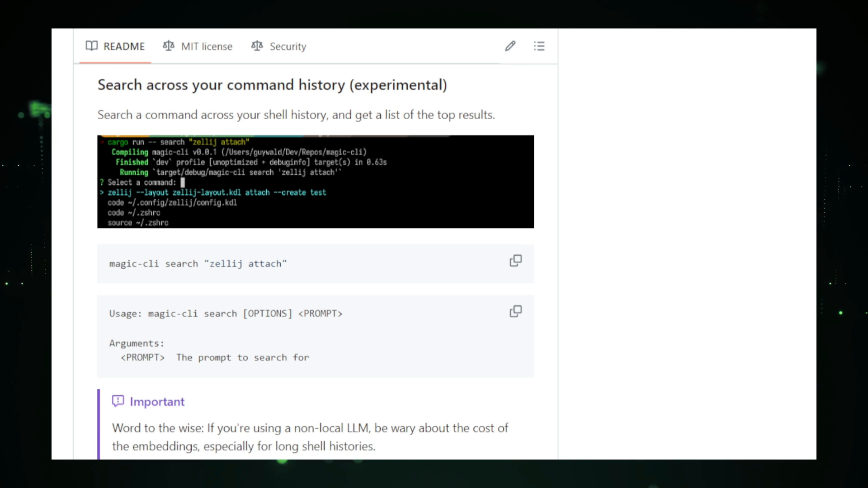
scroll("down", 3)
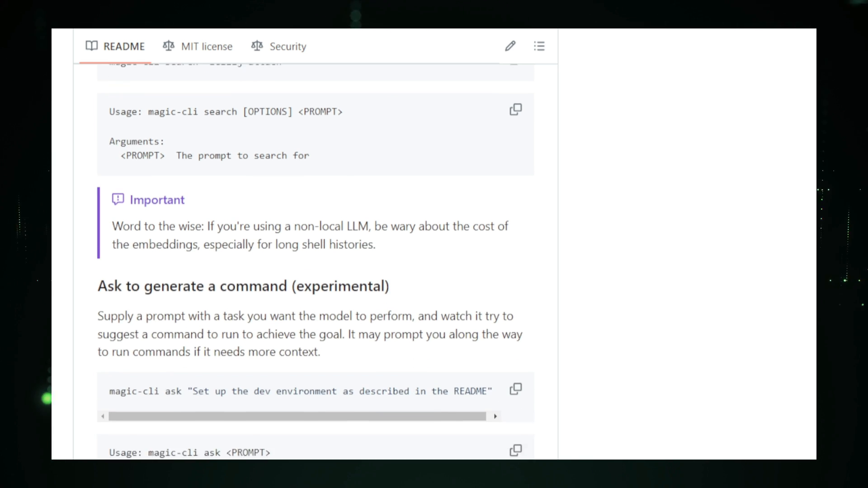
scroll("down", 3)
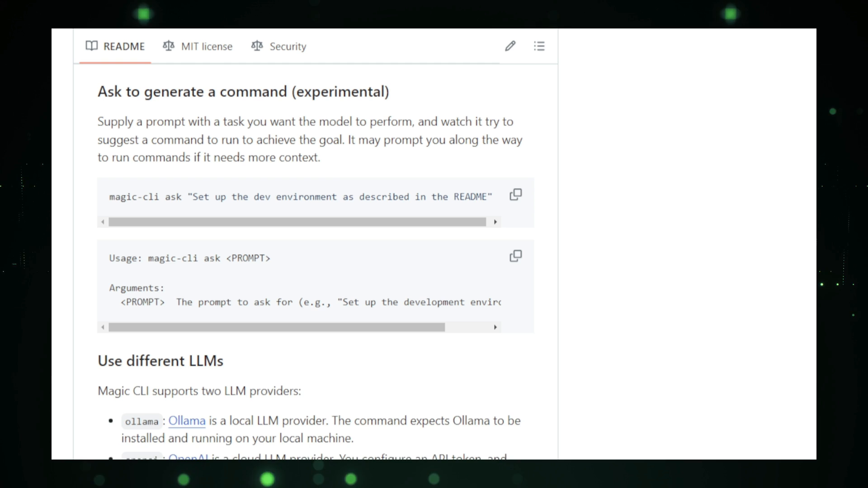
Scroll the README through Use different LLMs, Configuration and Roadmap down to Security
scroll("down", 3)
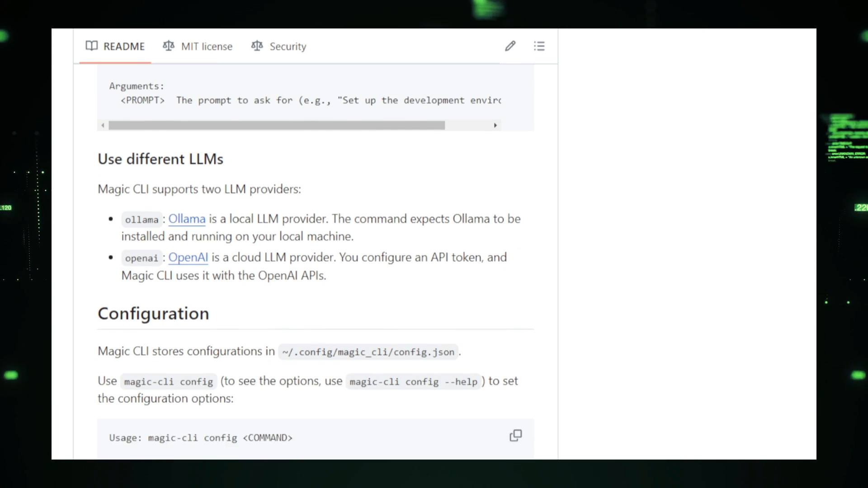
scroll("down", 3)
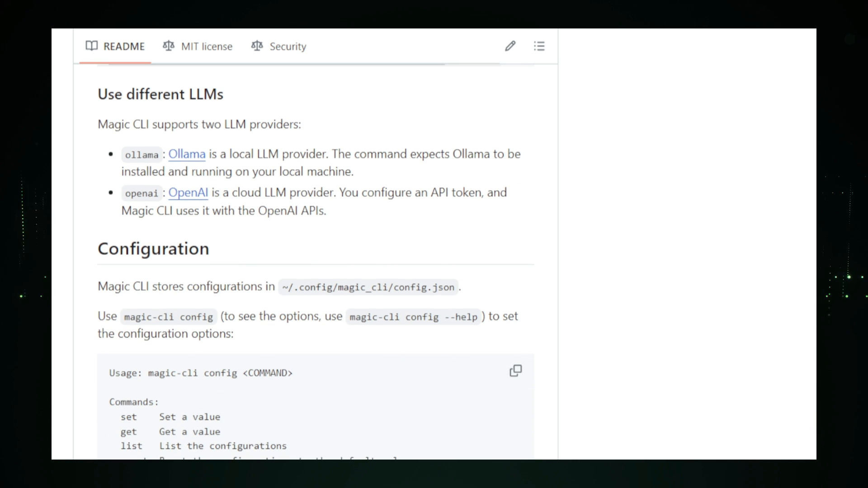
scroll("down", 3)
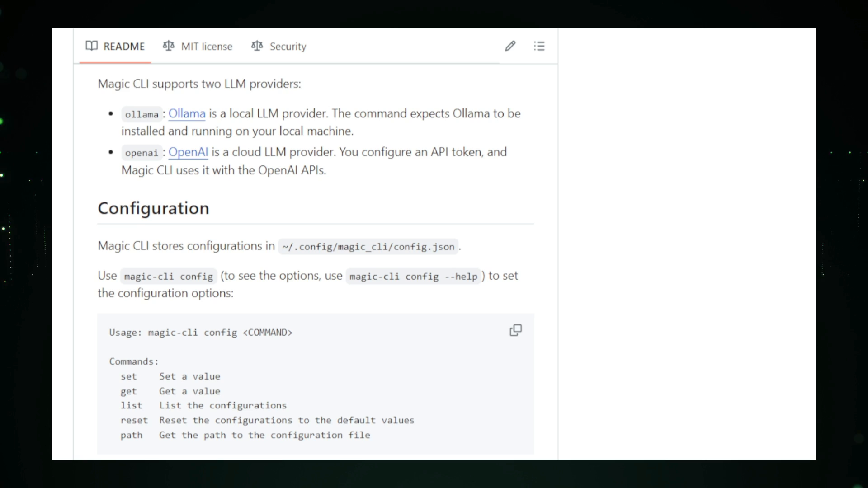
scroll("down", 3)
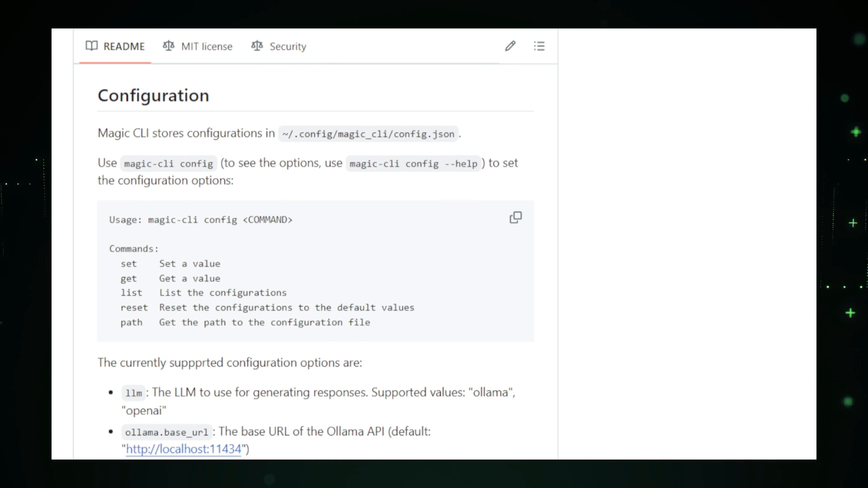
scroll("down", 3)
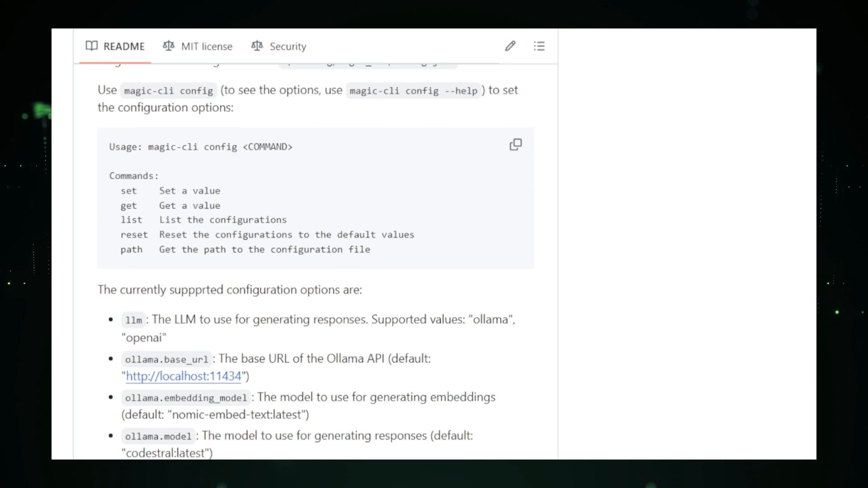
scroll("down", 3)
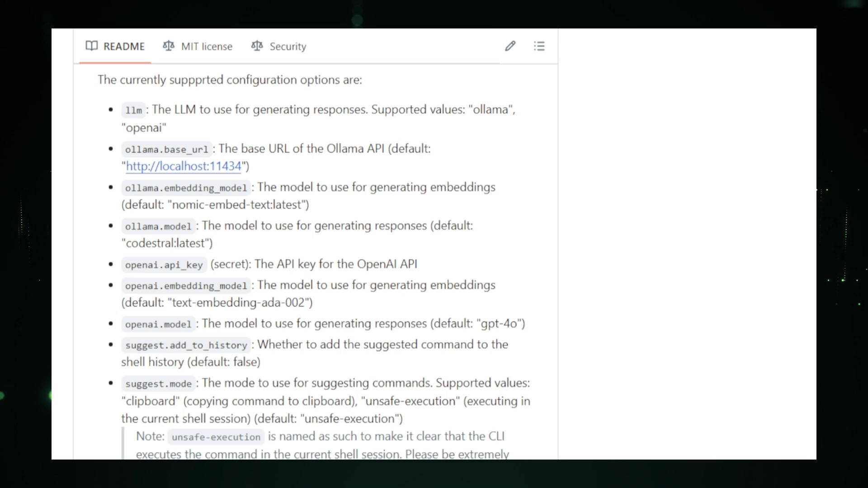
scroll("down", 3)
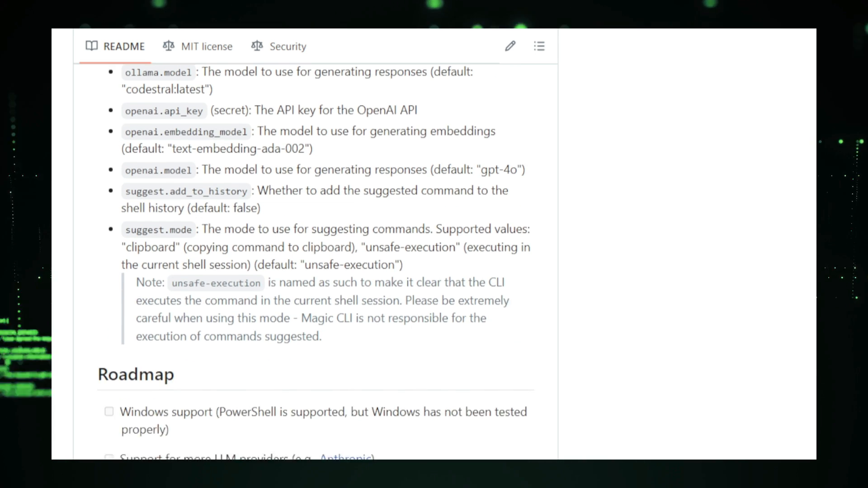
scroll("down", 3)
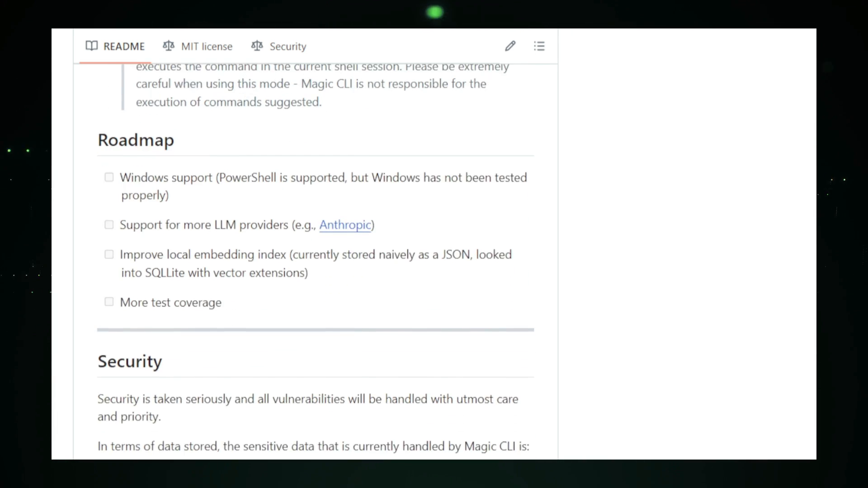
scroll("down", 3)
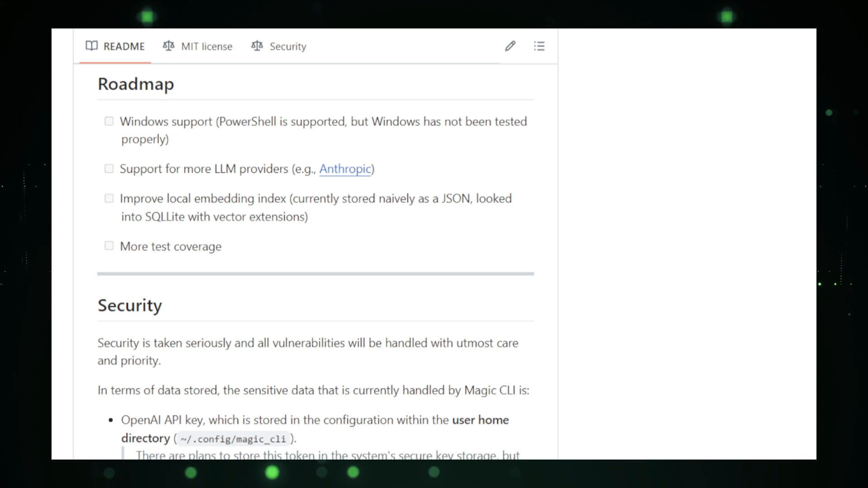
scroll("down", 3)
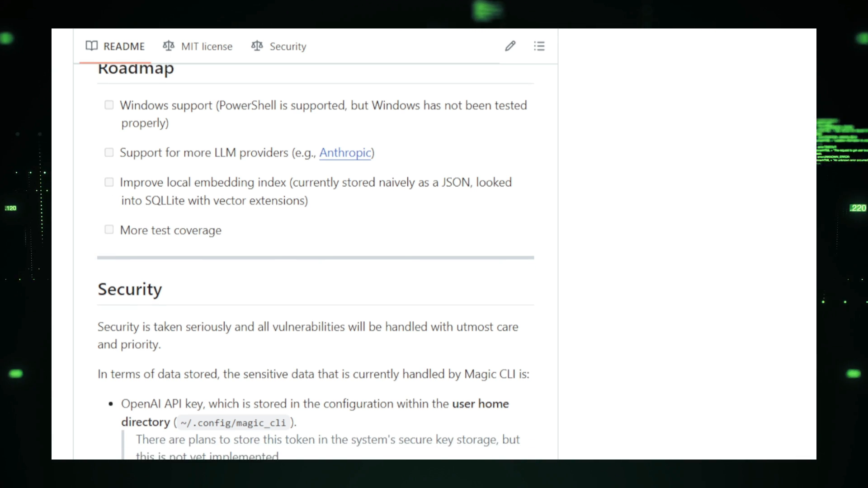
scroll("down", 3)
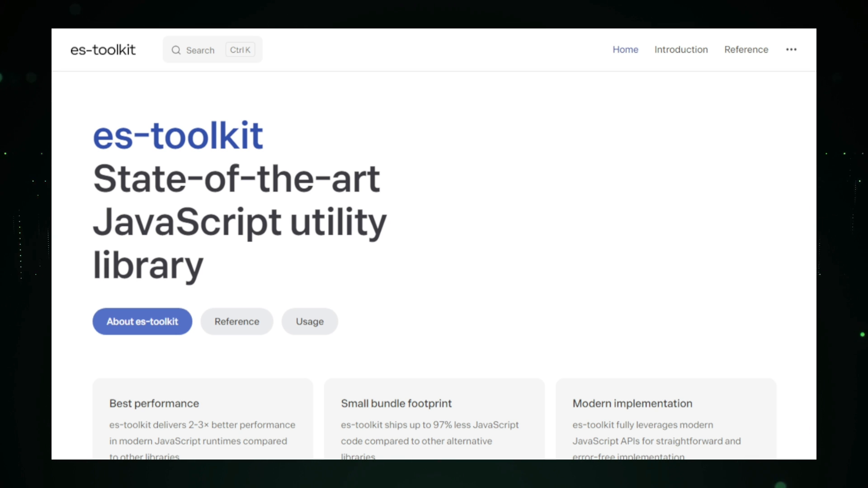
Scroll the es-toolkit homepage feature cards before moving to the toss/es-toolkit repository
scroll("down", 3)
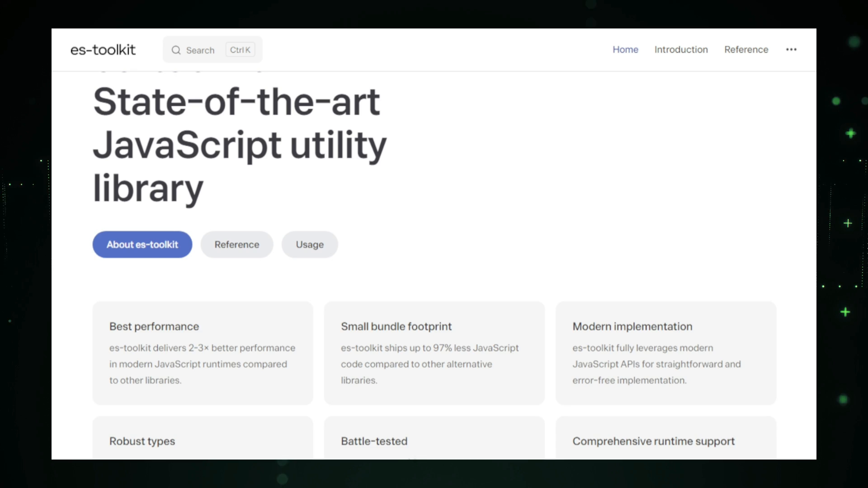
scroll("down", 3)
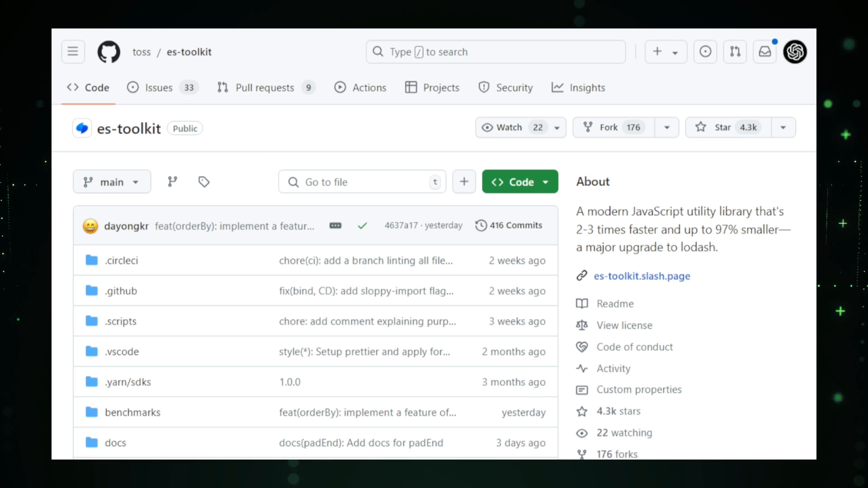
Scroll the es-toolkit repository past its file list, Releases, Contributors and Languages to the README start
scroll("down", 3)
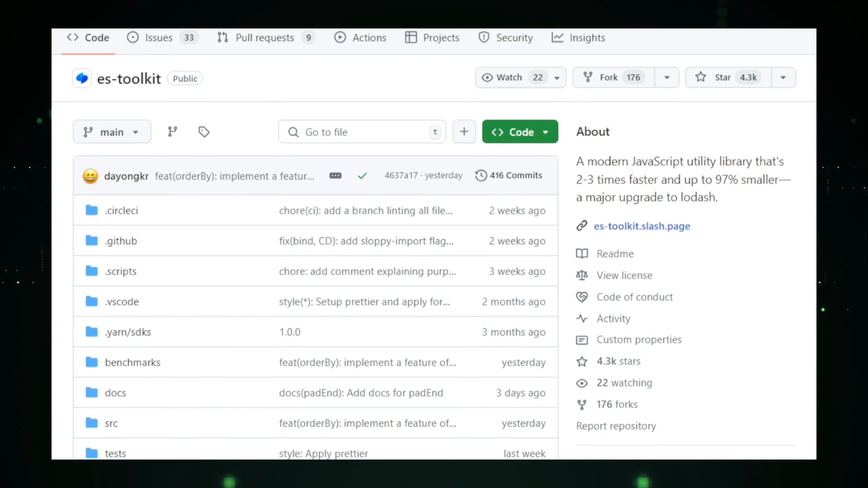
scroll("down", 3)
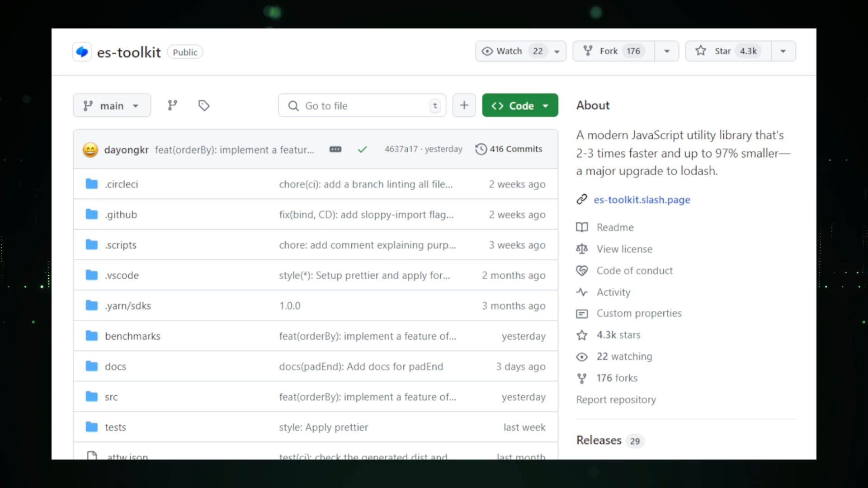
scroll("down", 3)
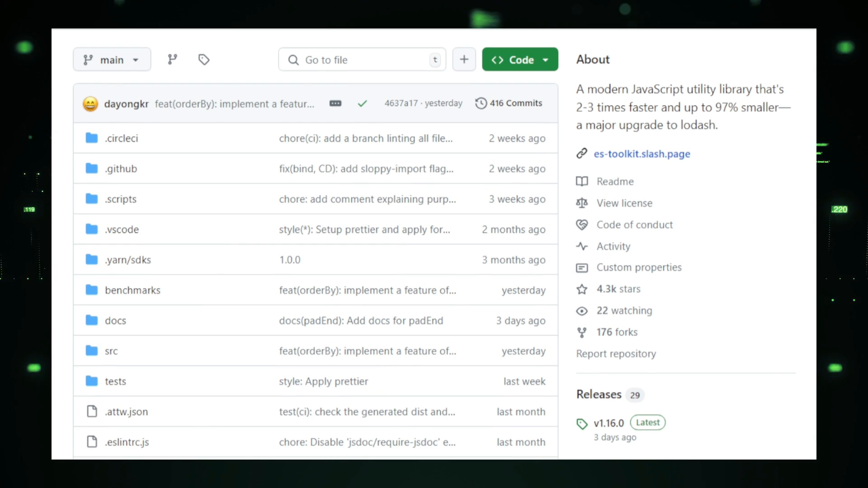
scroll("down", 3)
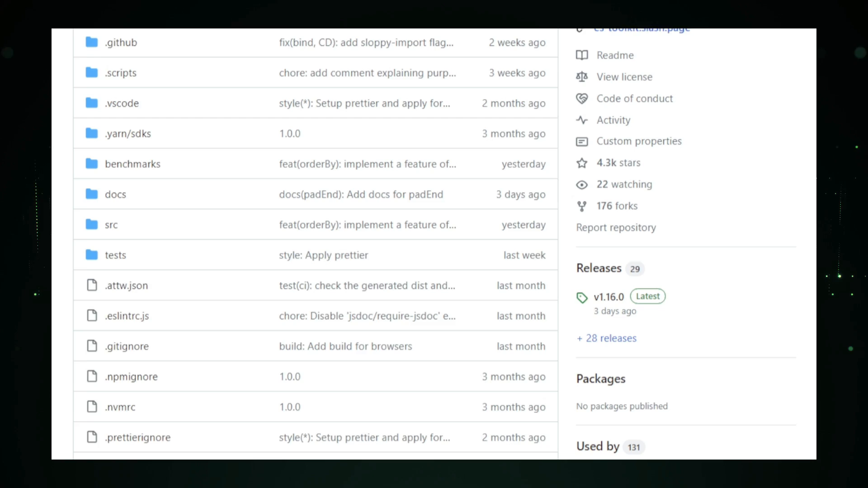
scroll("down", 3)
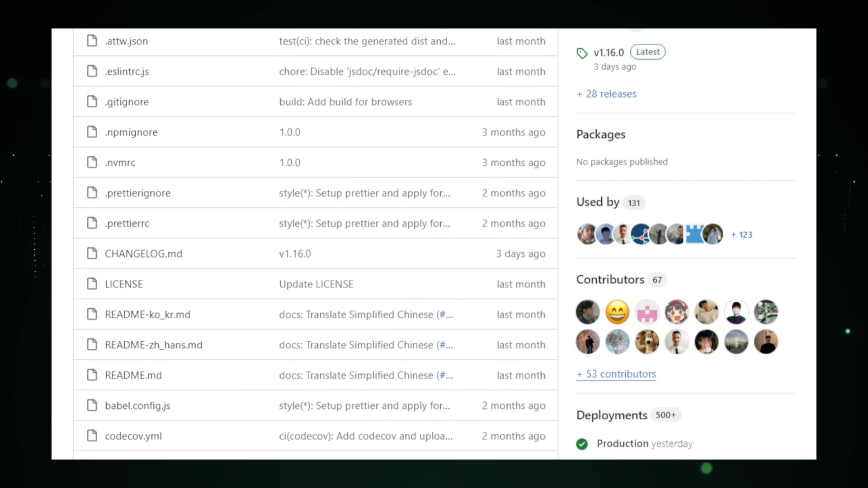
scroll("down", 3)
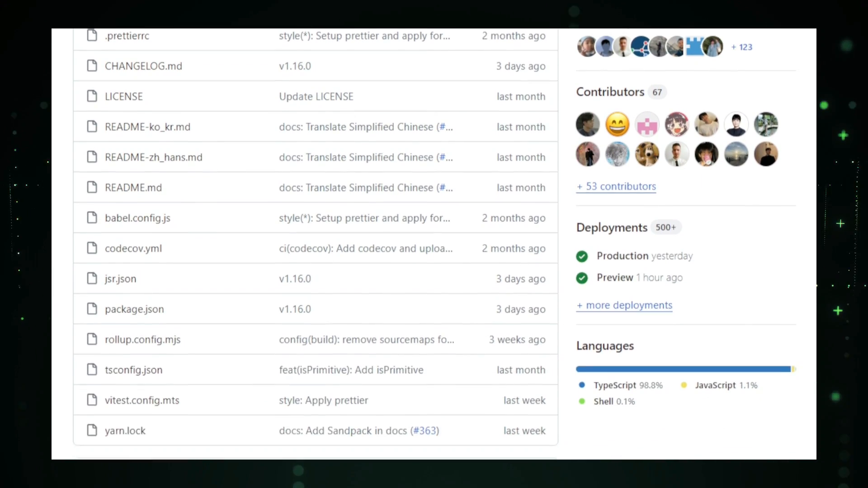
scroll("down", 3)
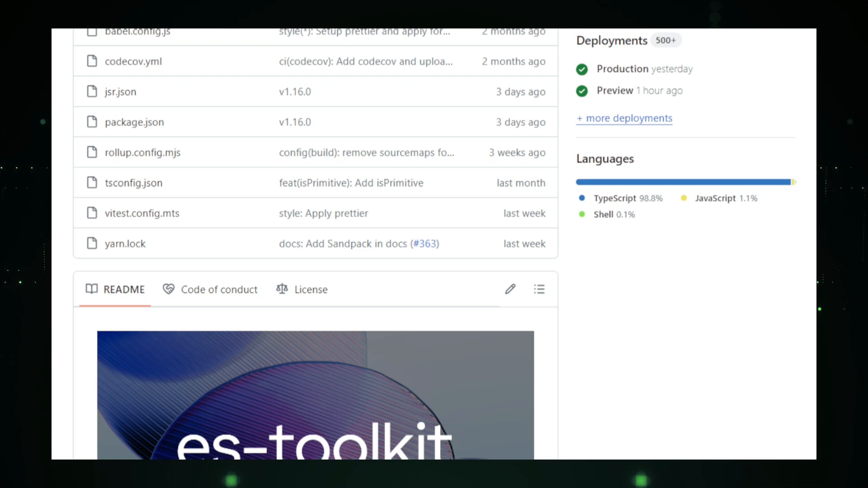
Scroll the es-toolkit README through its introduction and feature bullet list
scroll("down", 3)
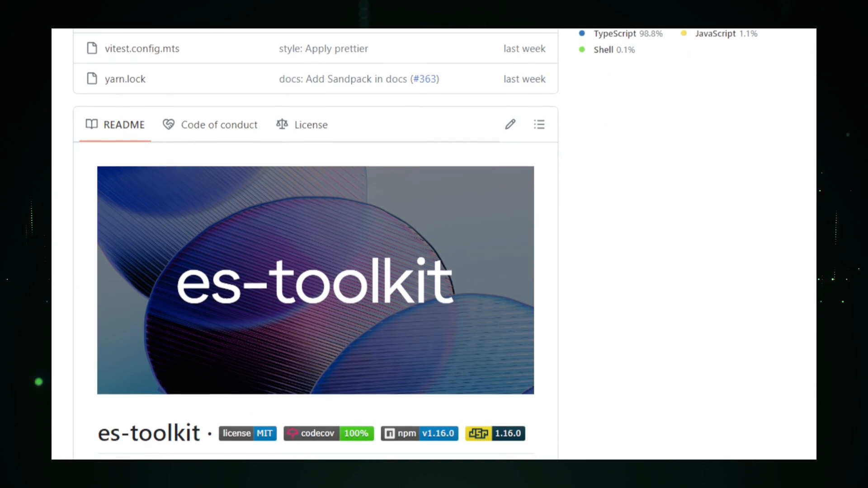
scroll("down", 3)
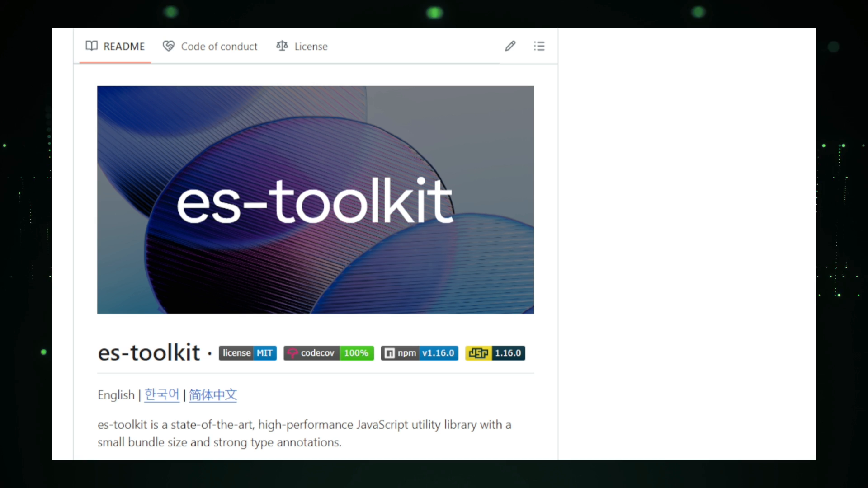
scroll("down", 3)
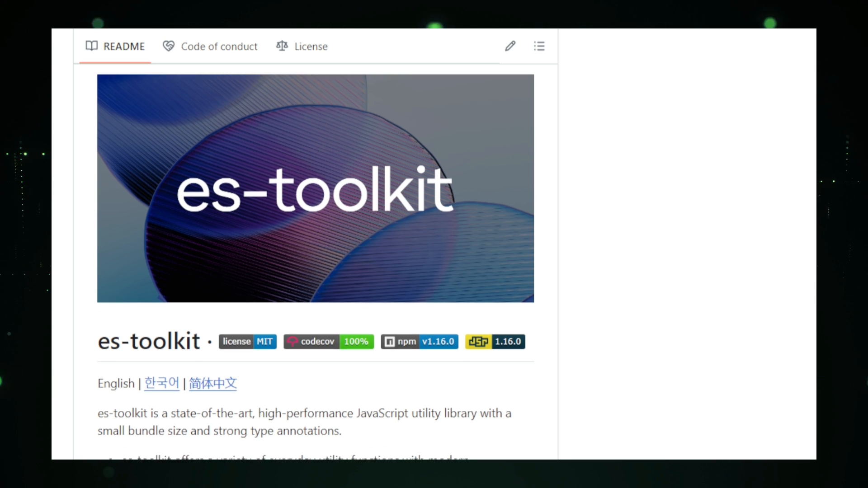
scroll("down", 3)
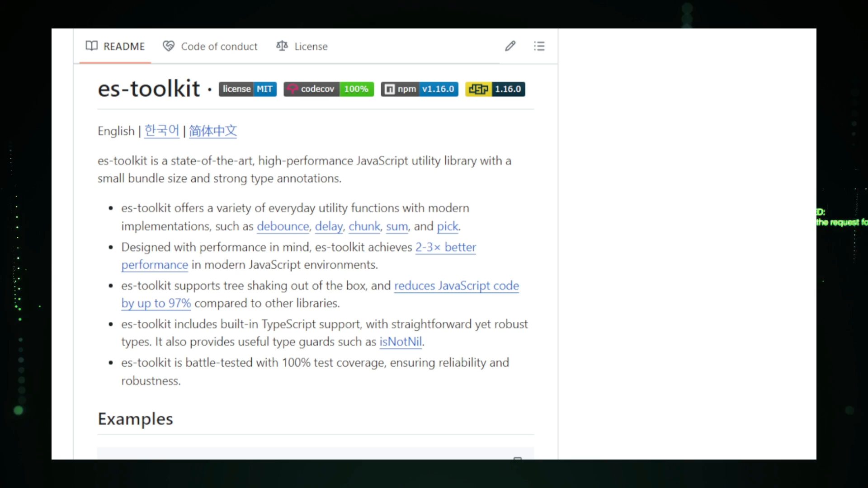
Continue down the README to the Examples code block and Contributing section
scroll("down", 3)
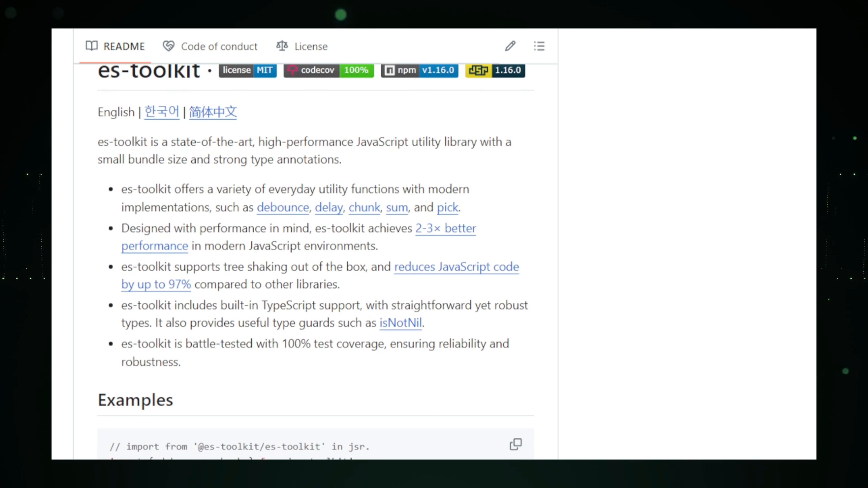
scroll("down", 3)
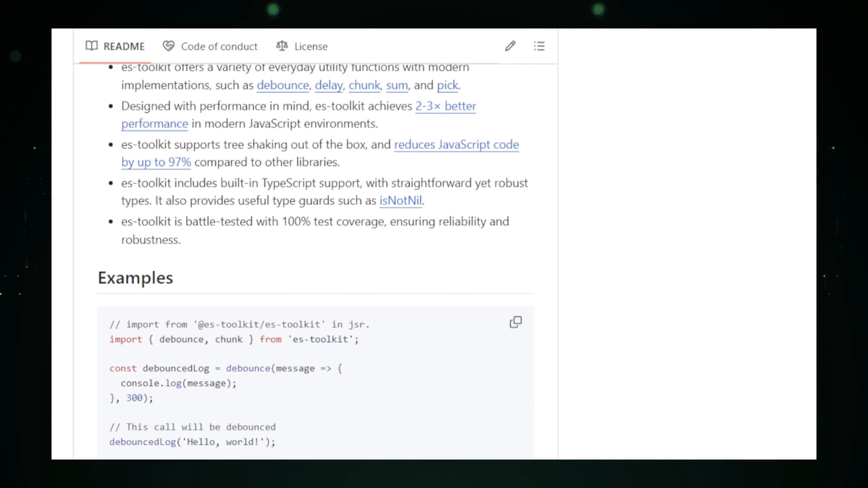
scroll("down", 3)
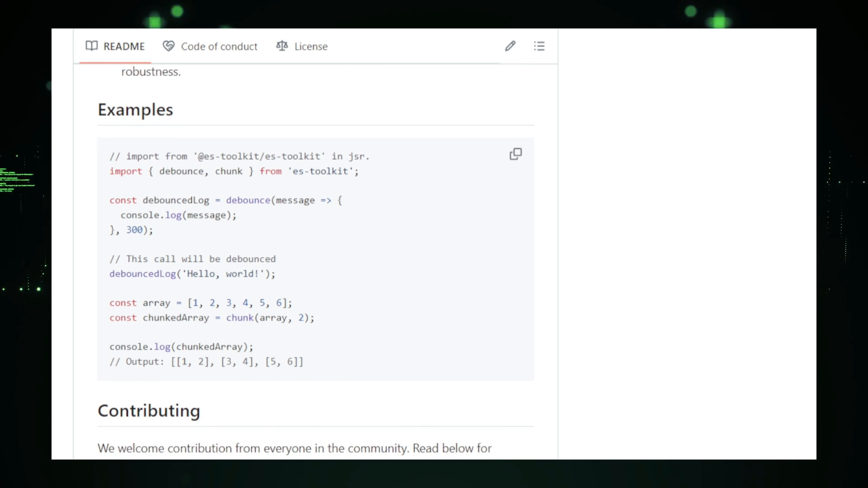
scroll("down", 3)
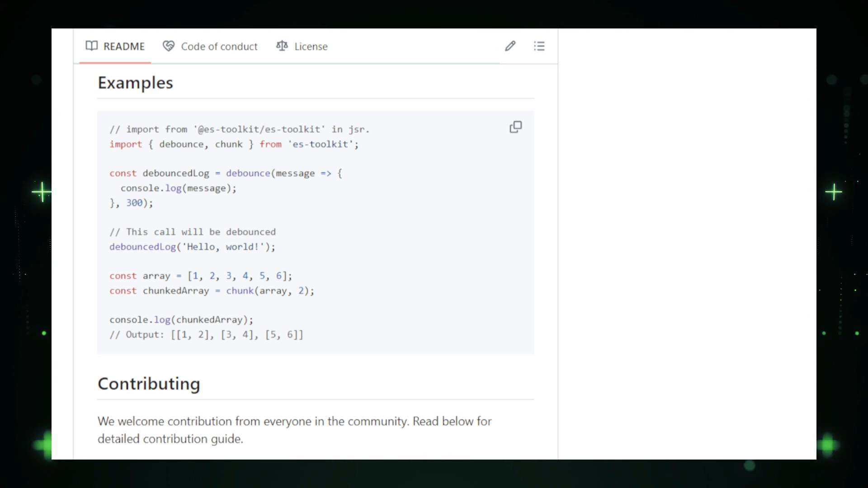
scroll("down", 3)
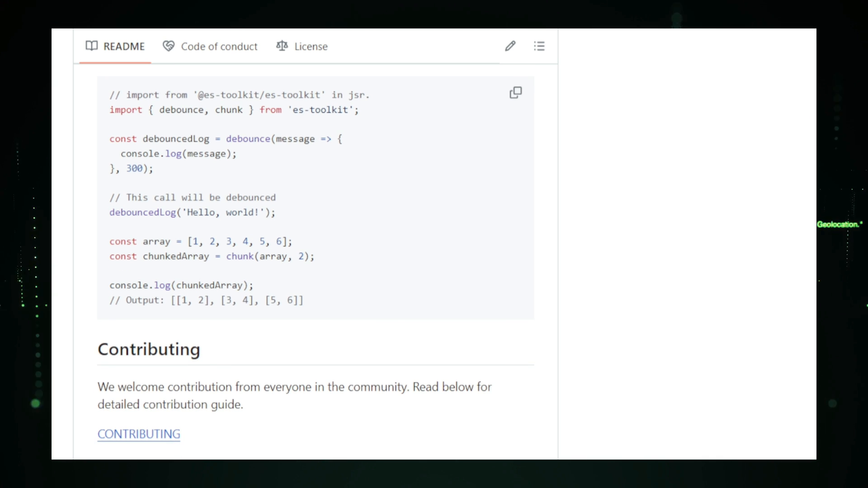
scroll("down", 3)
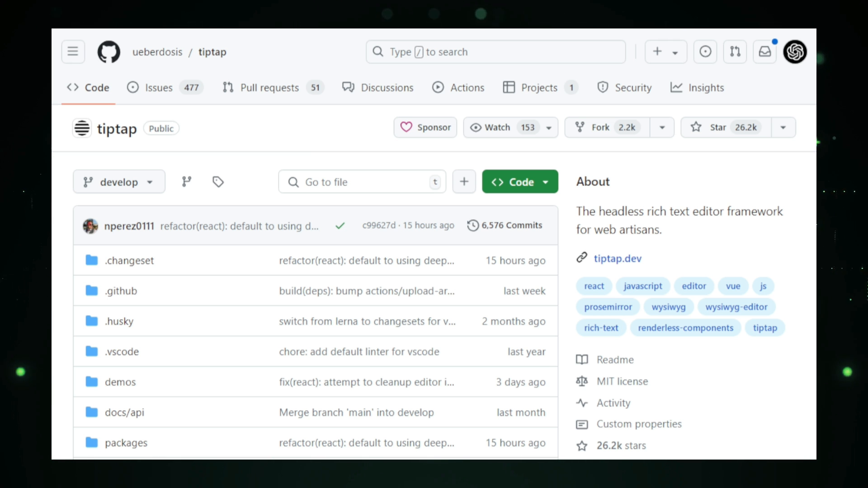
Scroll the tiptap repository past its file list, About sidebar, Releases and Languages to the Tiptap Editor README heading
scroll("down", 3)
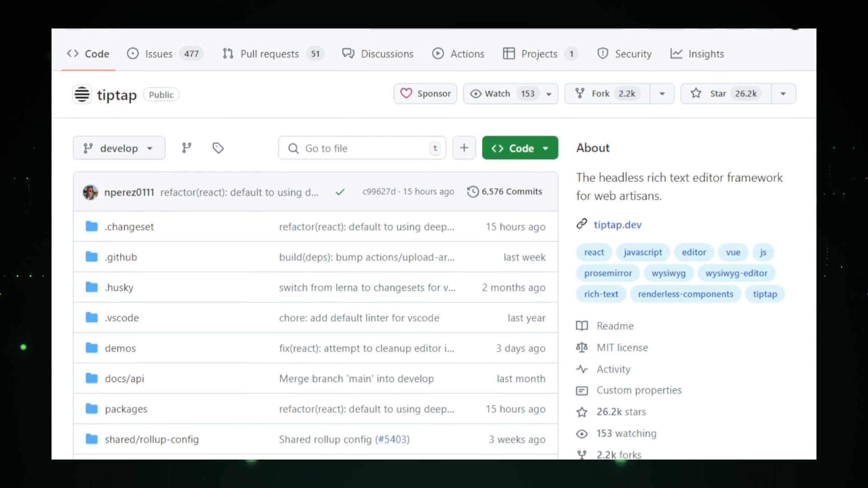
scroll("down", 3)
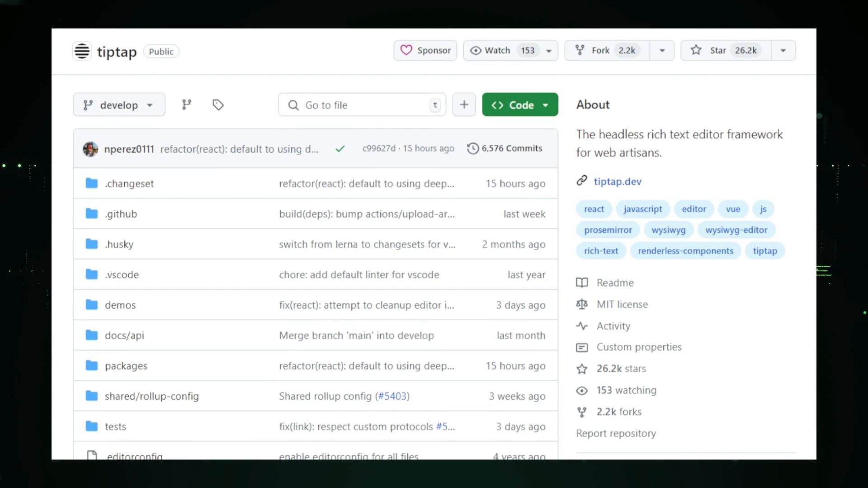
scroll("down", 3)
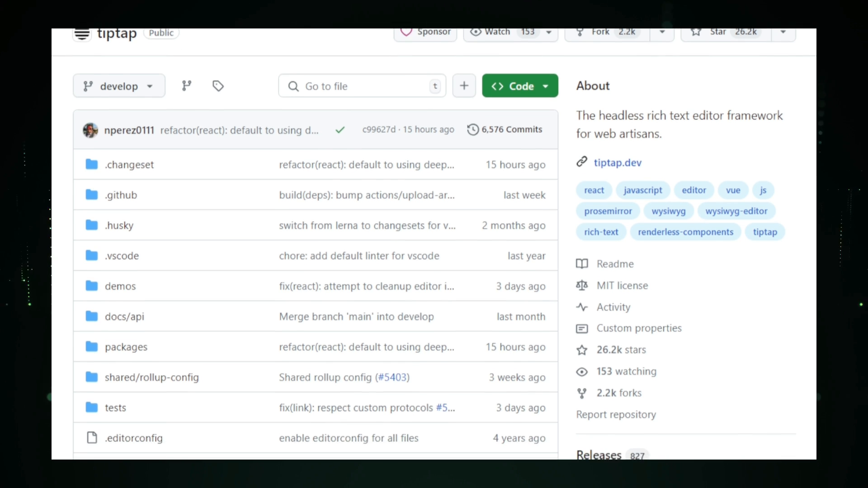
scroll("down", 3)
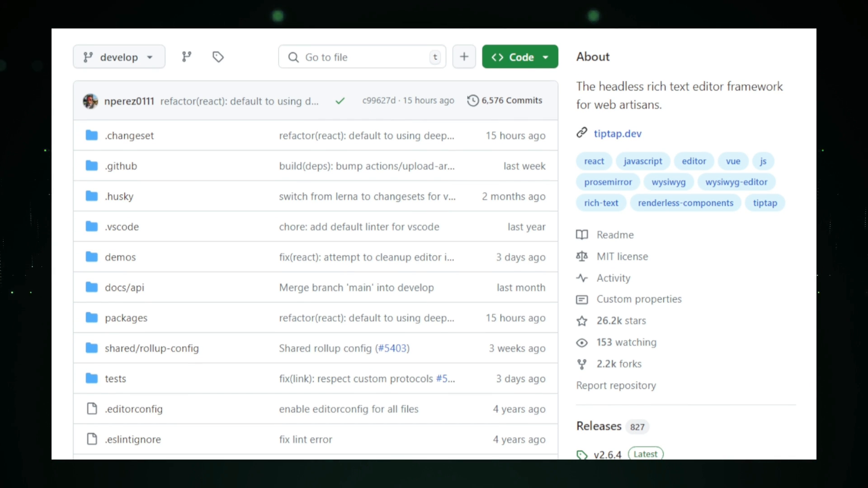
scroll("down", 3)
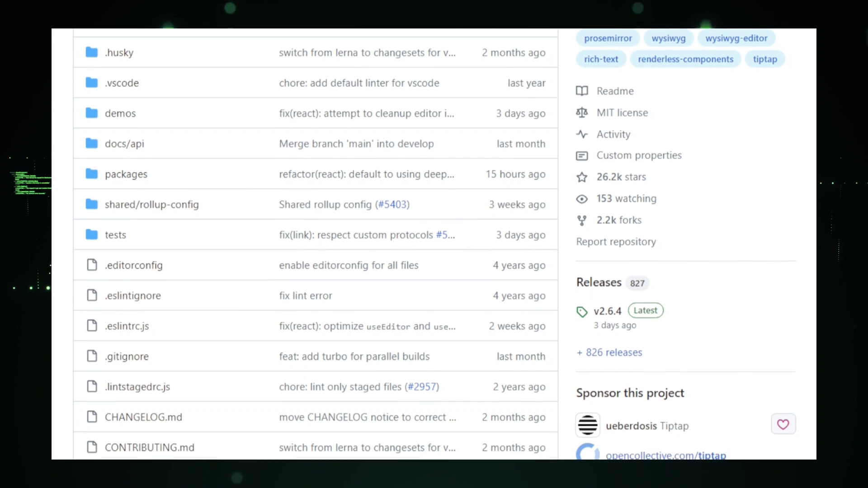
scroll("down", 3)
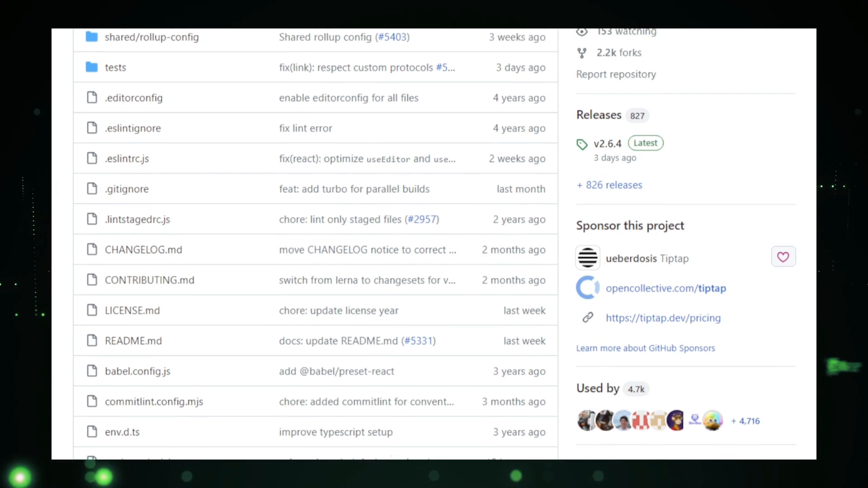
scroll("down", 3)
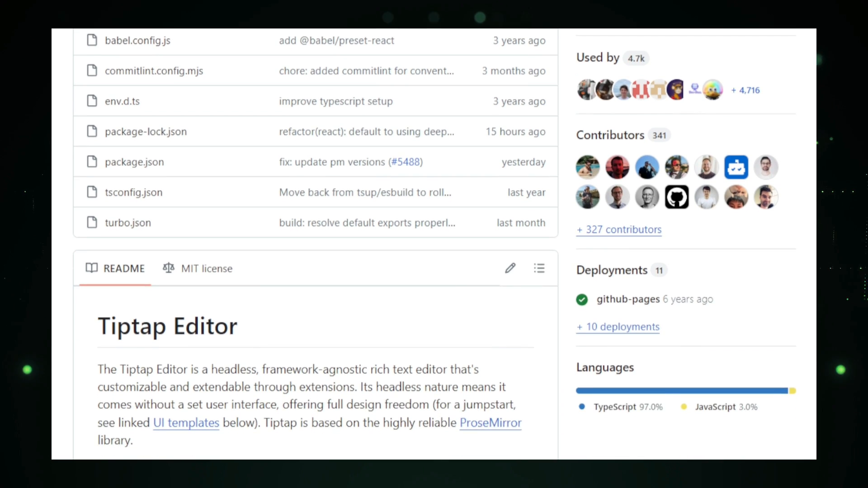
scroll("down", 3)
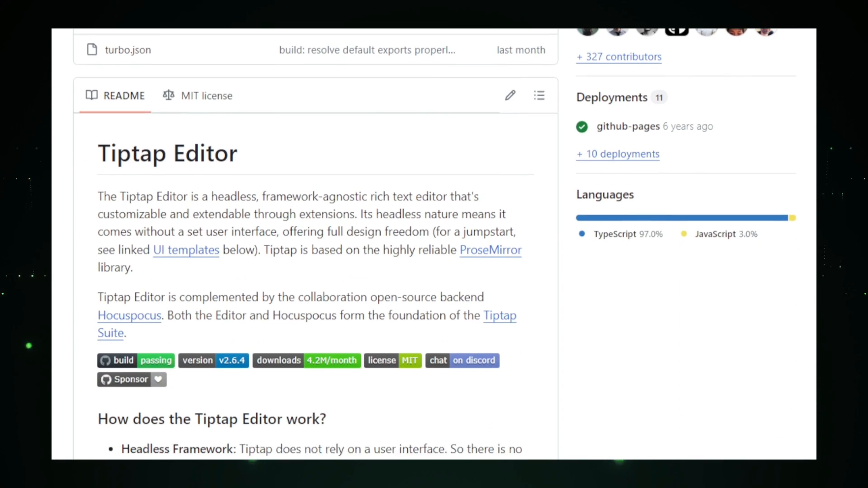
scroll("down", 3)
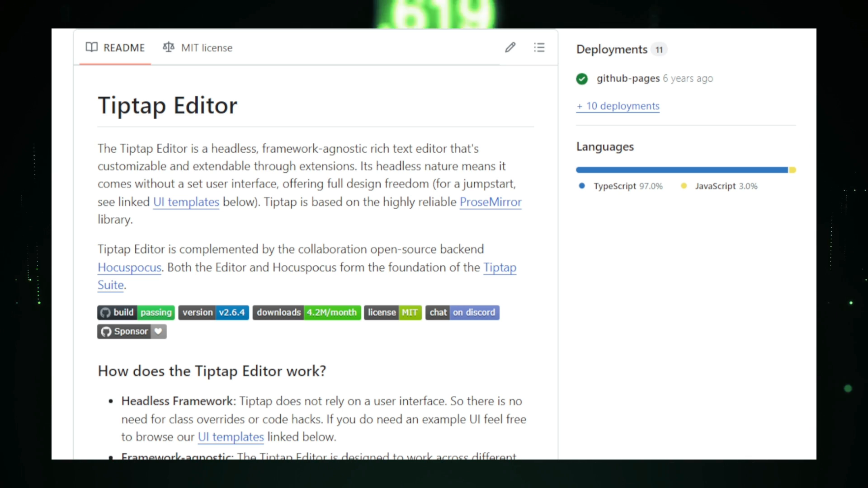
Scroll the tiptap README through Pro Extensions, Documentation and About Tiptap
scroll("down", 3)
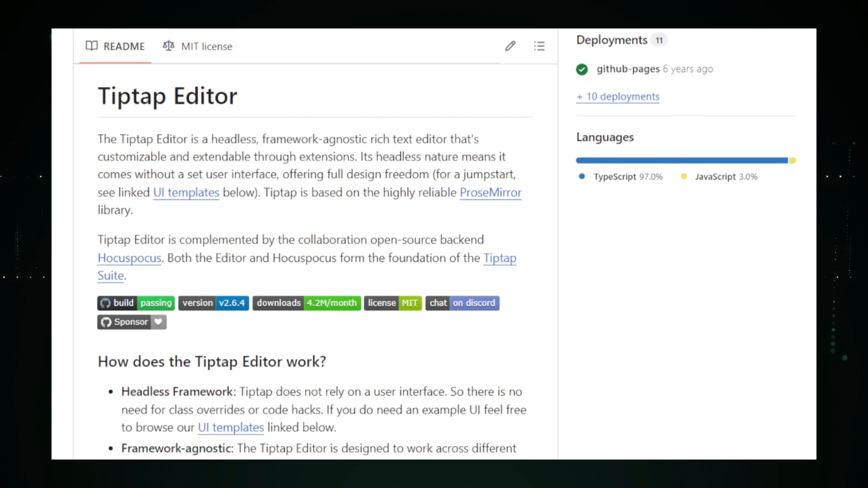
scroll("down", 3)
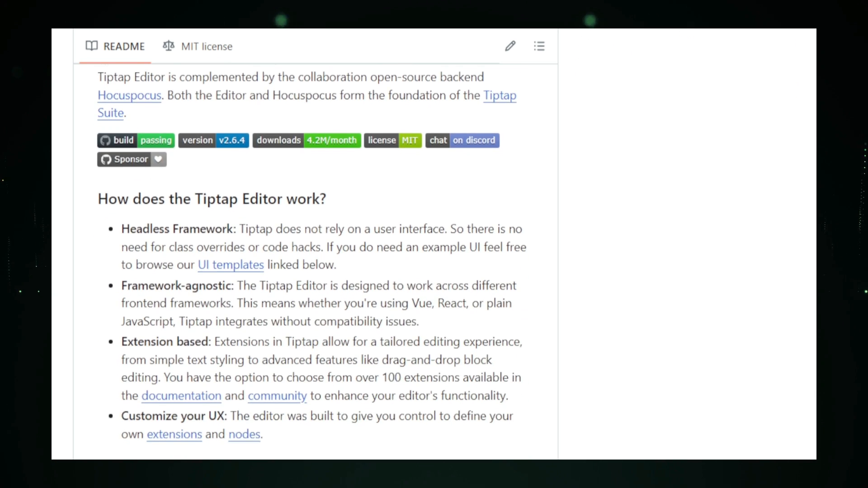
scroll("down", 3)
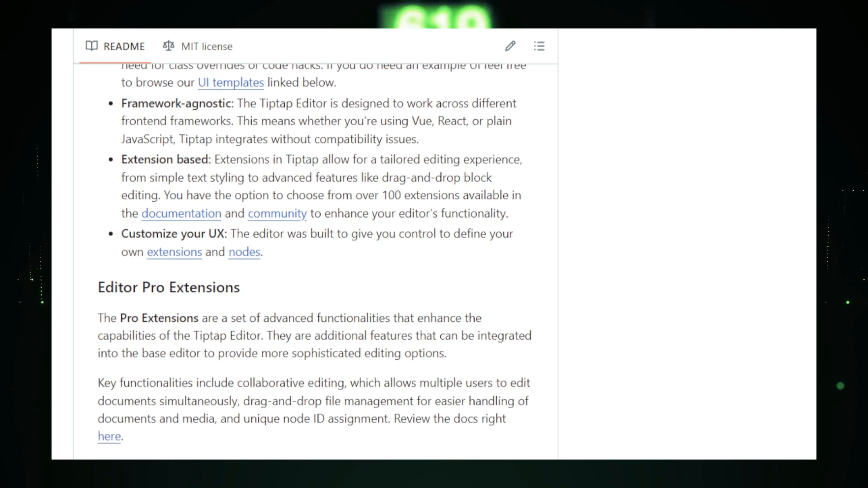
scroll("down", 3)
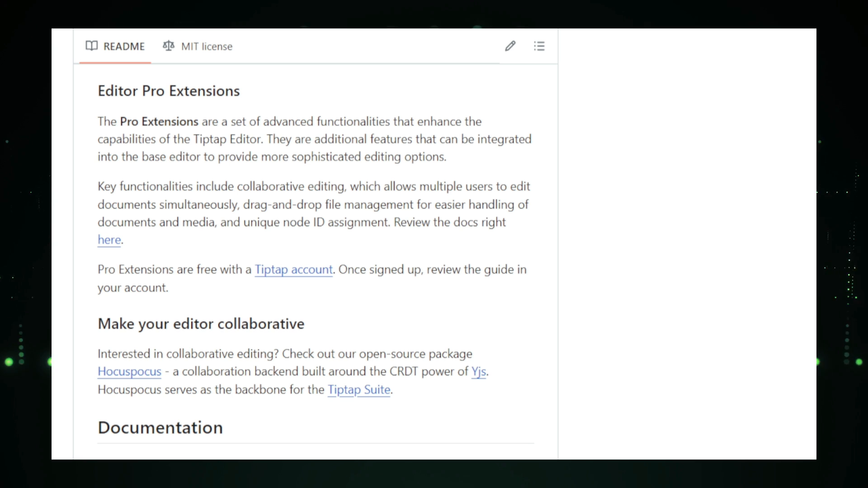
scroll("down", 3)
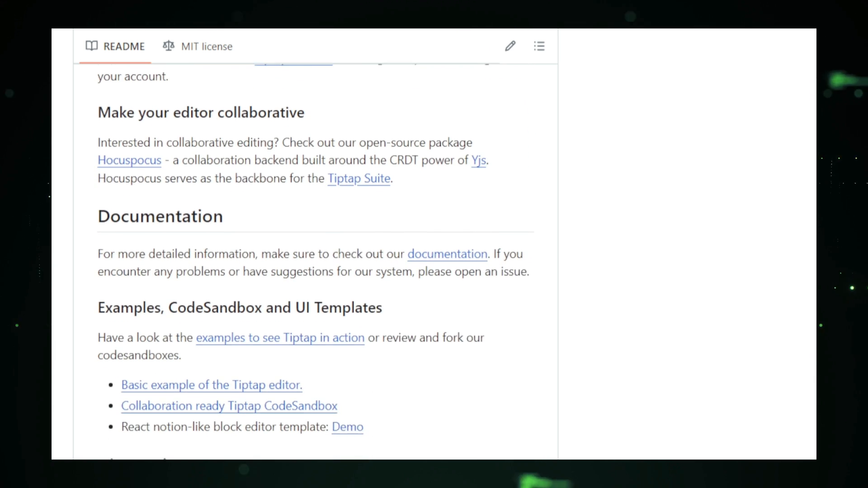
scroll("down", 3)
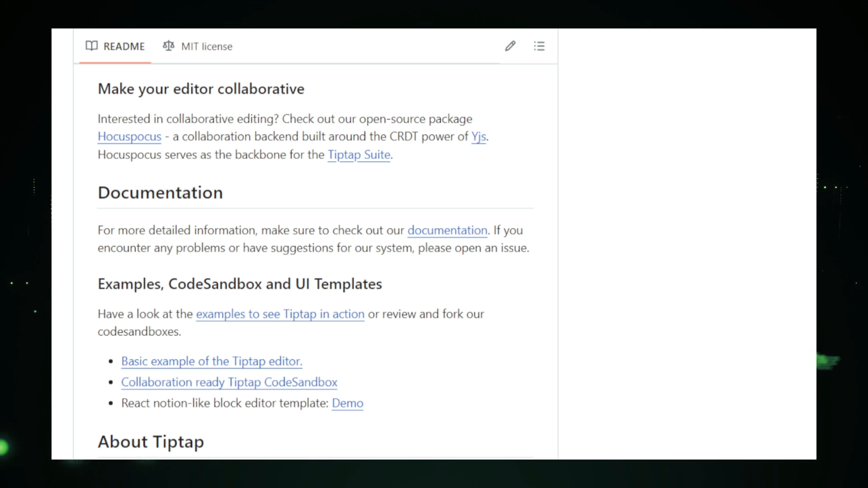
scroll("down", 3)
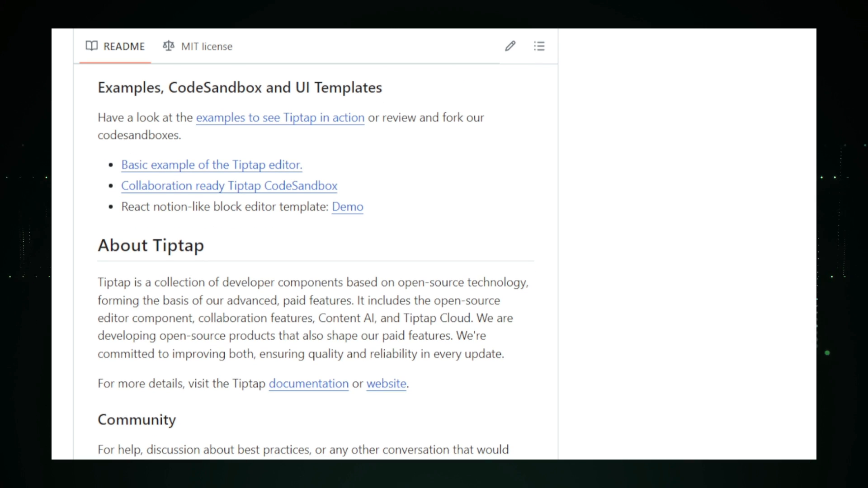
Continue down the README through Community and Sponsors to the Contributors list
scroll("down", 3)
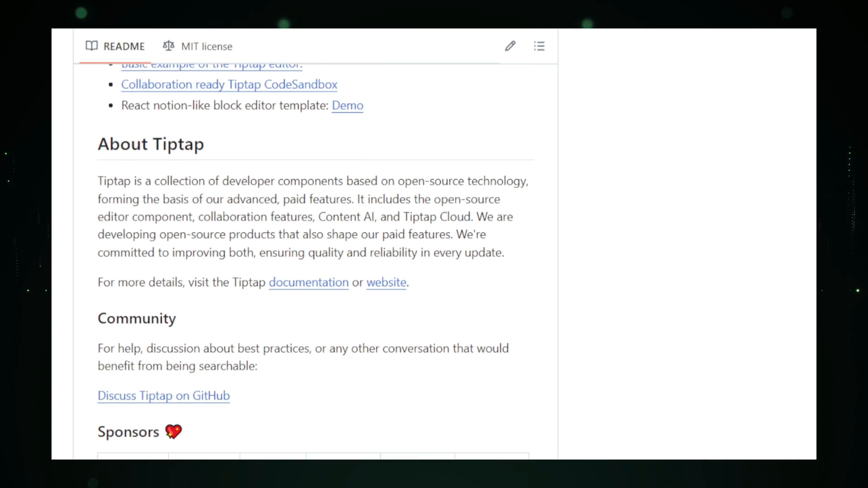
scroll("down", 3)
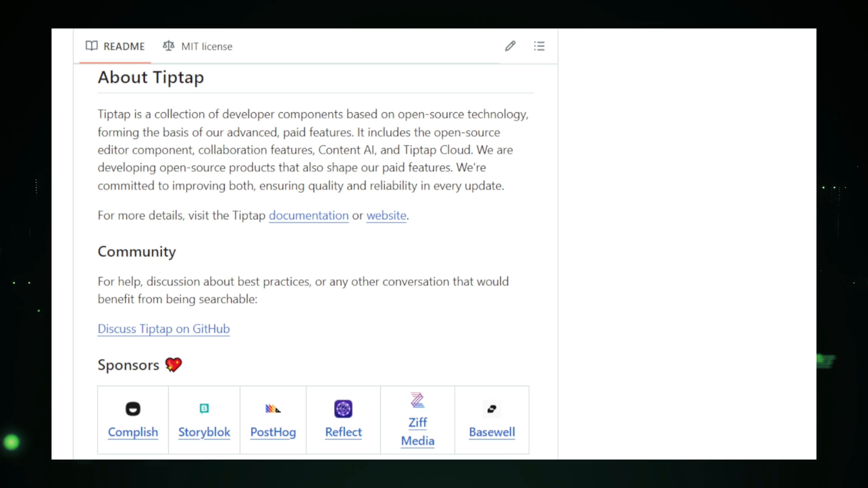
scroll("down", 3)
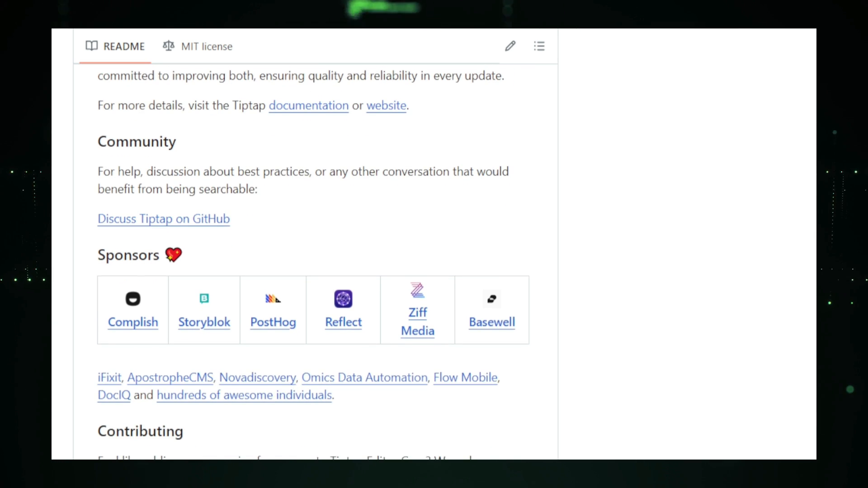
scroll("down", 3)
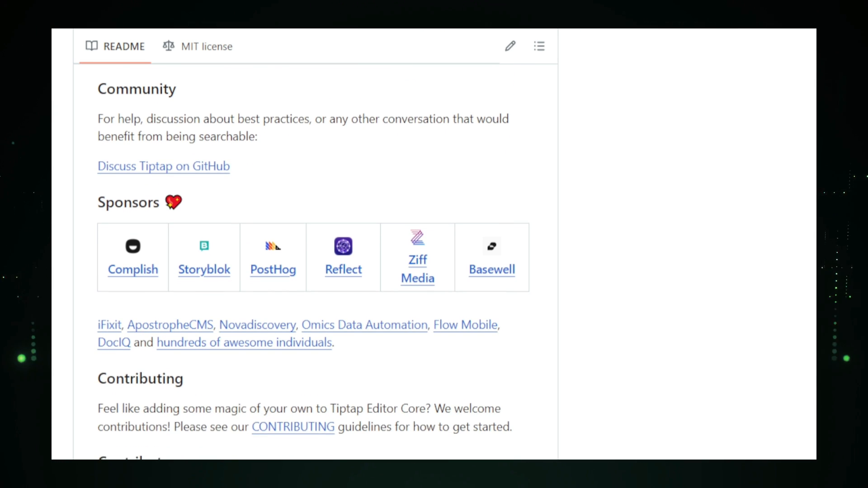
scroll("down", 3)
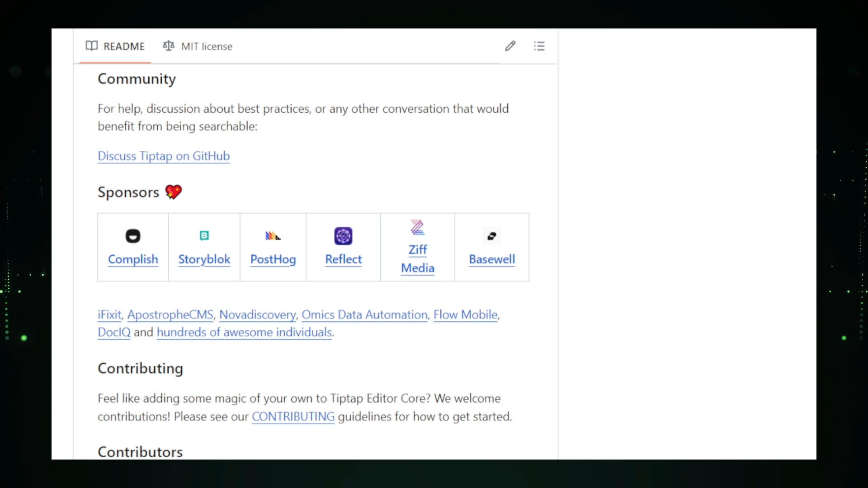
scroll("down", 3)
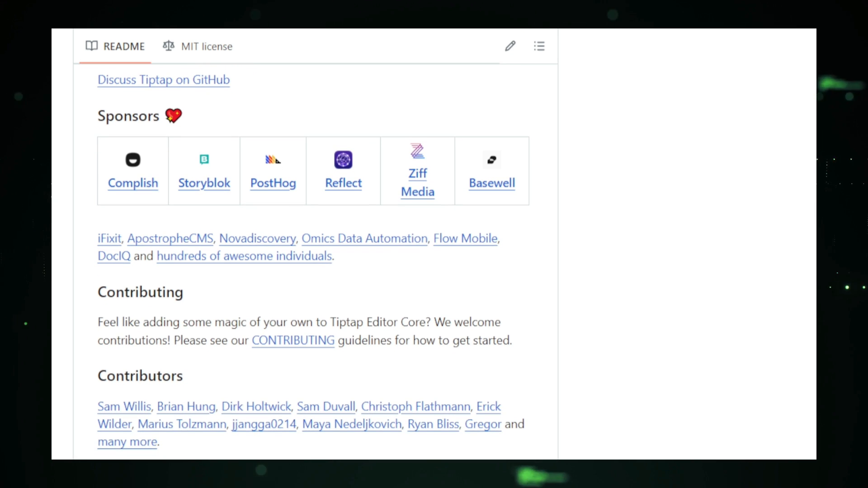
scroll("down", 3)
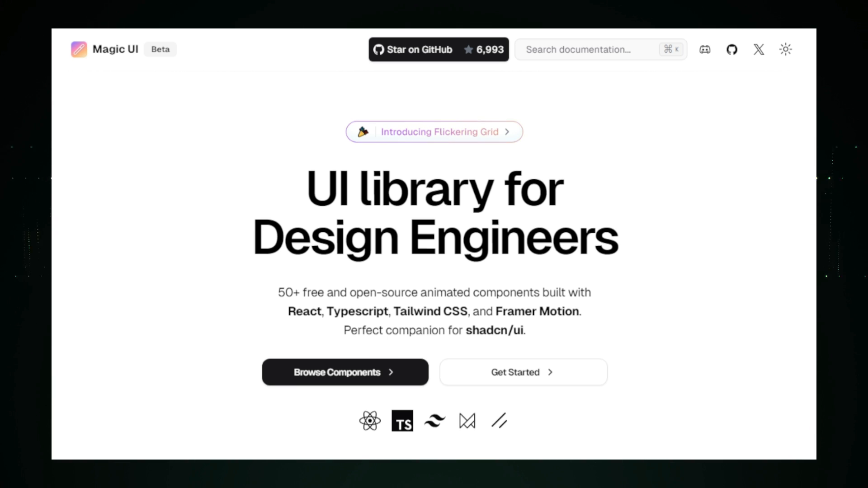
Scroll the Magic UI homepage past the Showcase to the Component Demos testimonial marquee
scroll("down", 3)
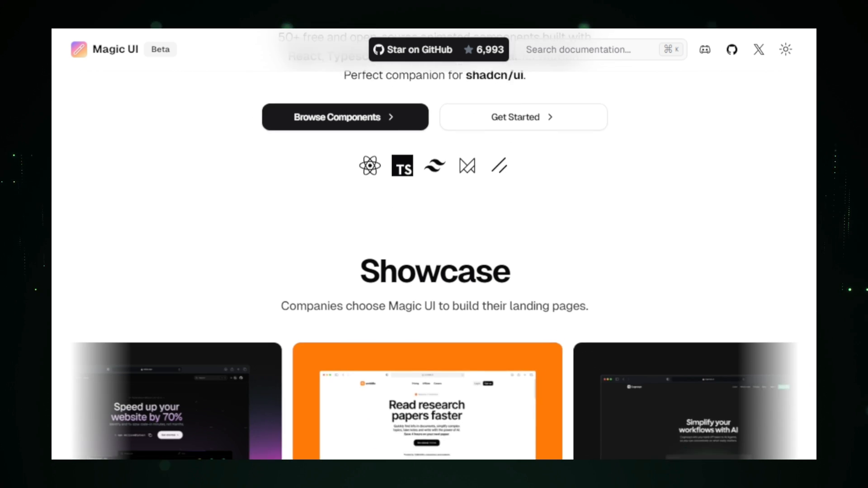
scroll("down", 3)
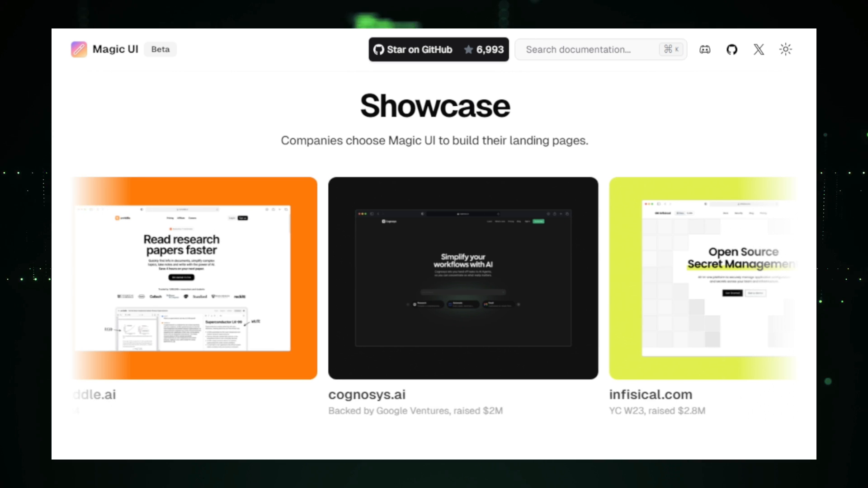
scroll("down", 3)
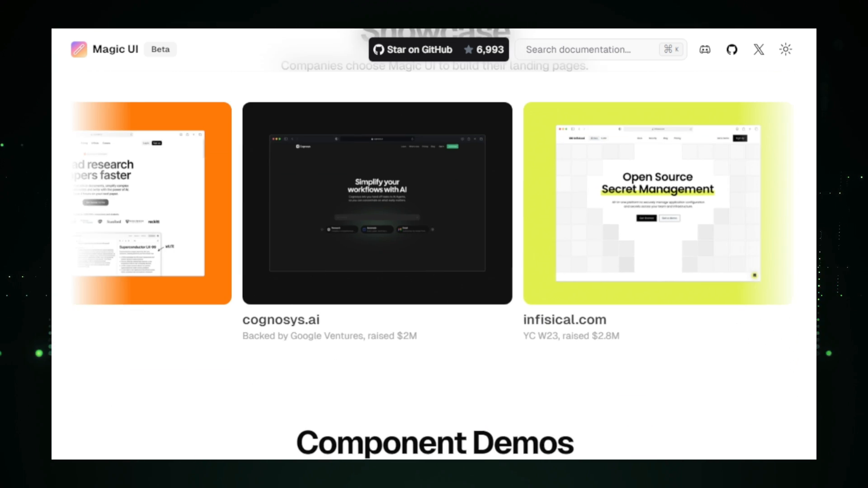
scroll("down", 3)
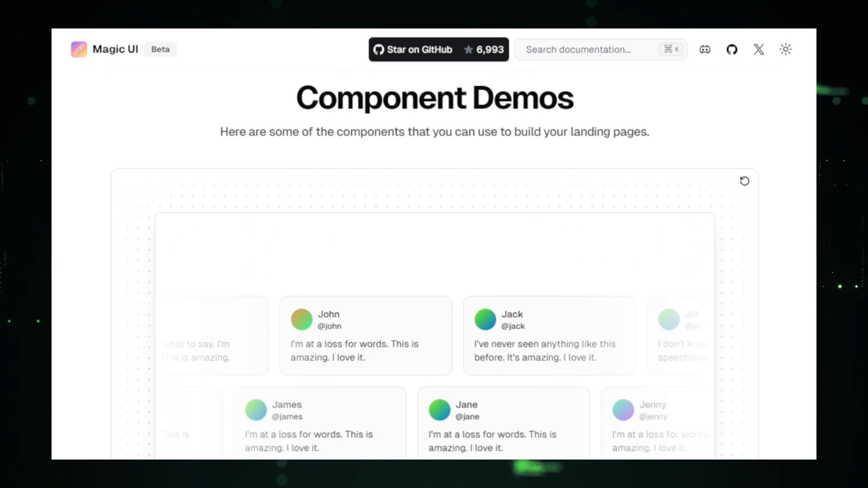
scroll("down", 3)
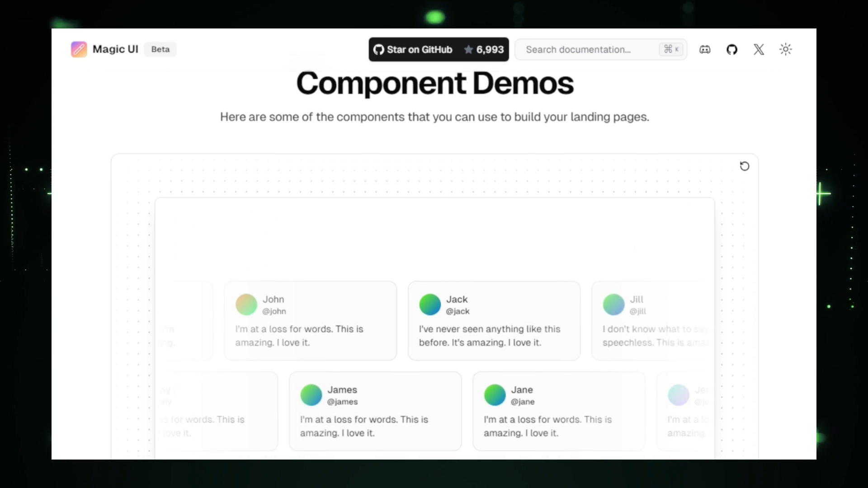
scroll("down", 3)
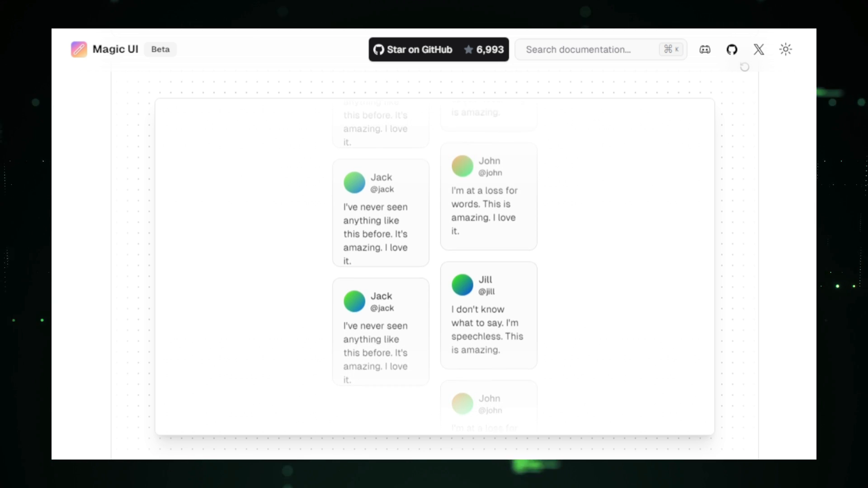
Scroll through the Magic UI Notifications, Dock, Particles and Border Beam component demos
scroll("down", 3)
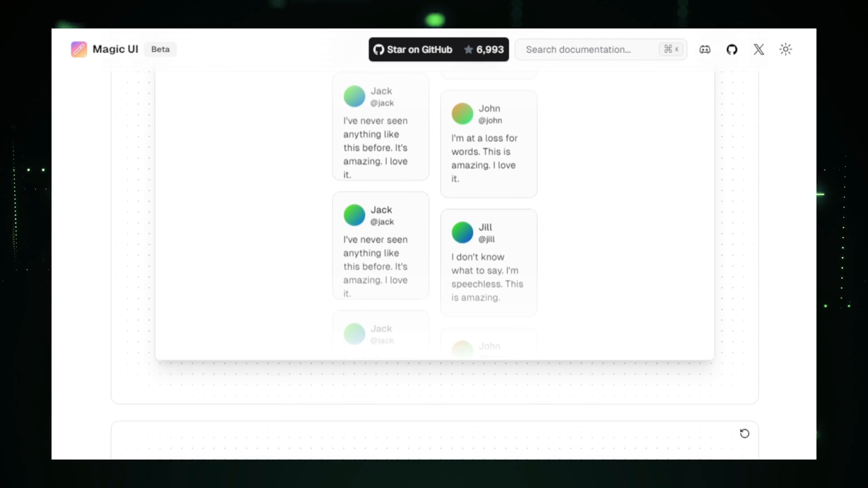
scroll("down", 3)
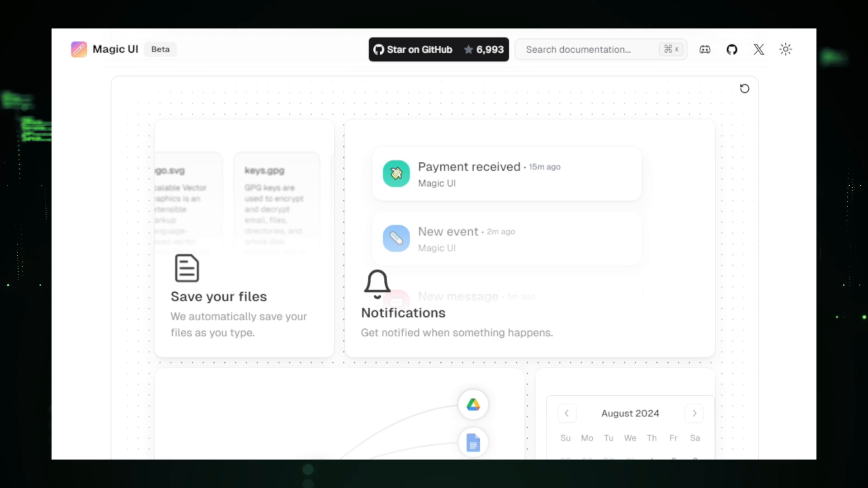
scroll("down", 3)
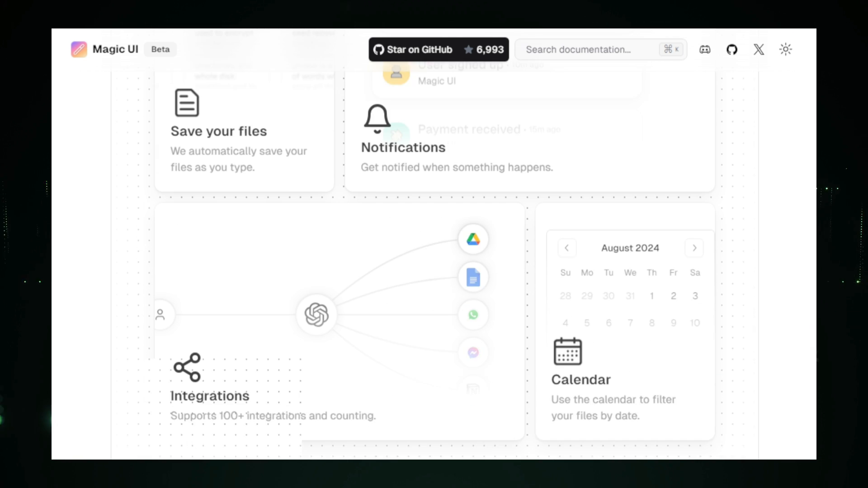
scroll("down", 3)
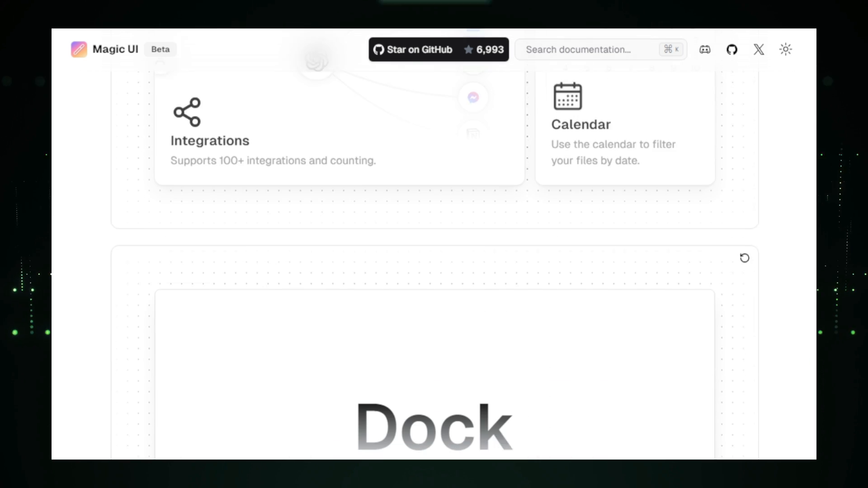
scroll("down", 3)
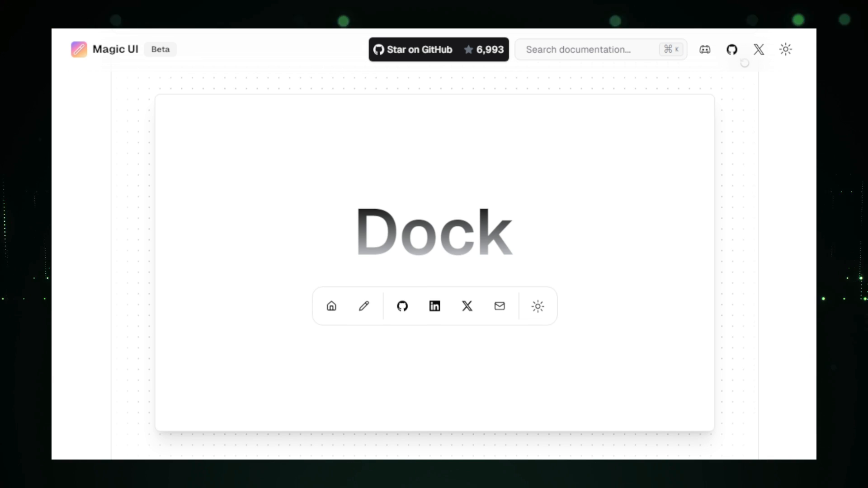
scroll("down", 3)
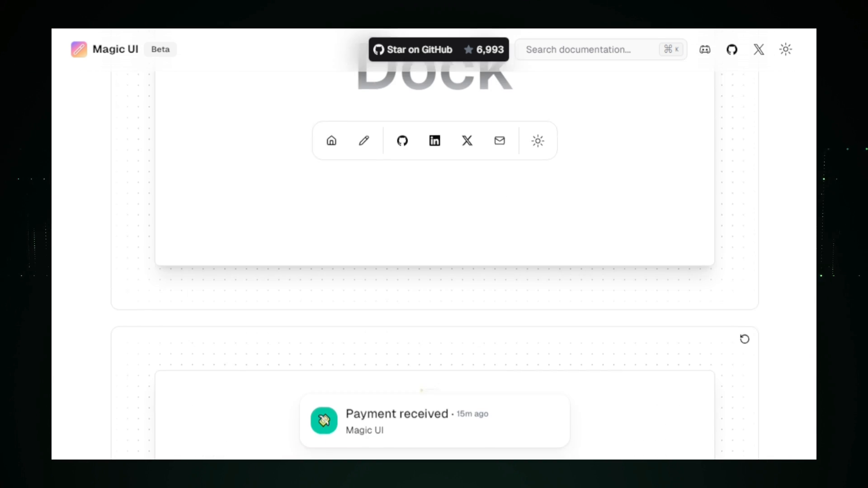
scroll("down", 3)
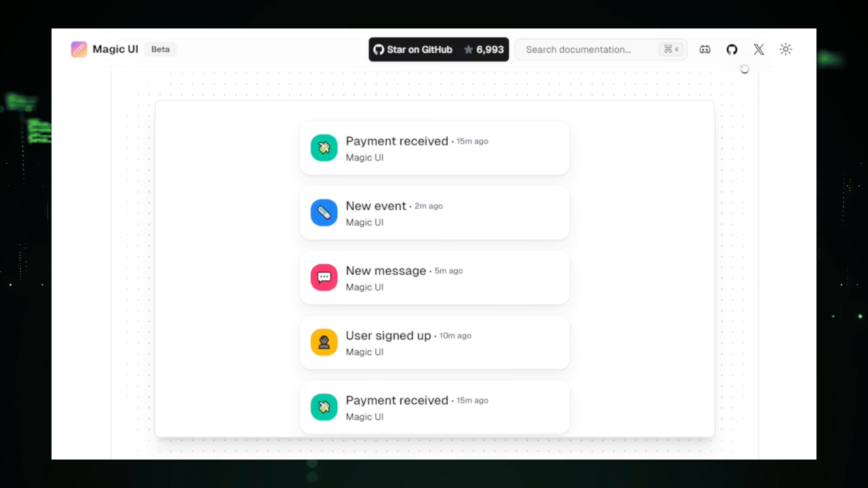
scroll("down", 3)
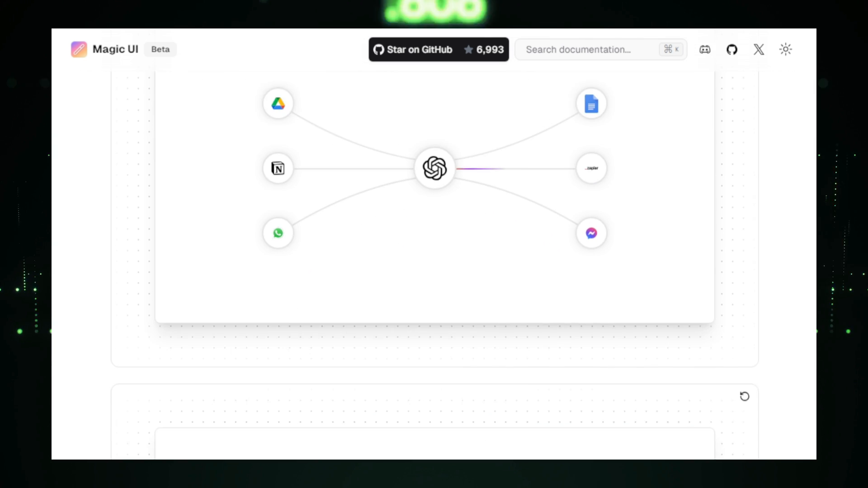
scroll("down", 3)
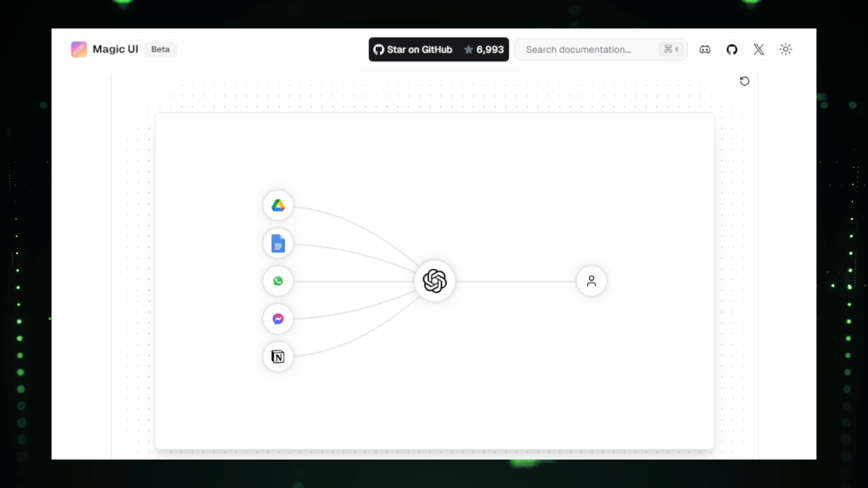
scroll("down", 3)
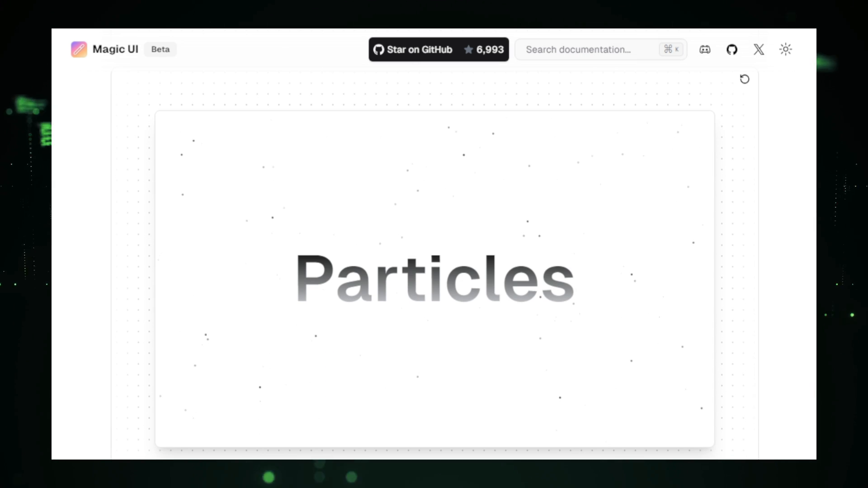
Continue through the Retro Grid, Magic Card, Circles and Confetti demos before switching to the GrapesJS repository
scroll("down", 3)
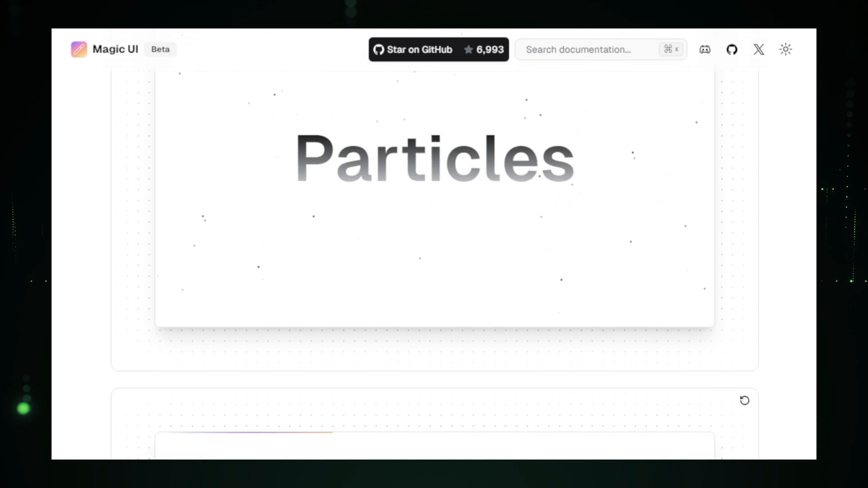
scroll("down", 3)
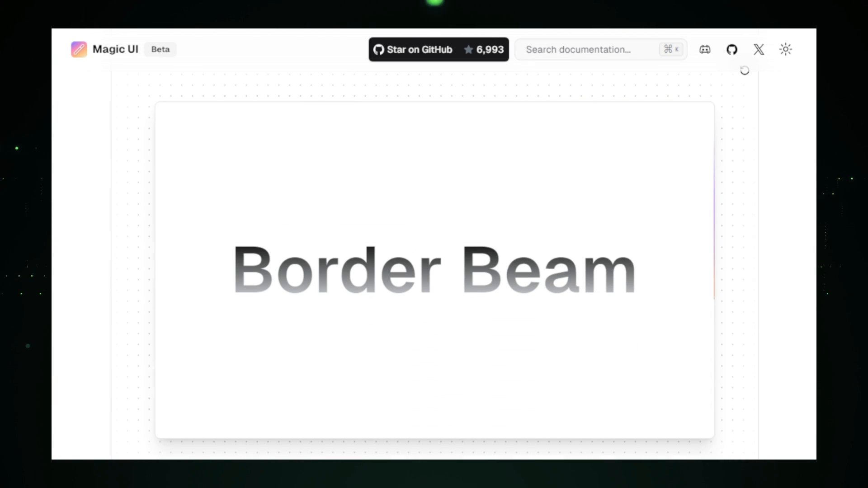
scroll("down", 3)
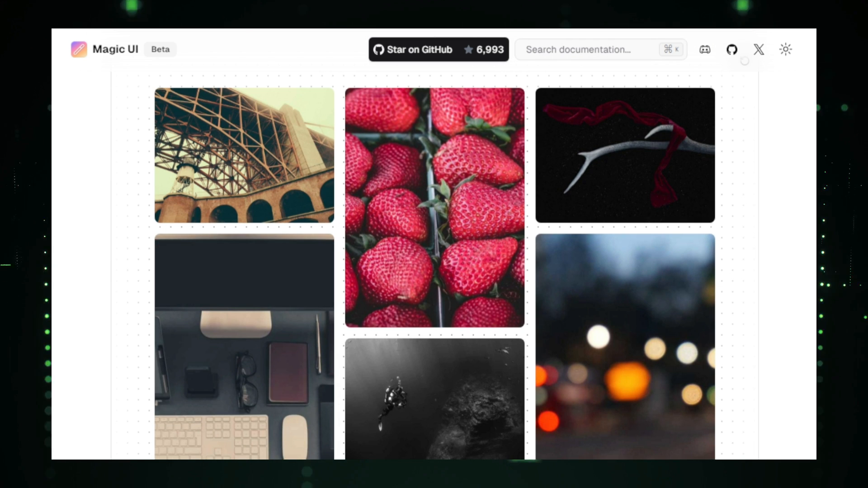
scroll("down", 3)
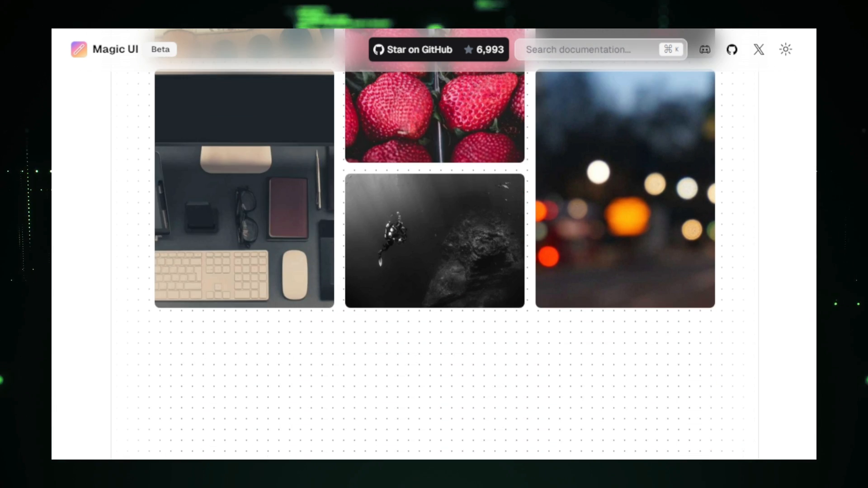
scroll("down", 3)
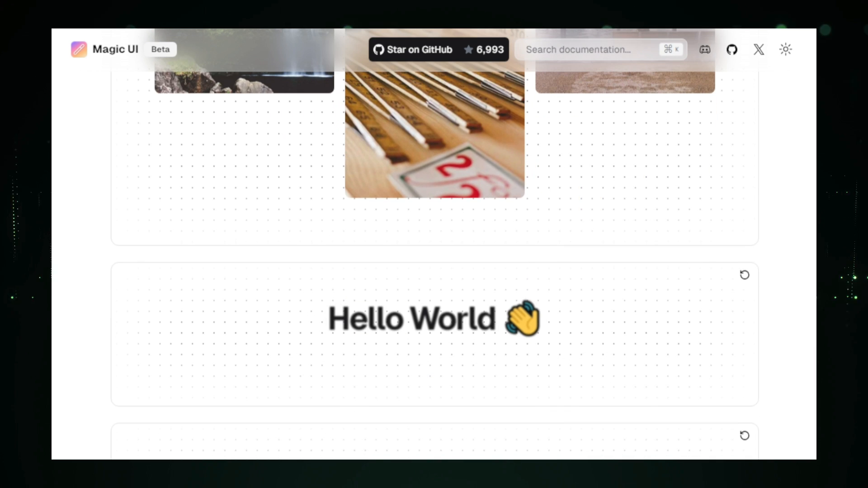
scroll("down", 3)
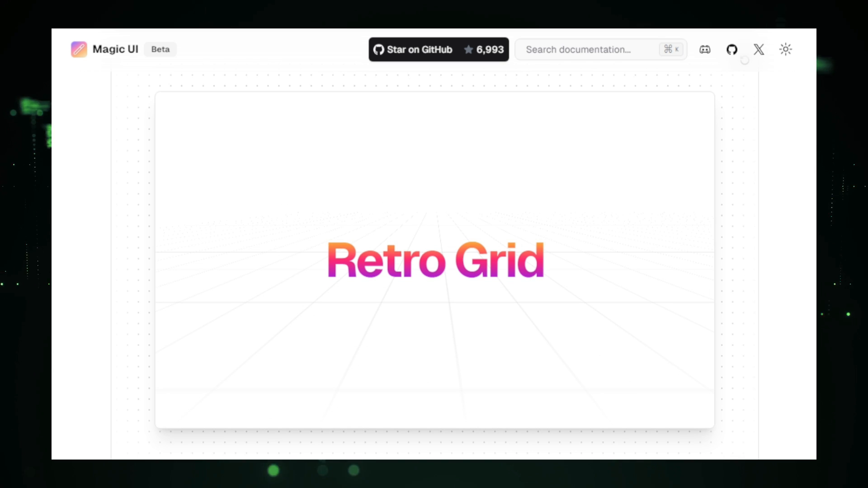
scroll("down", 3)
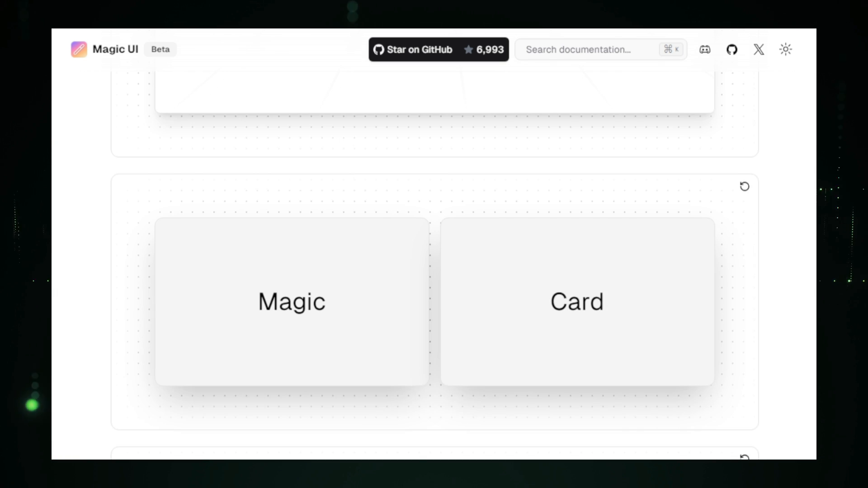
scroll("down", 3)
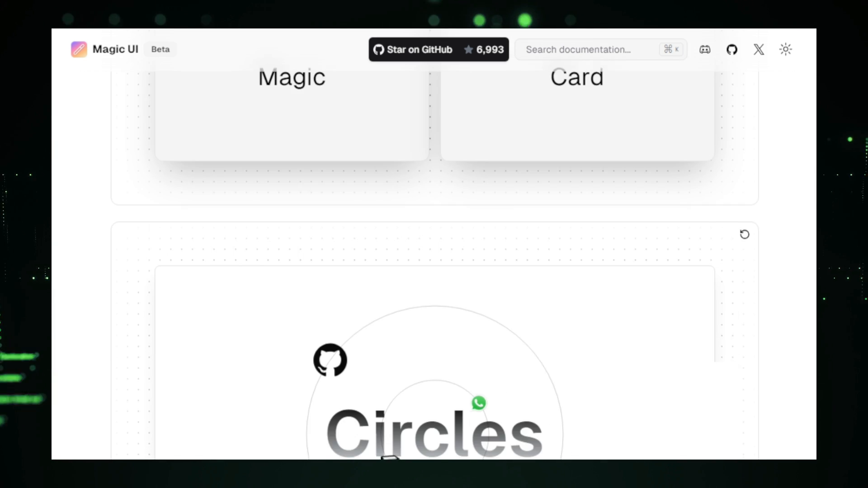
scroll("down", 3)
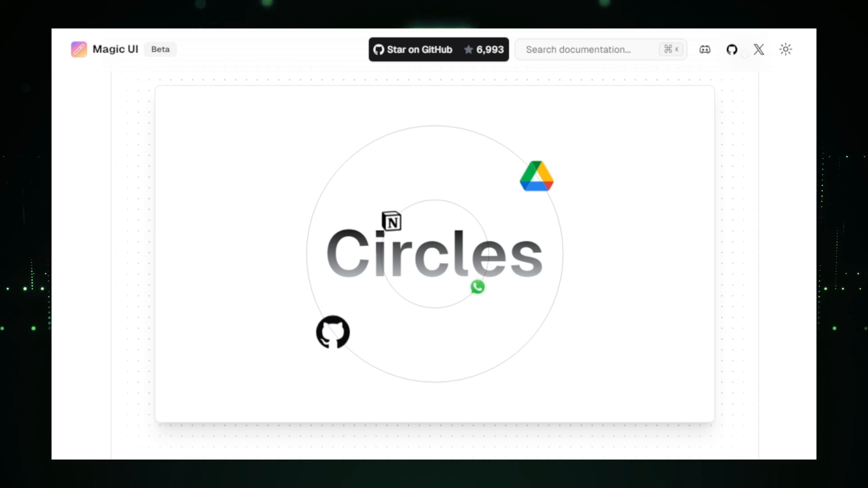
scroll("down", 3)
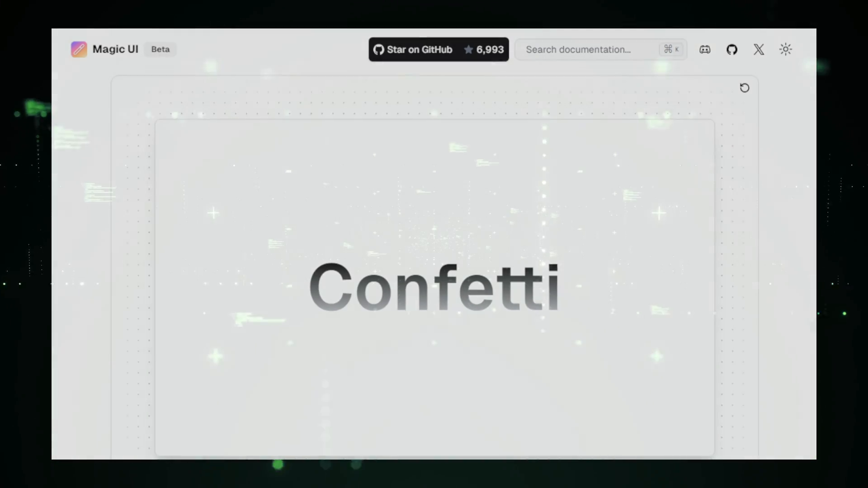
scroll("down", 3)
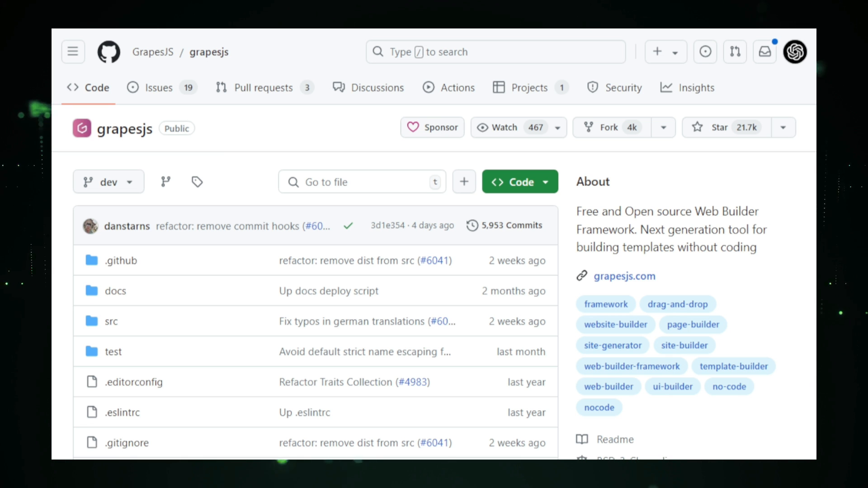
Scroll the grapesjs repository past its file list, Releases, Contributors and Languages to the README screenshot
scroll("down", 3)
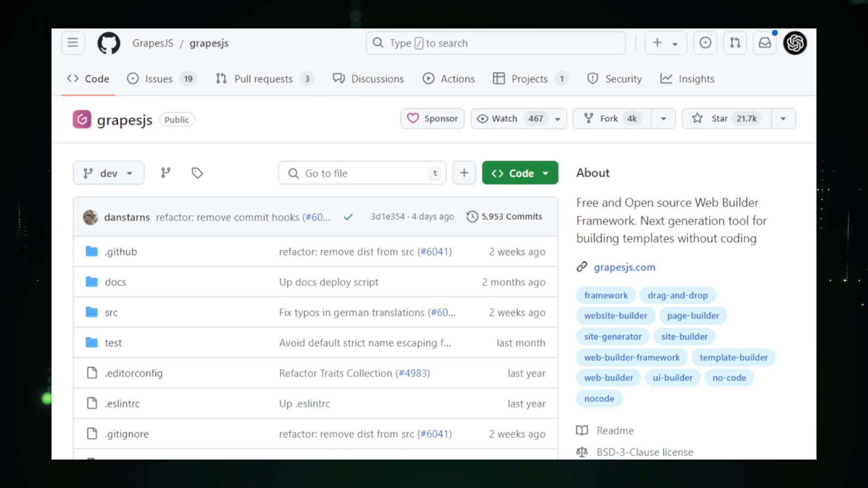
scroll("down", 3)
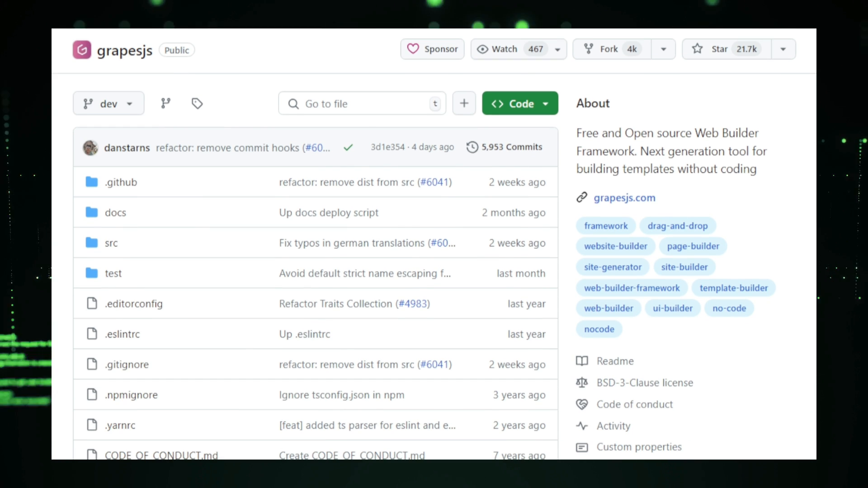
scroll("down", 3)
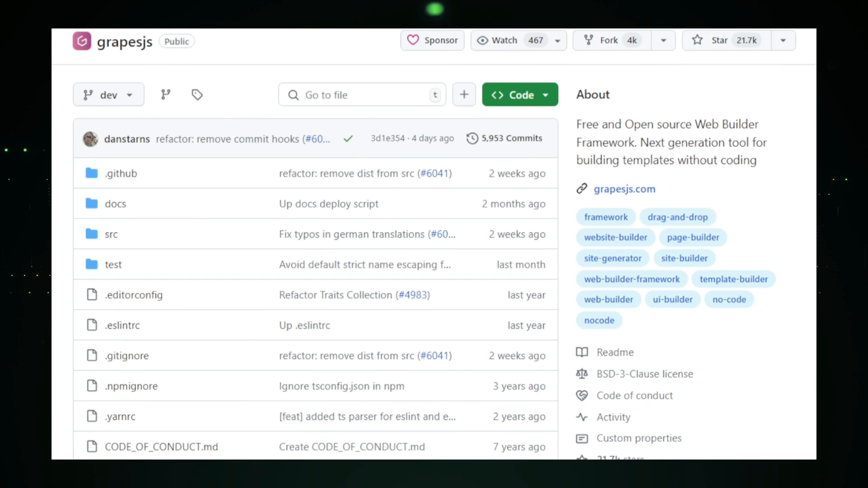
scroll("down", 3)
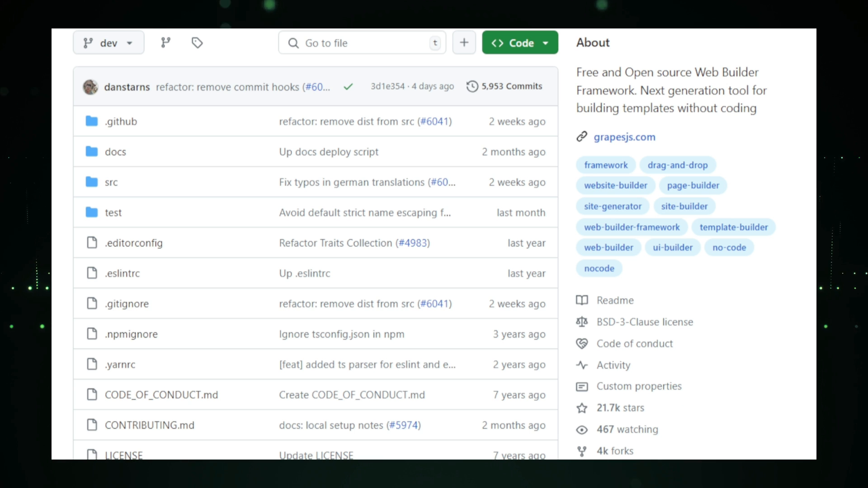
scroll("down", 3)
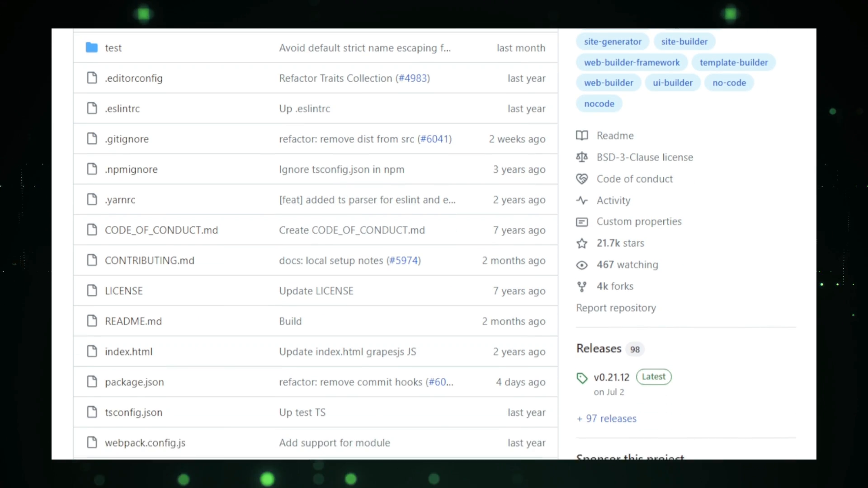
scroll("down", 3)
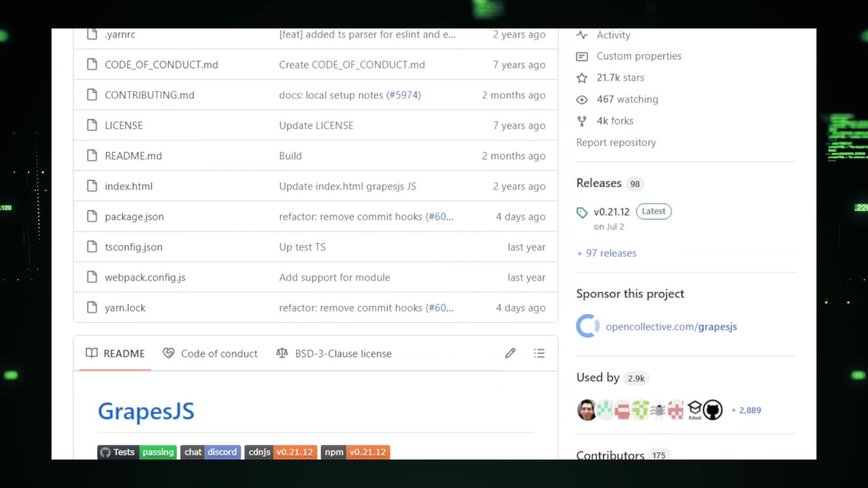
scroll("down", 3)
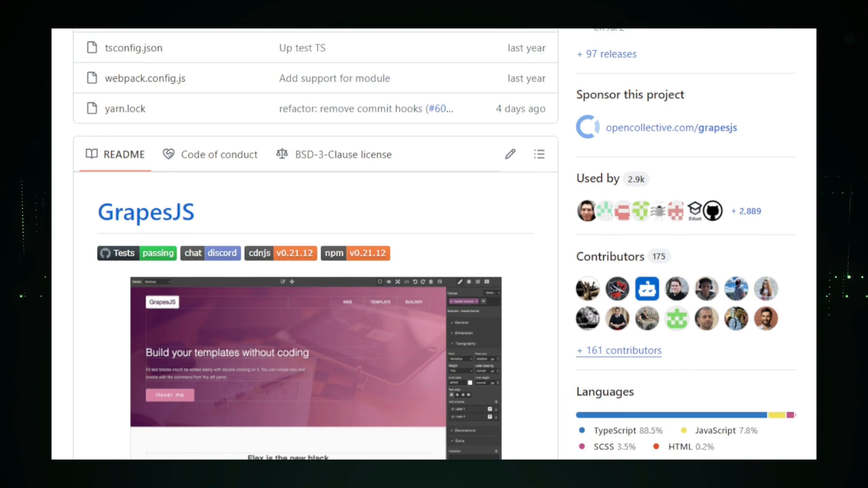
scroll("down", 3)
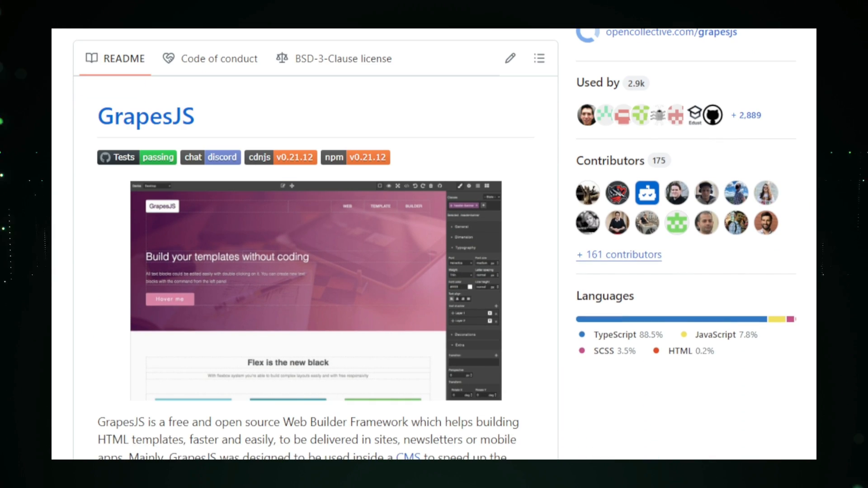
scroll("down", 3)
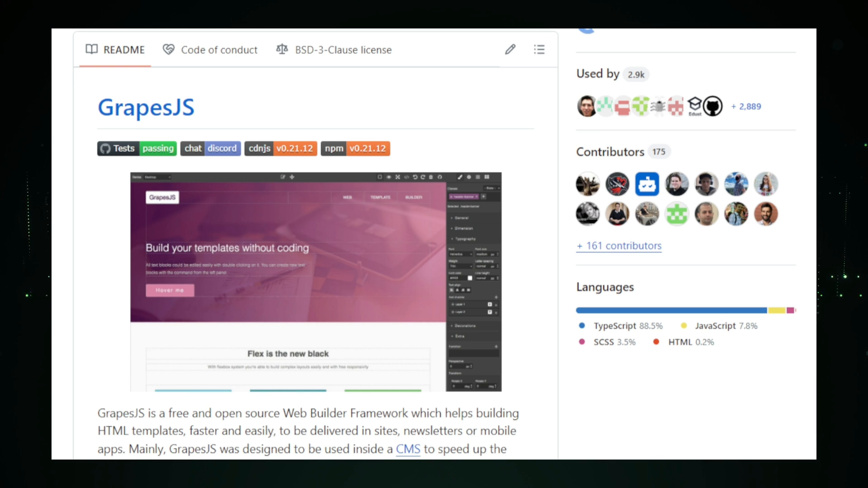
Scroll on to the README introduction paragraph and CMS-to-front-end diagram
scroll("down", 3)
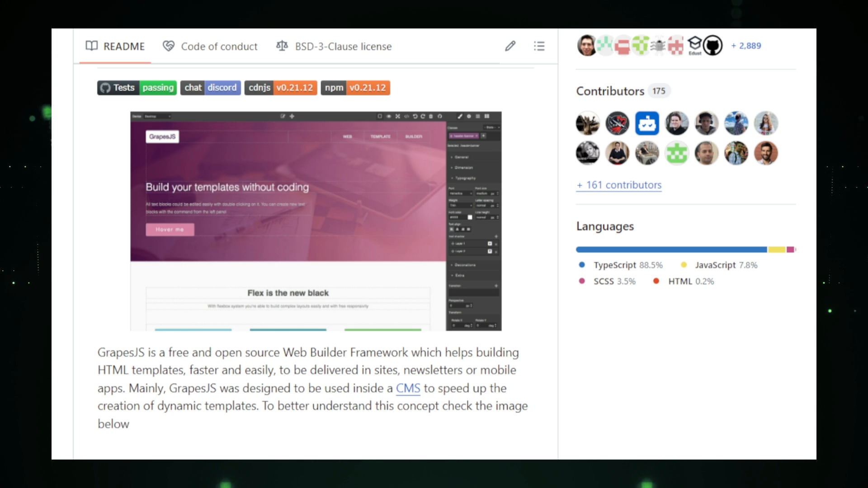
scroll("down", 3)
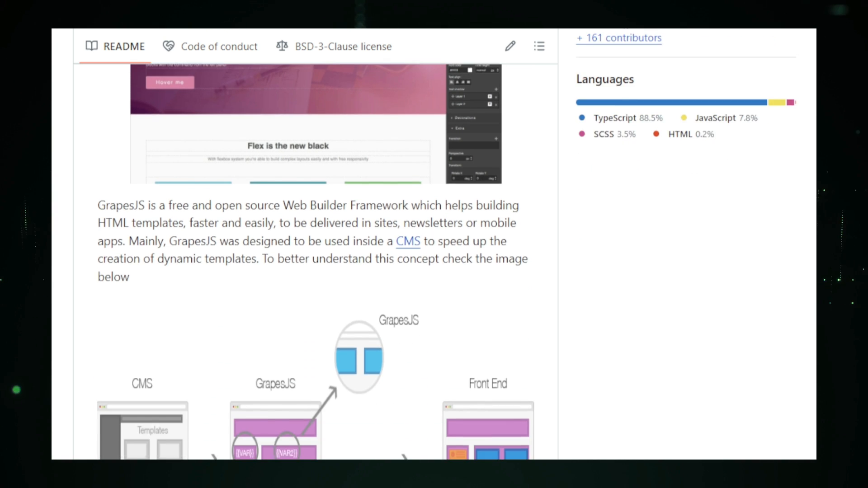
Scroll the GrapesJS README past the diagram and demo links to the Table of contents
scroll("down", 3)
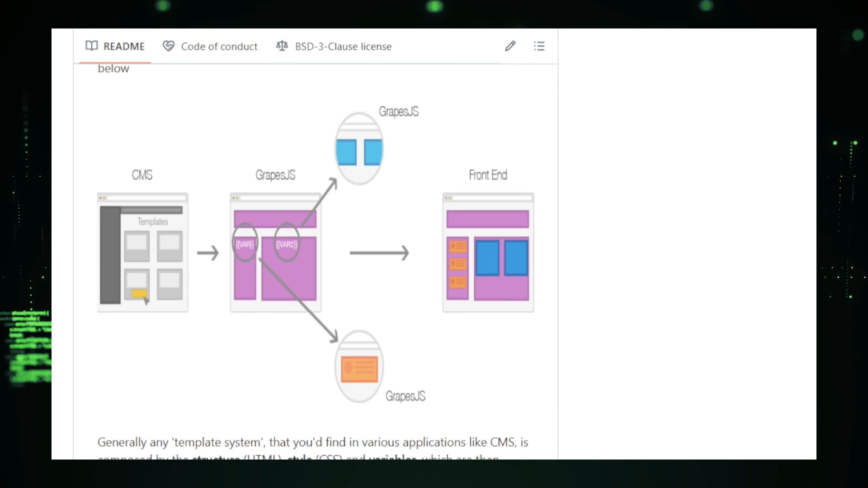
scroll("down", 3)
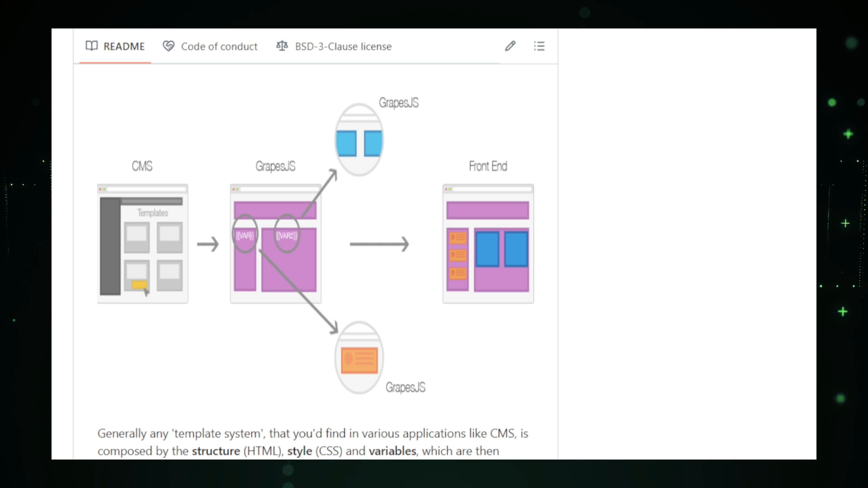
scroll("down", 3)
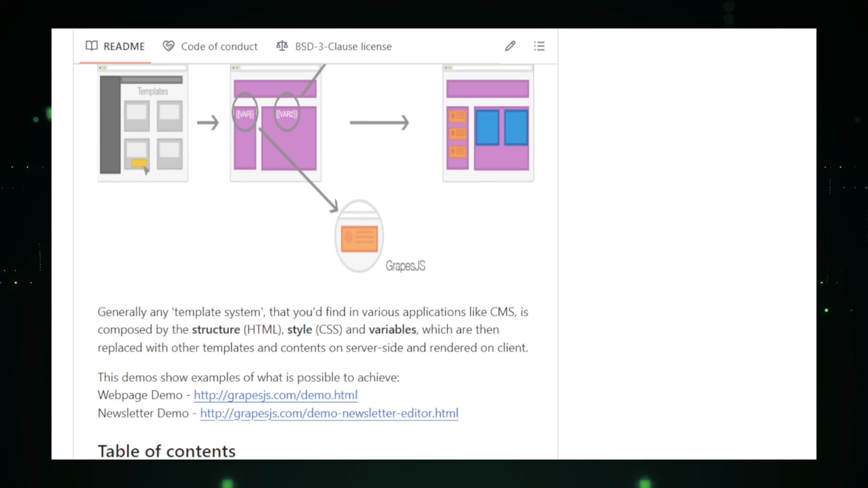
scroll("down", 3)
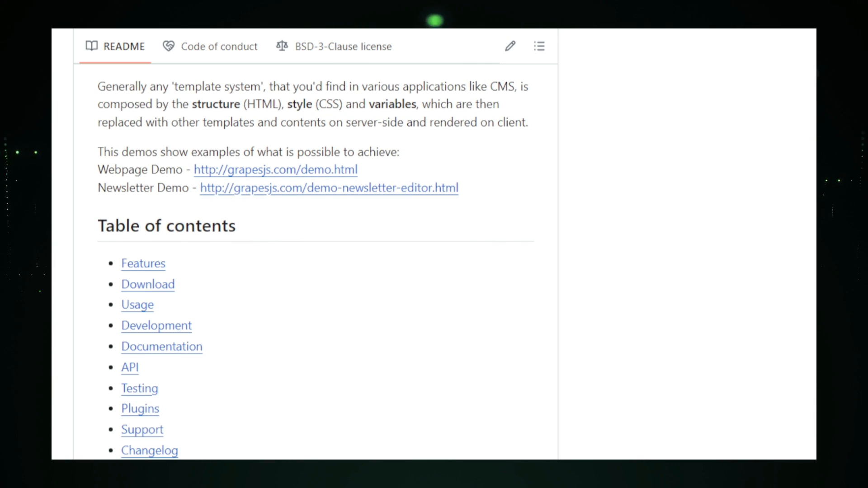
scroll("down", 3)
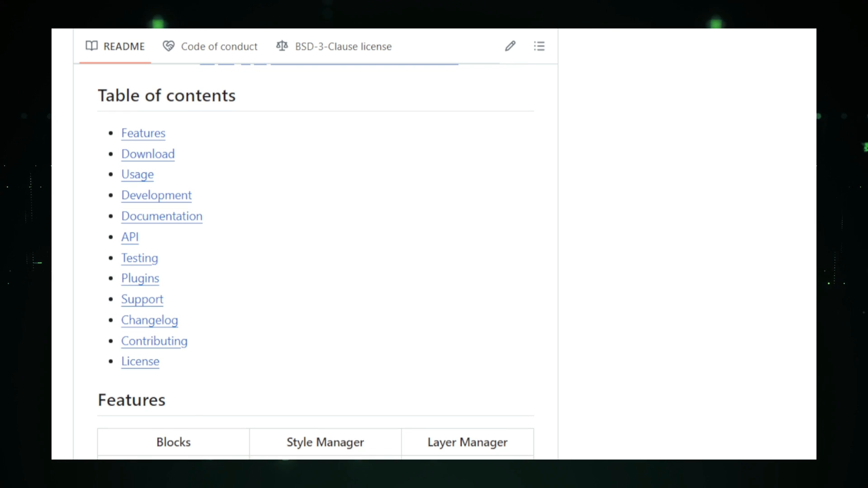
Continue through the Features screenshots table down to the Download section
scroll("down", 3)
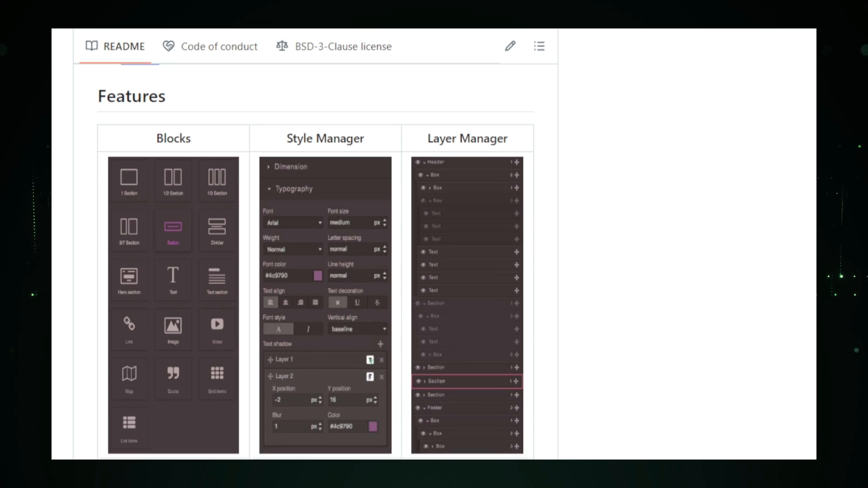
scroll("down", 3)
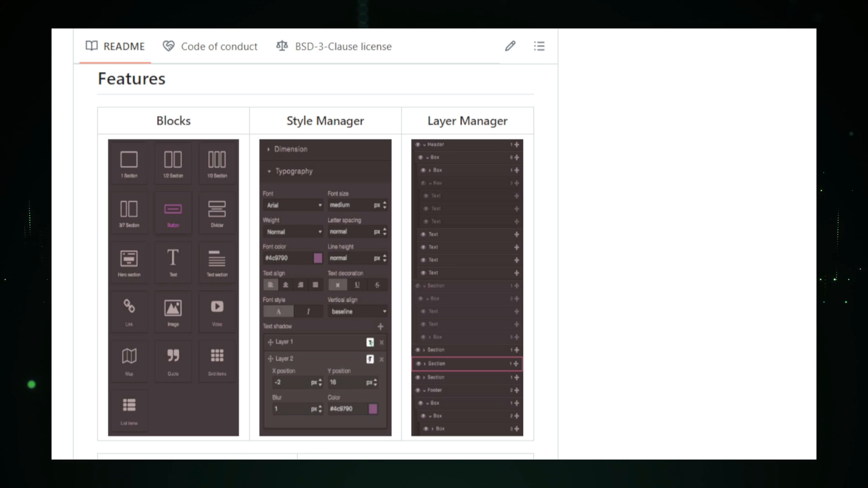
scroll("down", 3)
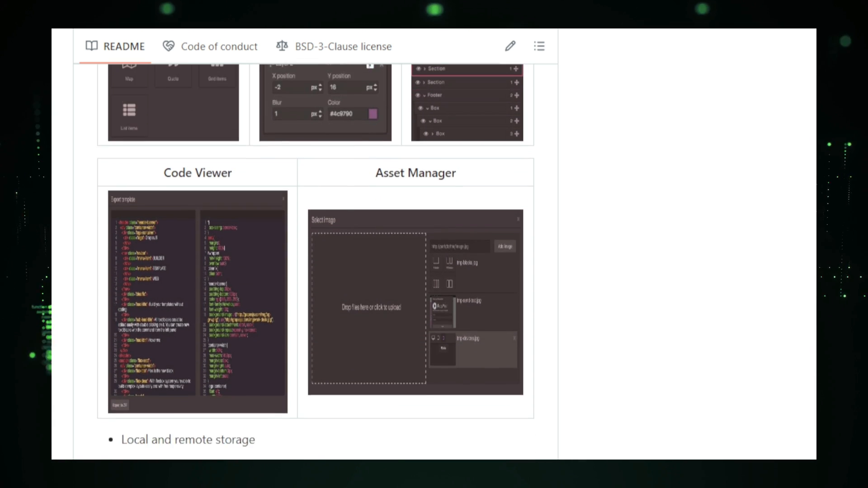
scroll("down", 3)
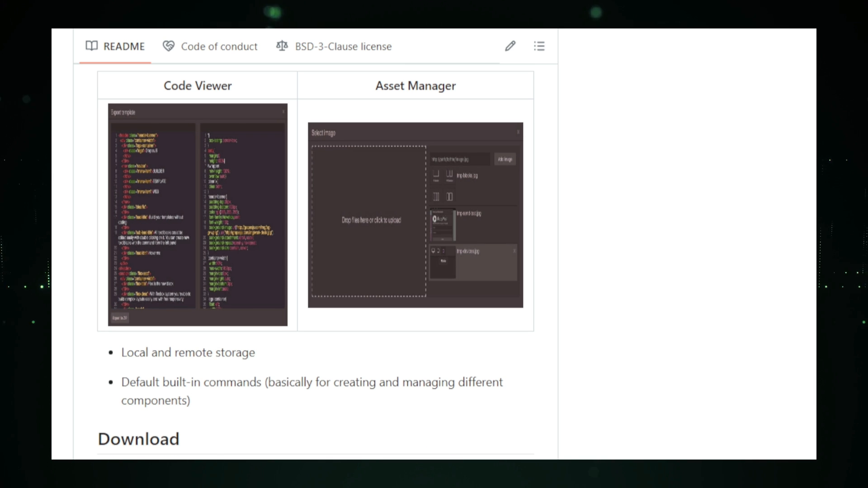
scroll("down", 3)
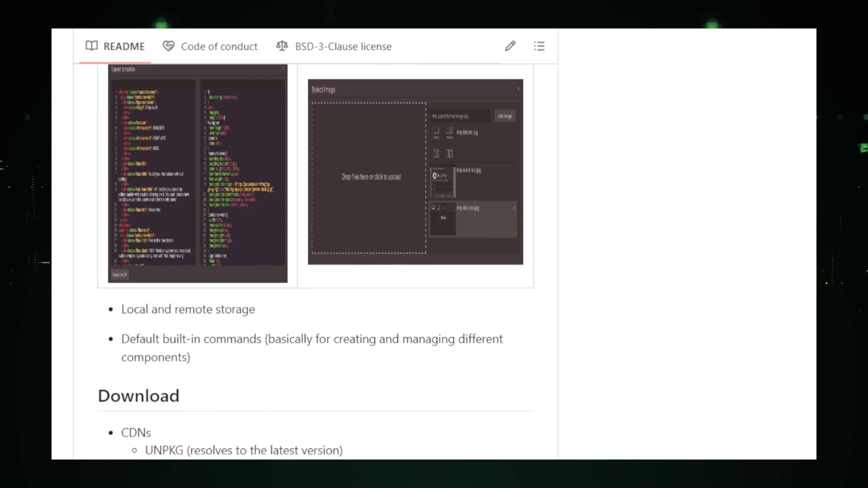
scroll("down", 3)
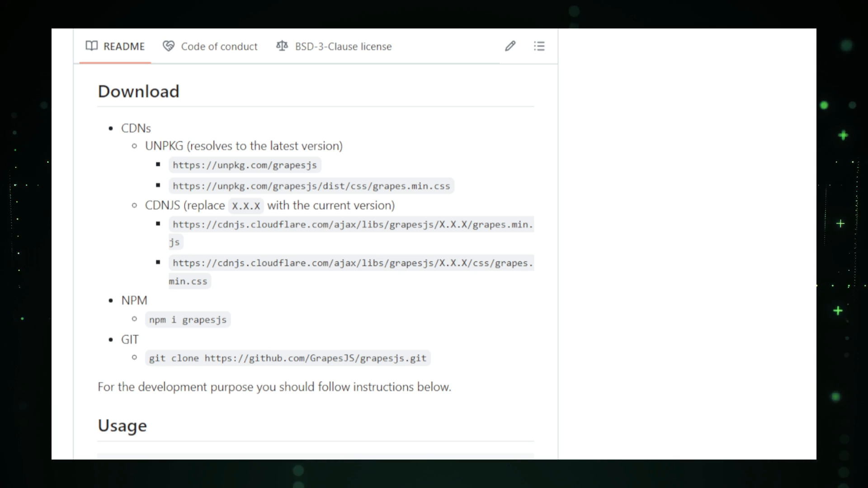
Scroll the README through Usage, Development, Documentation and API to the Testing and Plugins headings
scroll("down", 3)
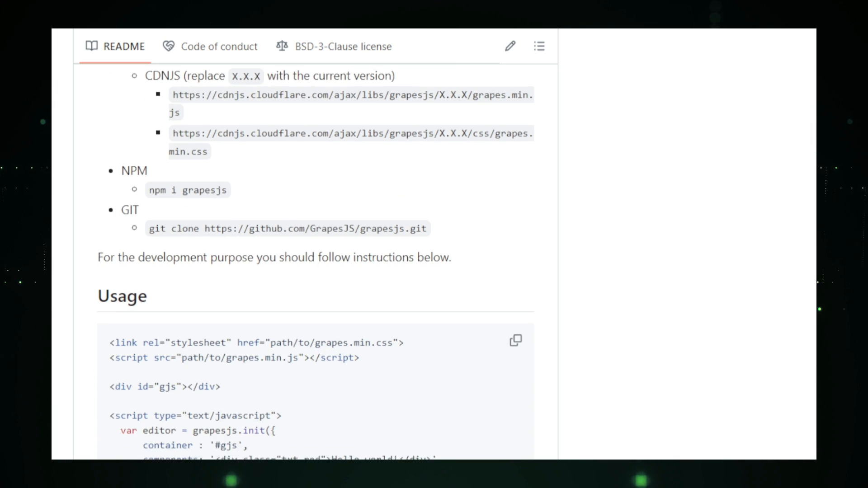
scroll("down", 3)
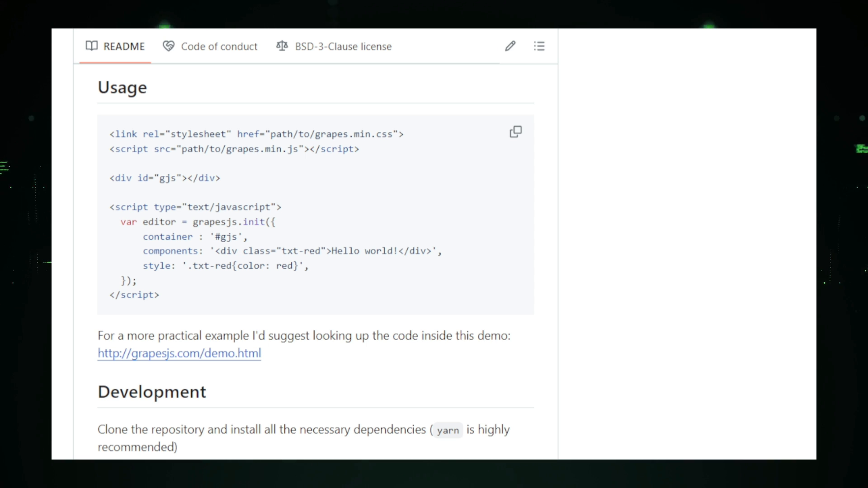
scroll("down", 3)
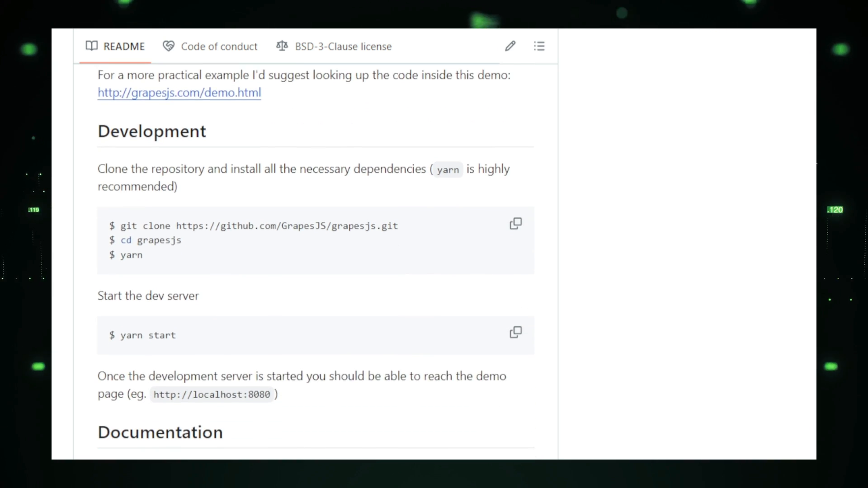
scroll("down", 3)
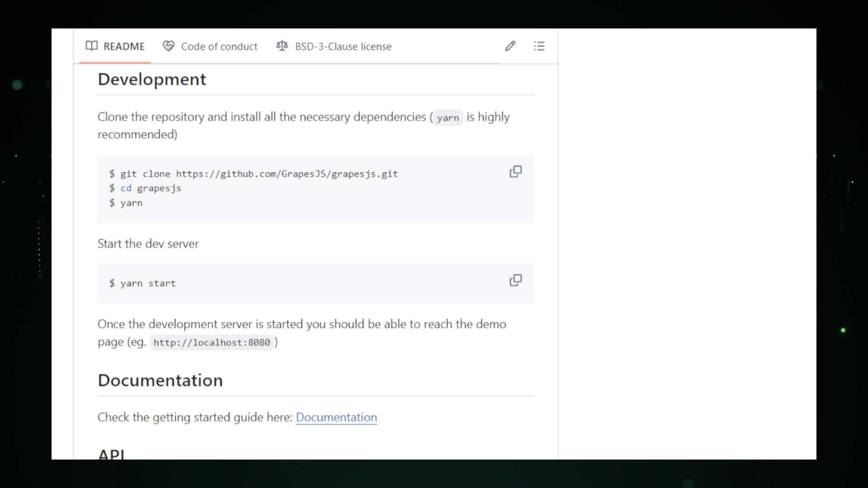
scroll("down", 3)
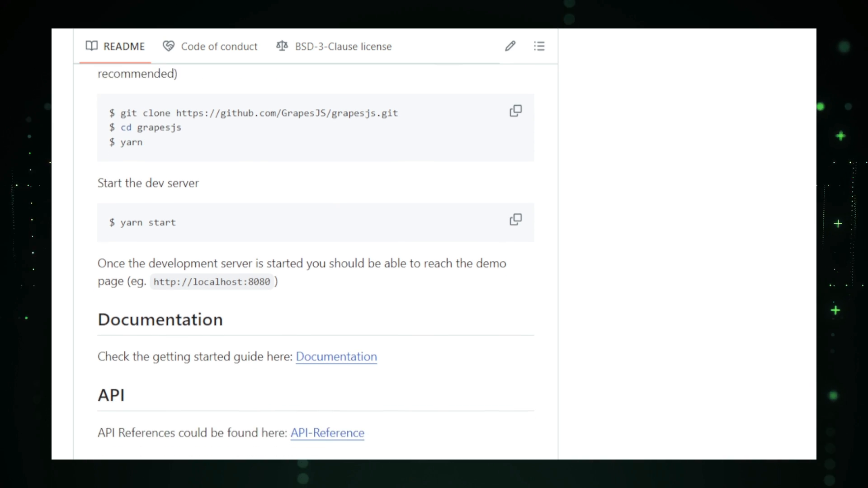
scroll("down", 3)
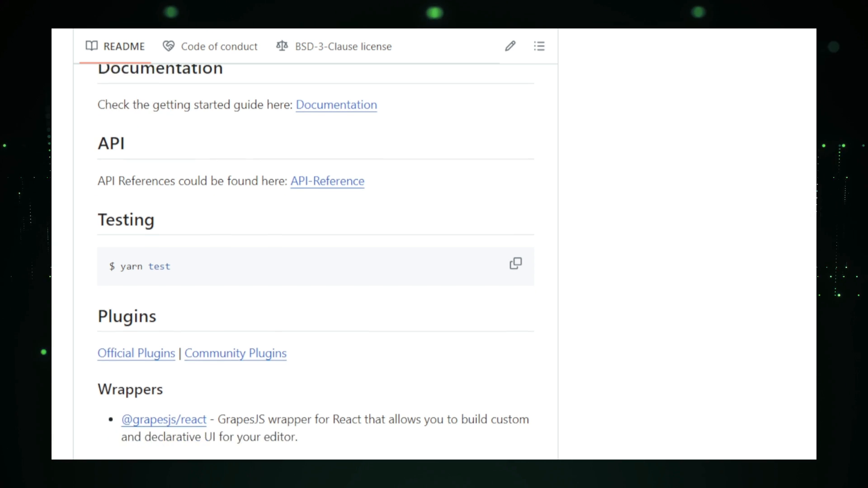
scroll("down", 3)
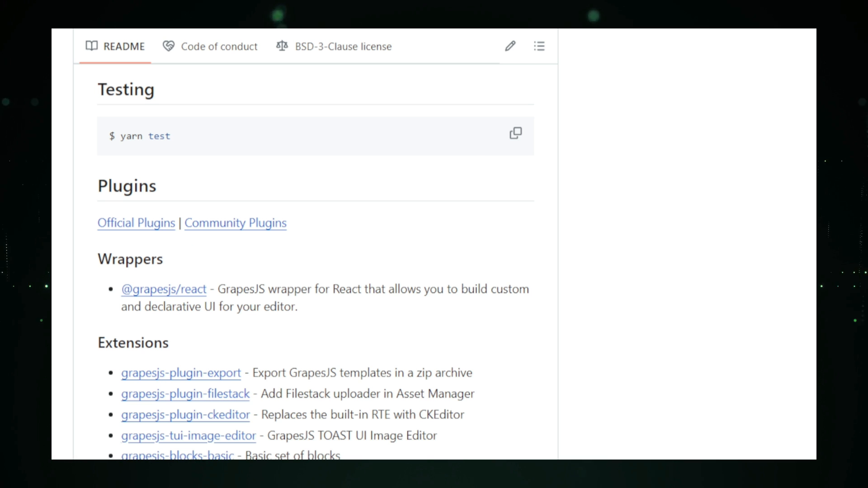
Scroll to the README end through Extensions, Presets, Support and BrowserStack thanks to the BSD 3-clause License
scroll("down", 3)
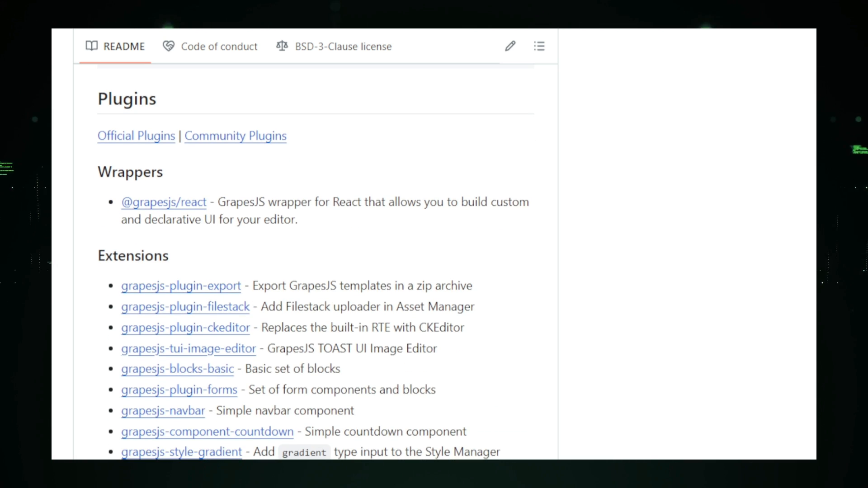
scroll("down", 3)
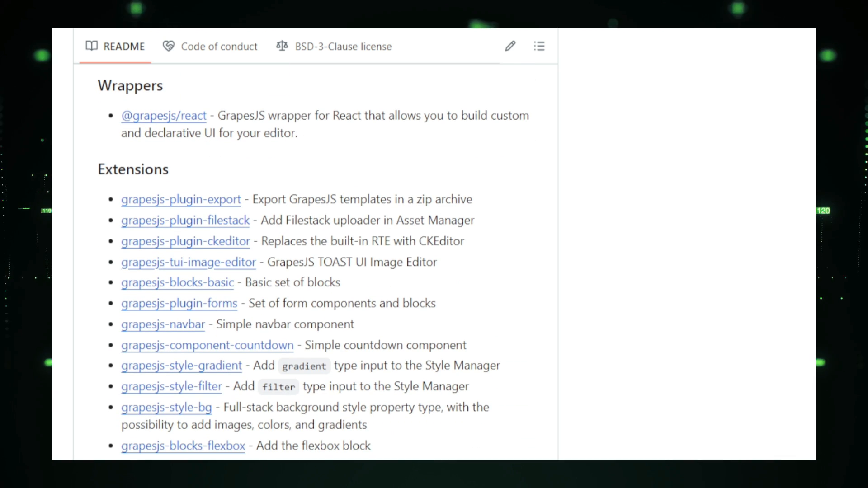
scroll("down", 3)
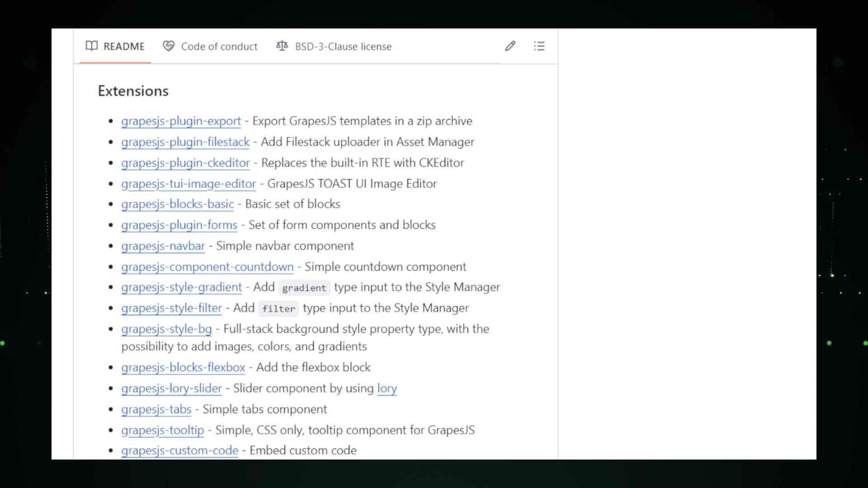
scroll("down", 3)
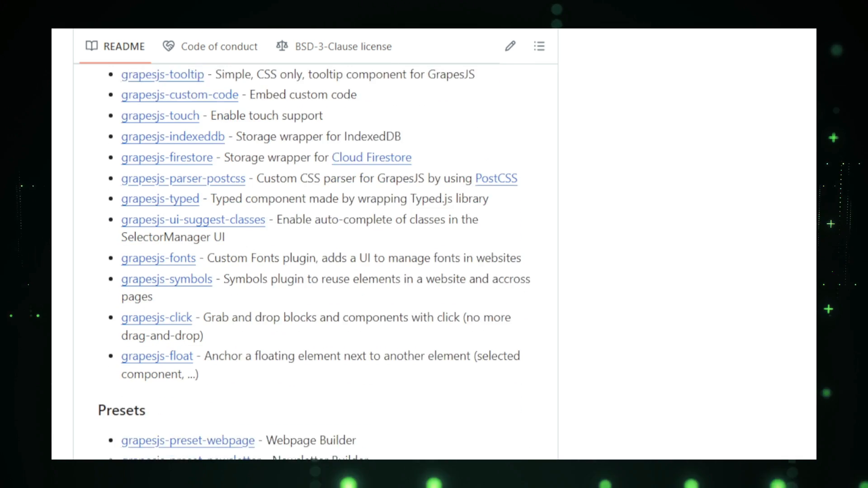
scroll("down", 3)
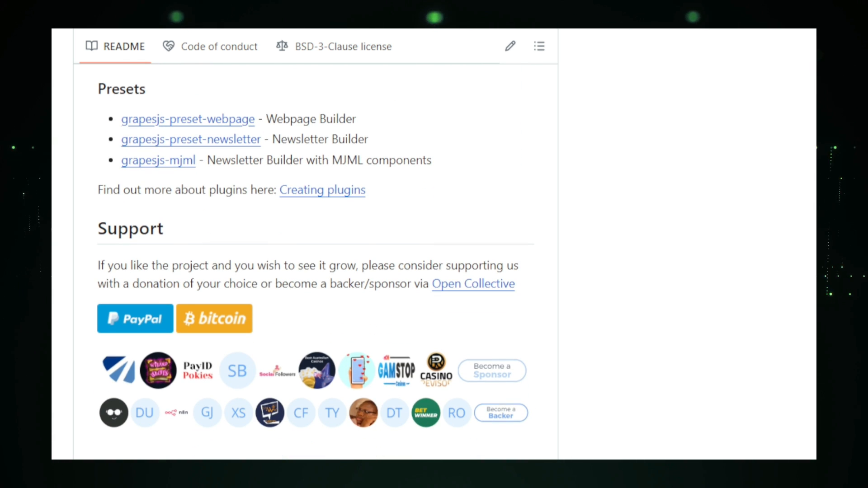
scroll("down", 3)
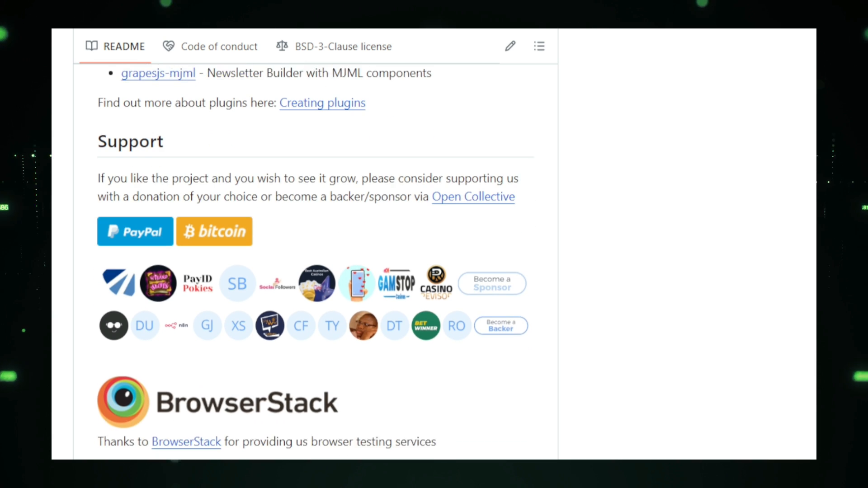
scroll("down", 3)
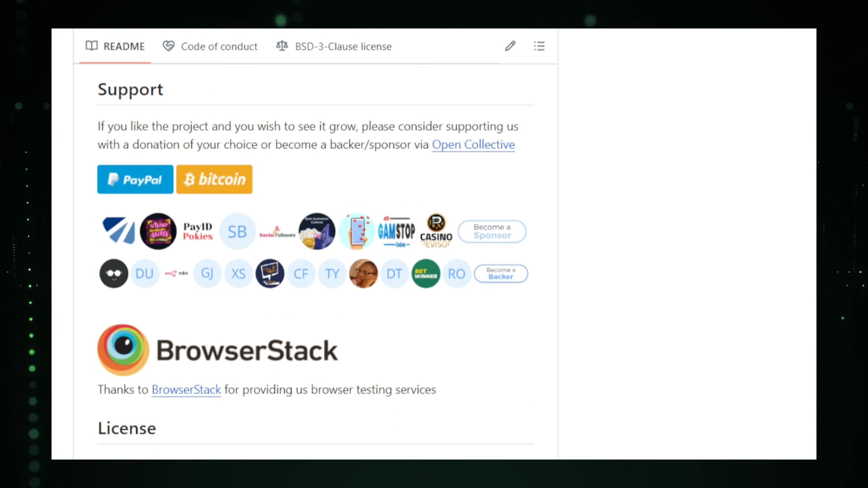
scroll("down", 3)
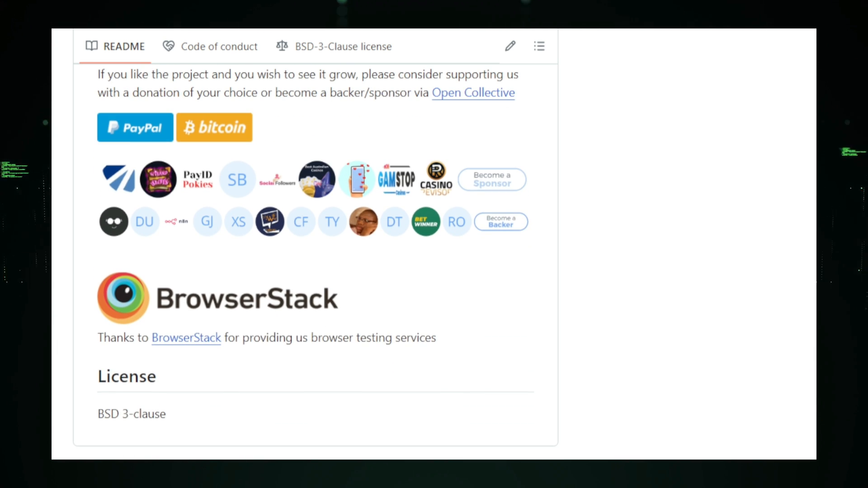